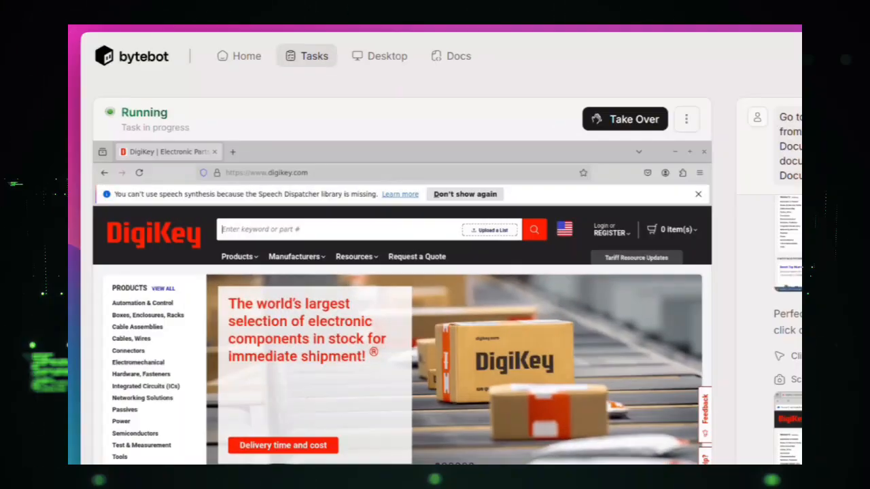
- Have the Bytebot task enter part number L298N in DigiKey's search and run it
{"action": "type", "text": "L298N"}
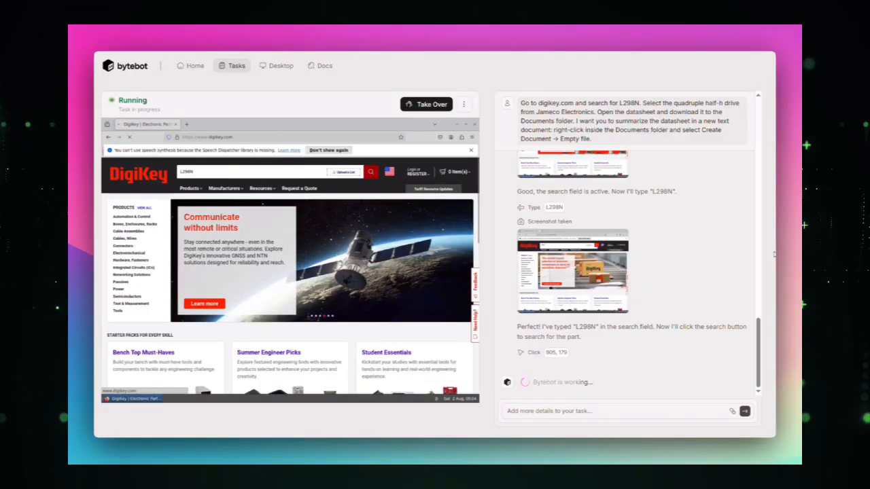
{"action": "left_click", "coordinate": [371, 171]}
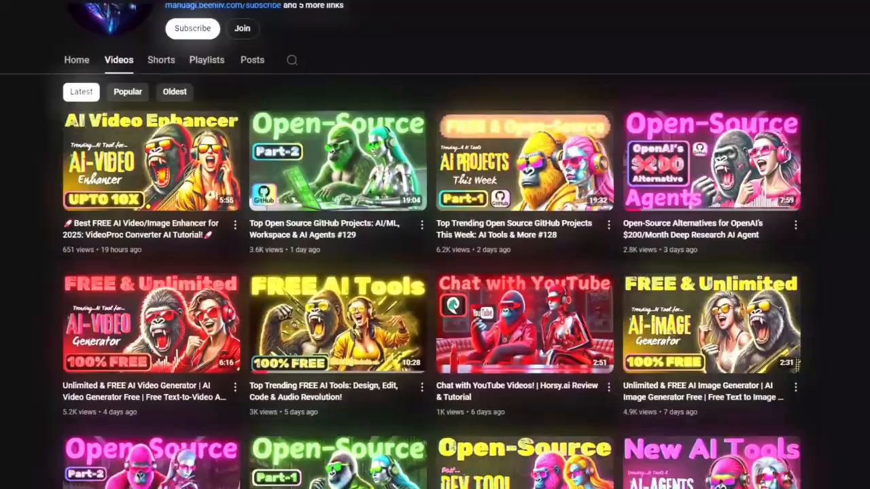
{"action": "scroll", "scroll_direction": "down", "scroll_amount": 3}
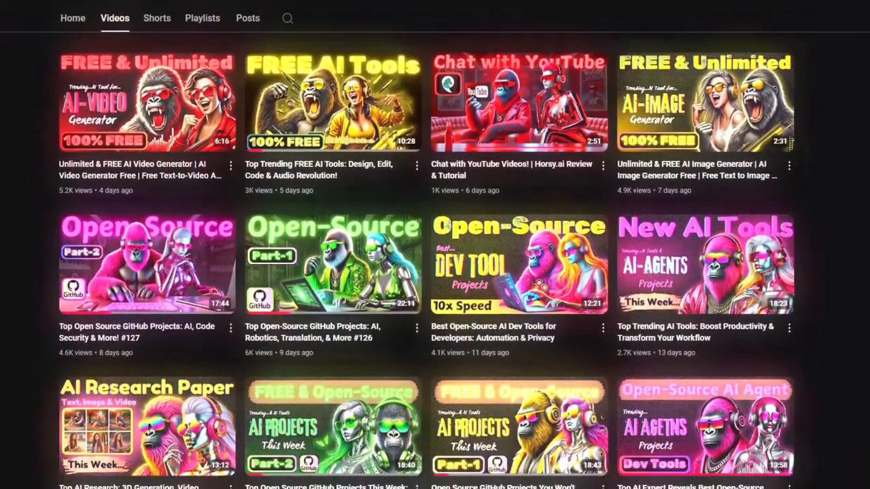
{"action": "scroll", "scroll_direction": "up", "scroll_amount": 3}
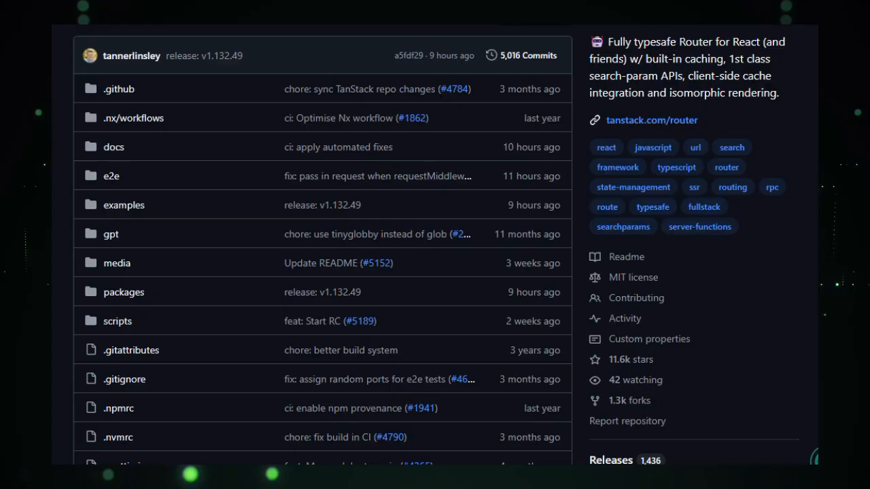
- Scroll past TanStack Router's file list to the README tab and banner images
{"action": "scroll", "scroll_direction": "down", "scroll_amount": 3}
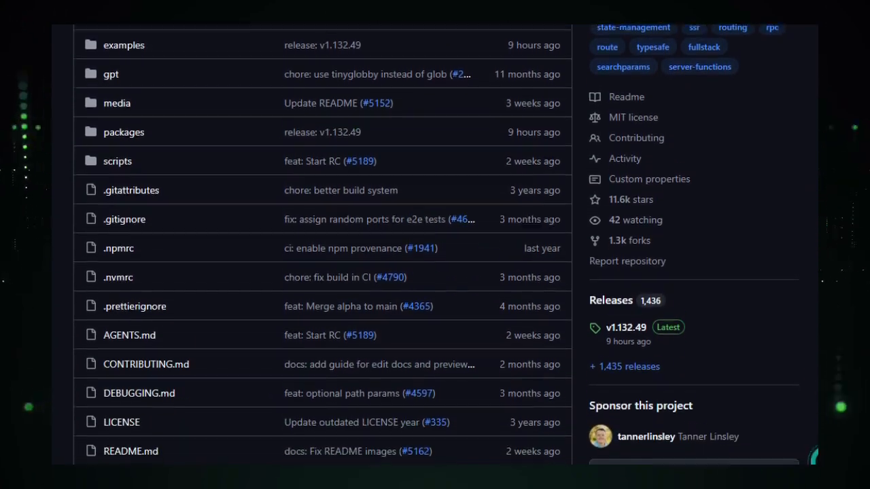
{"action": "scroll", "scroll_direction": "down", "scroll_amount": 3}
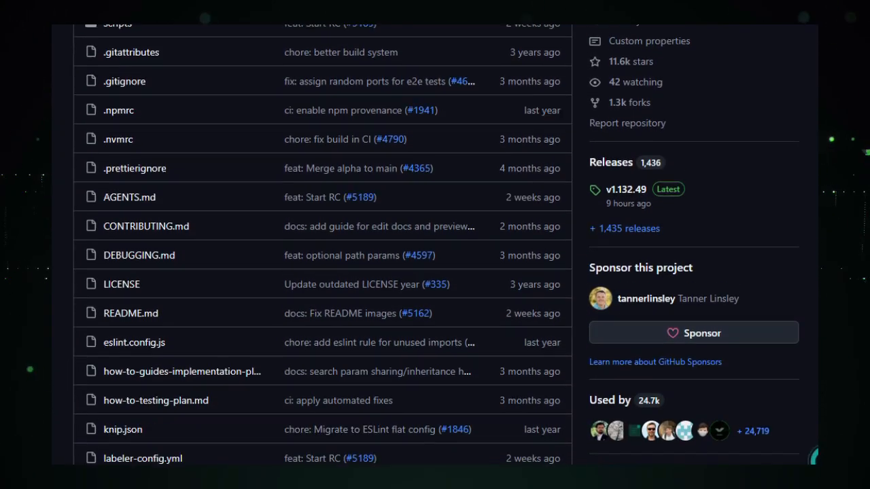
{"action": "scroll", "scroll_direction": "down", "scroll_amount": 3}
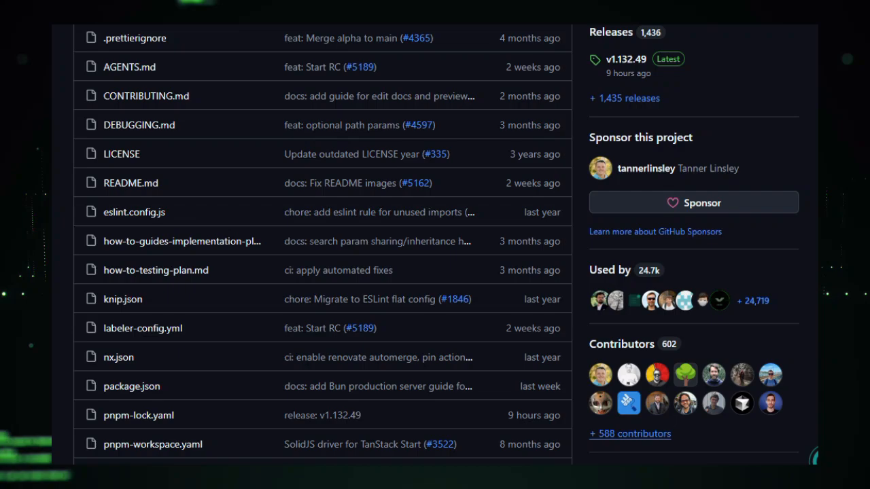
{"action": "scroll", "scroll_direction": "down", "scroll_amount": 3}
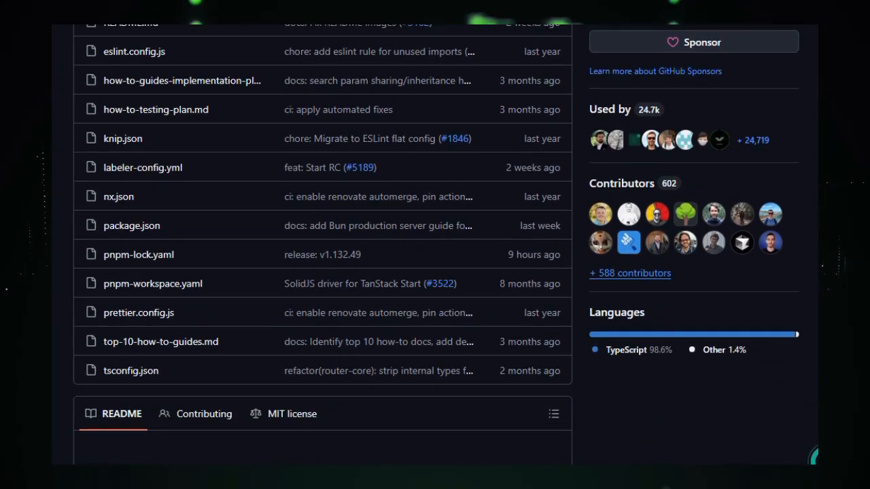
{"action": "scroll", "scroll_direction": "down", "scroll_amount": 3}
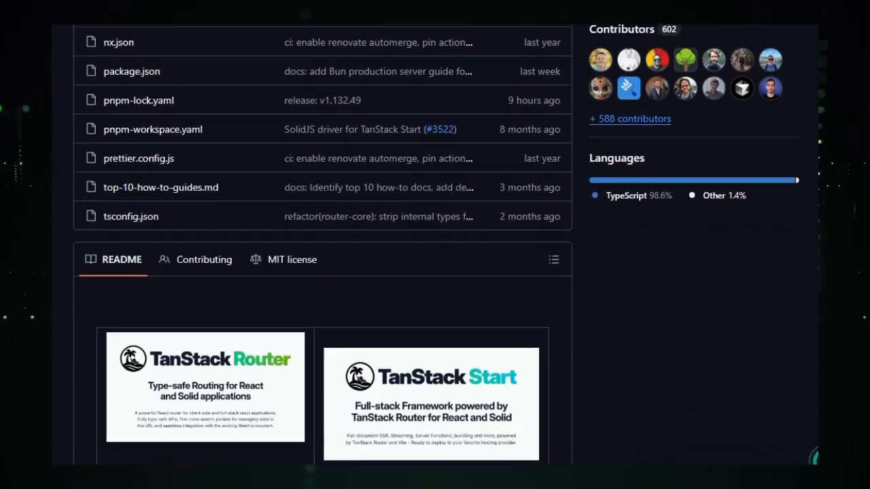
{"action": "scroll", "scroll_direction": "down", "scroll_amount": 3}
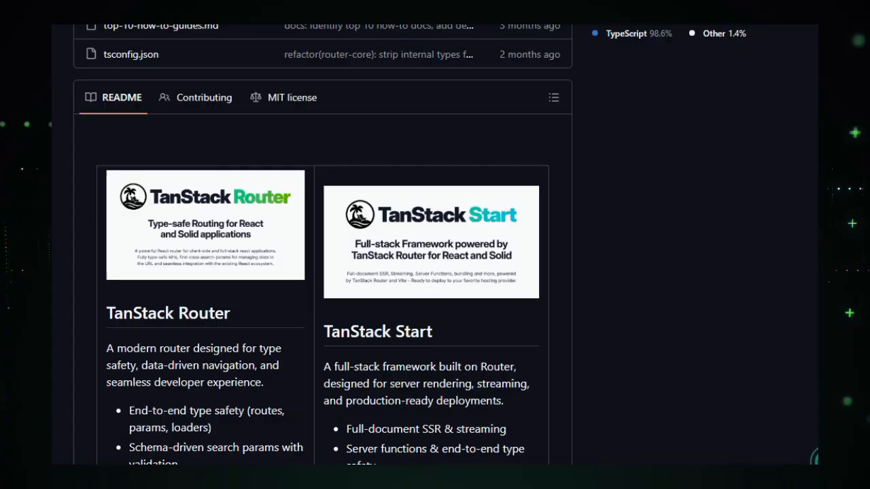
{"action": "scroll", "scroll_direction": "down", "scroll_amount": 3}
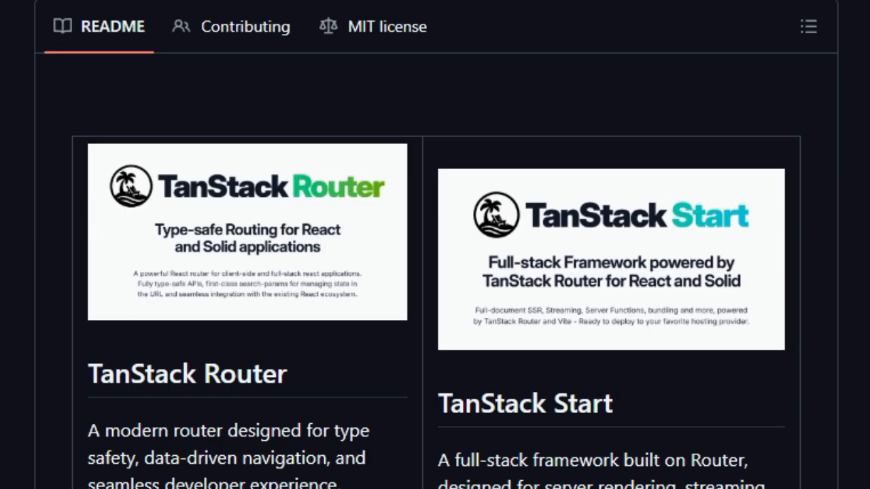
- Scroll the TanStack Router README down to the 'Explore the TanStack Ecosystem' project list
{"action": "scroll", "scroll_direction": "down", "scroll_amount": 3}
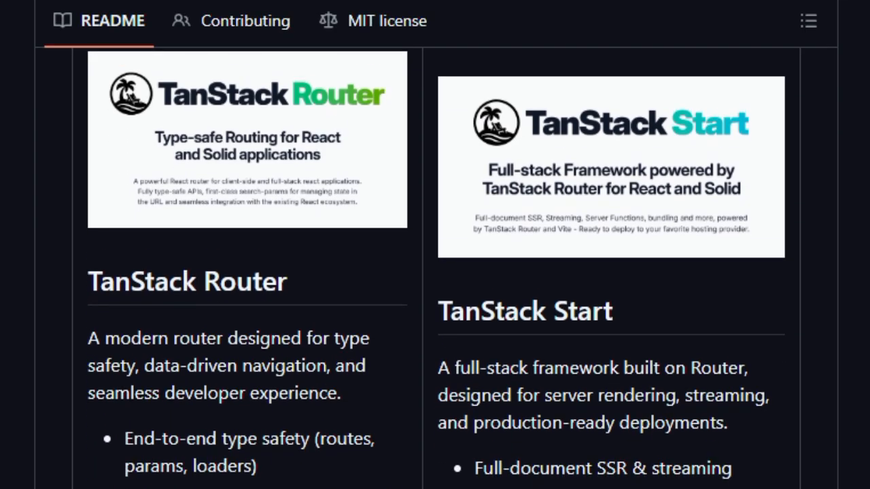
{"action": "scroll", "scroll_direction": "down", "scroll_amount": 3}
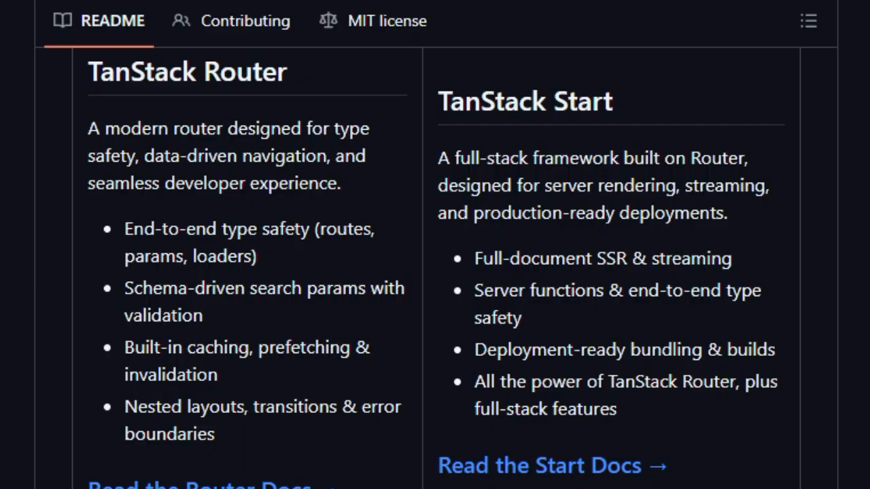
{"action": "scroll", "scroll_direction": "down", "scroll_amount": 3}
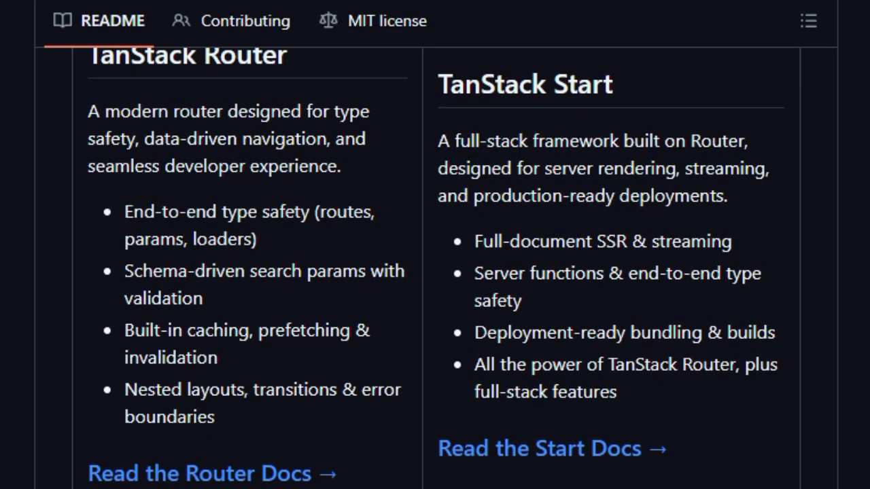
{"action": "scroll", "scroll_direction": "down", "scroll_amount": 3}
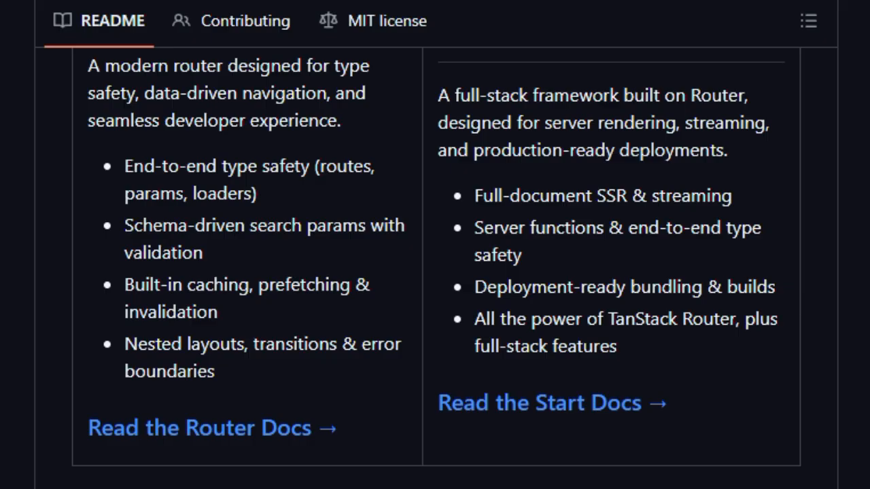
{"action": "scroll", "scroll_direction": "down", "scroll_amount": 3}
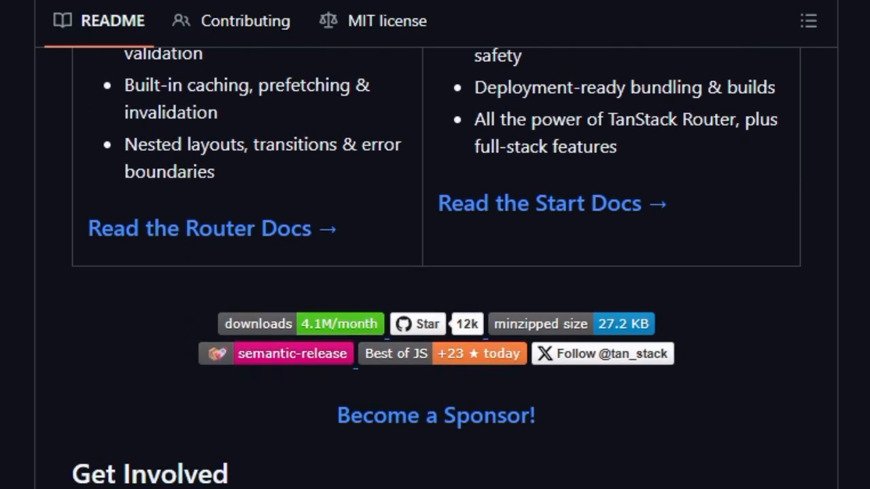
{"action": "scroll", "scroll_direction": "down", "scroll_amount": 3}
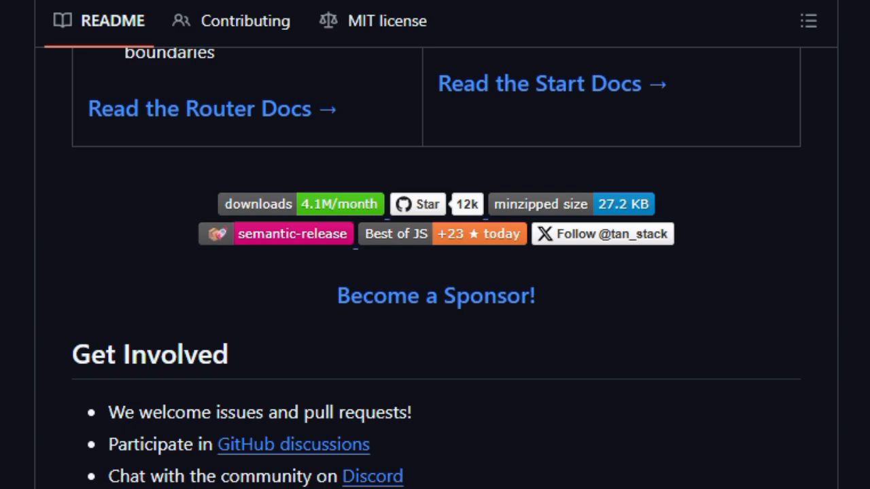
{"action": "scroll", "scroll_direction": "down", "scroll_amount": 3}
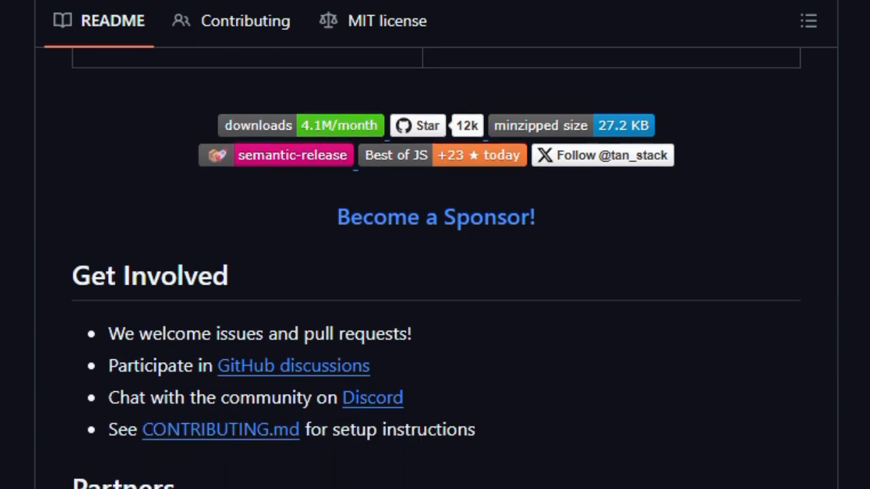
{"action": "scroll", "scroll_direction": "down", "scroll_amount": 3}
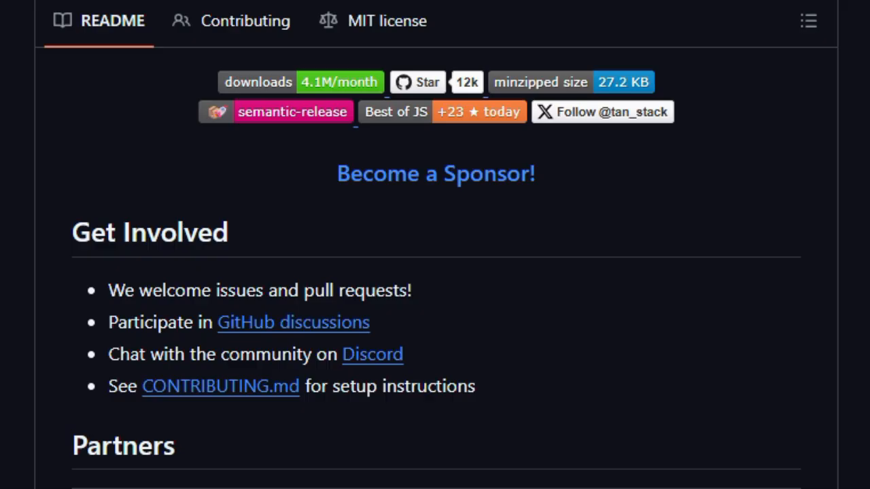
{"action": "scroll", "scroll_direction": "down", "scroll_amount": 3}
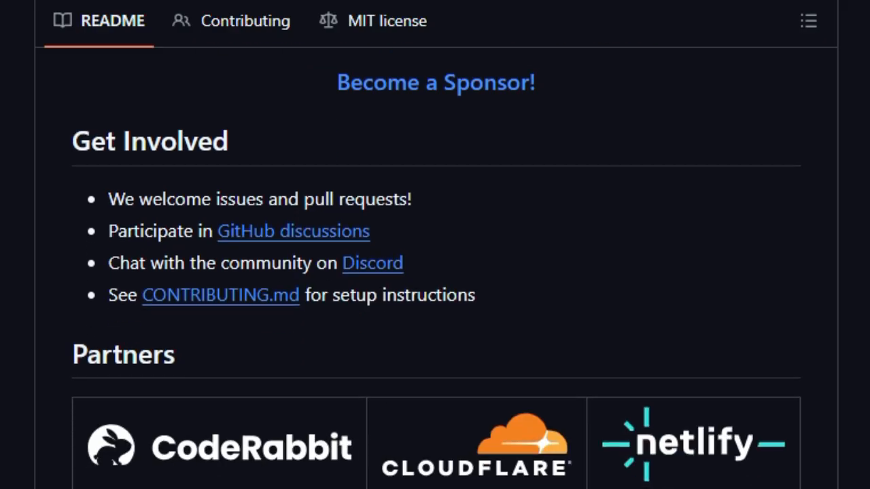
{"action": "scroll", "scroll_direction": "down", "scroll_amount": 3}
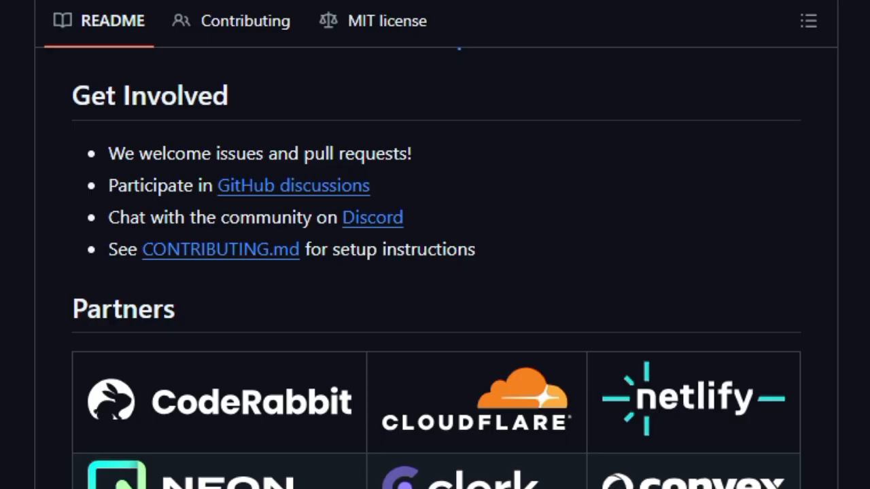
{"action": "scroll", "scroll_direction": "down", "scroll_amount": 3}
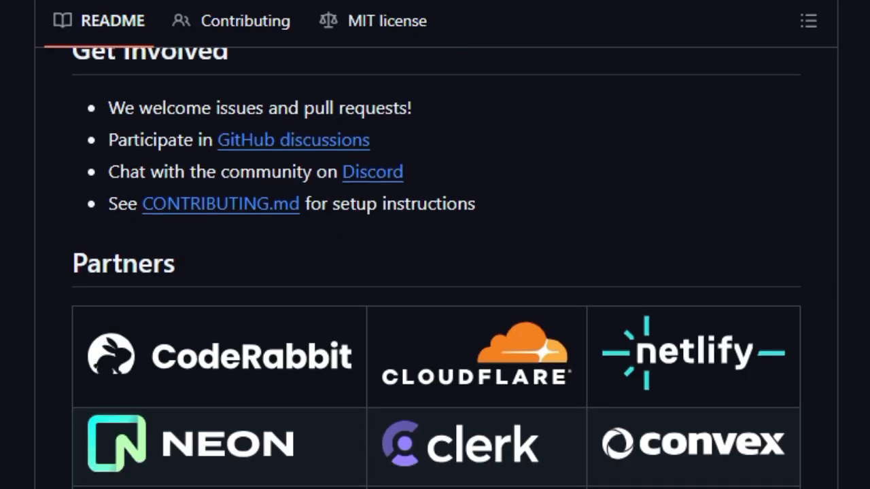
{"action": "scroll", "scroll_direction": "down", "scroll_amount": 3}
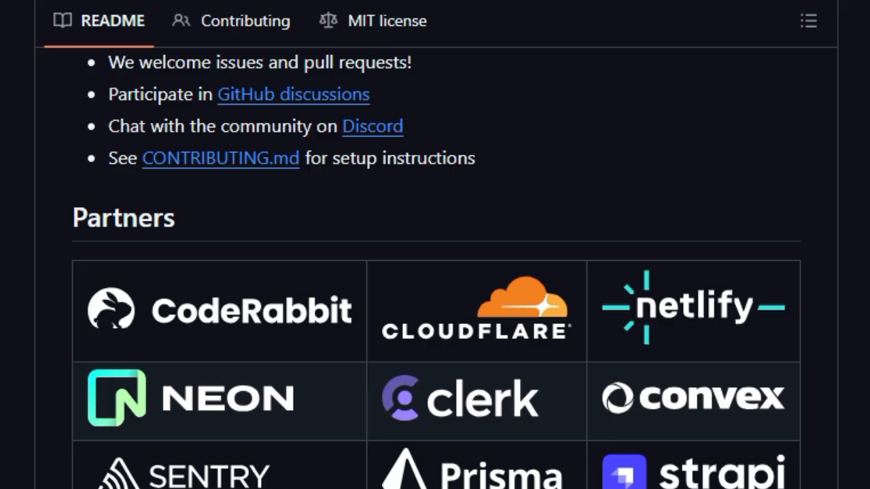
{"action": "scroll", "scroll_direction": "down", "scroll_amount": 3}
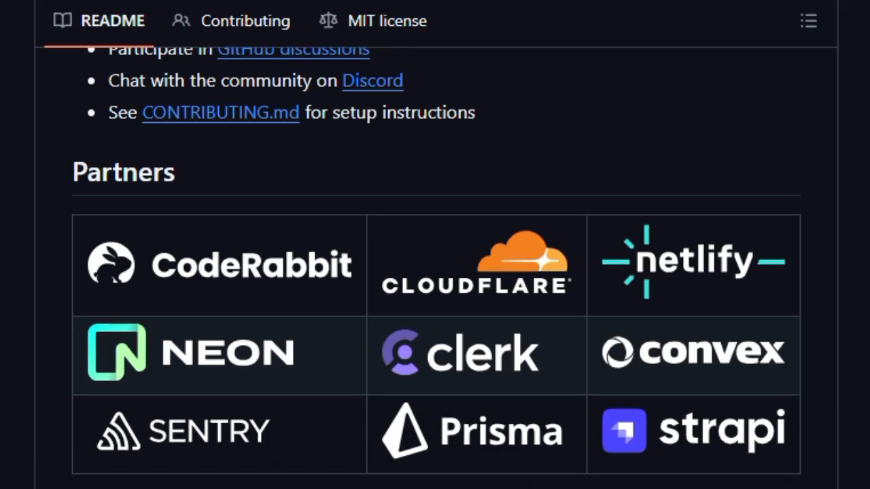
{"action": "scroll", "scroll_direction": "down", "scroll_amount": 3}
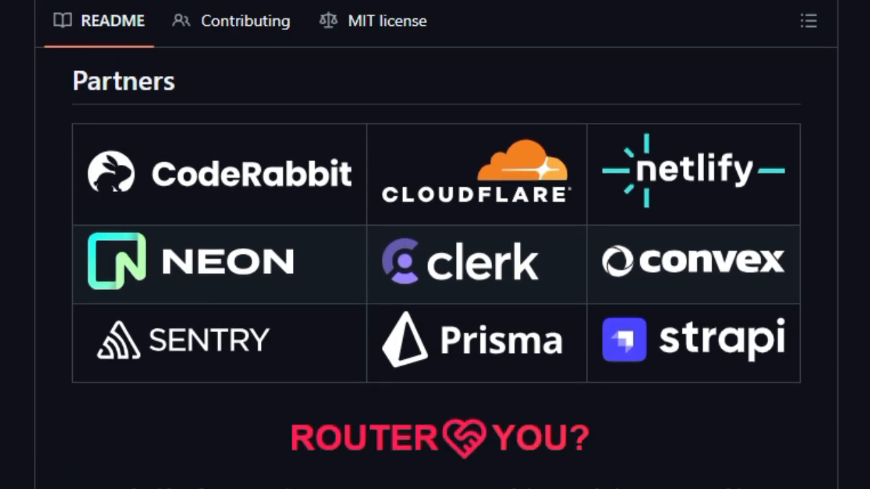
{"action": "scroll", "scroll_direction": "down", "scroll_amount": 3}
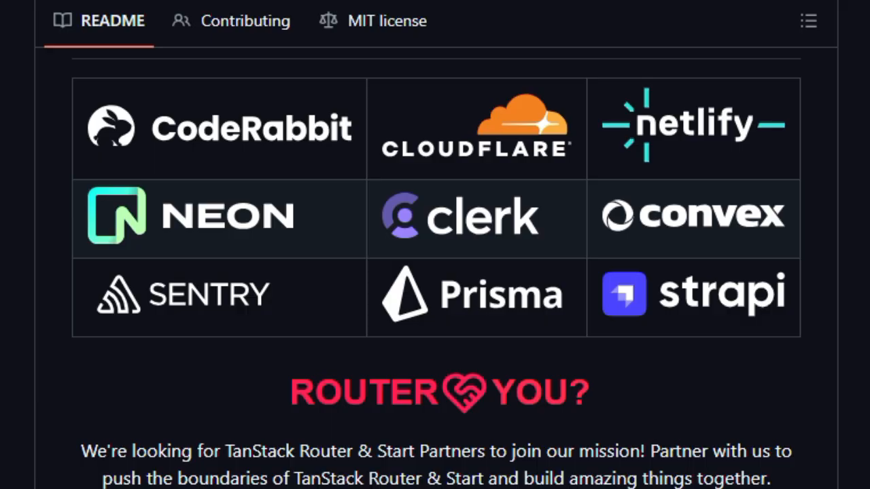
{"action": "scroll", "scroll_direction": "down", "scroll_amount": 3}
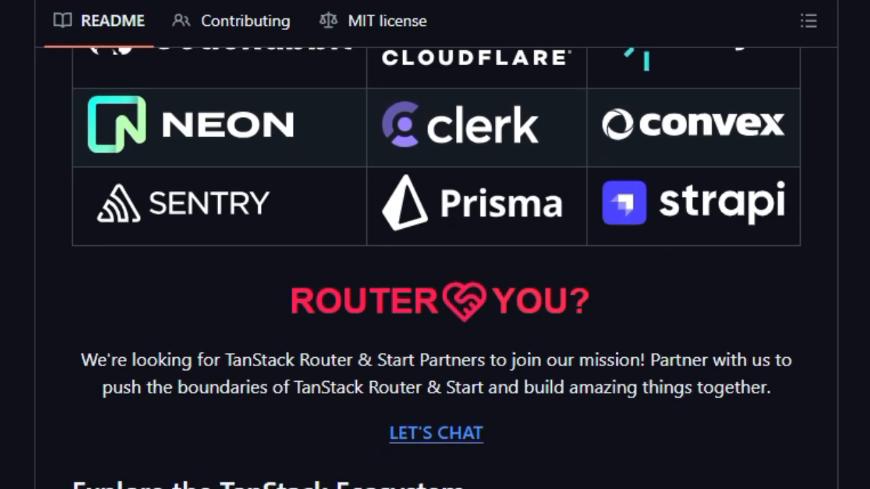
{"action": "scroll", "scroll_direction": "down", "scroll_amount": 3}
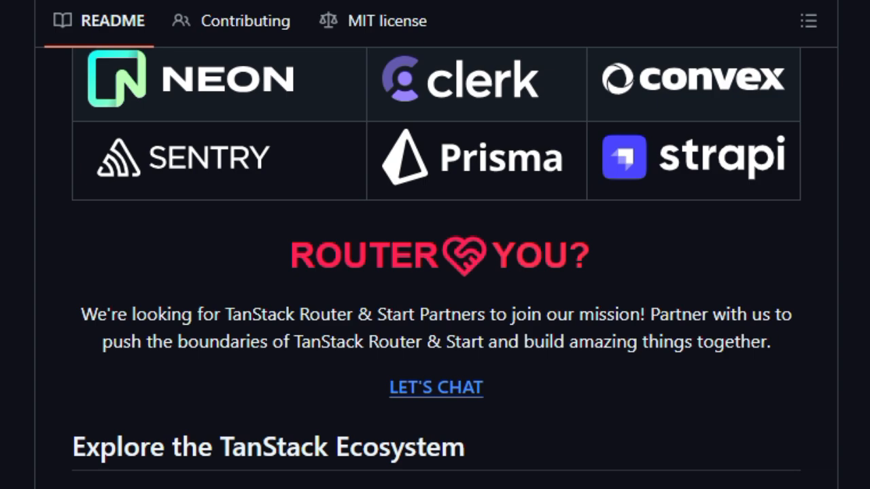
{"action": "scroll", "scroll_direction": "down", "scroll_amount": 3}
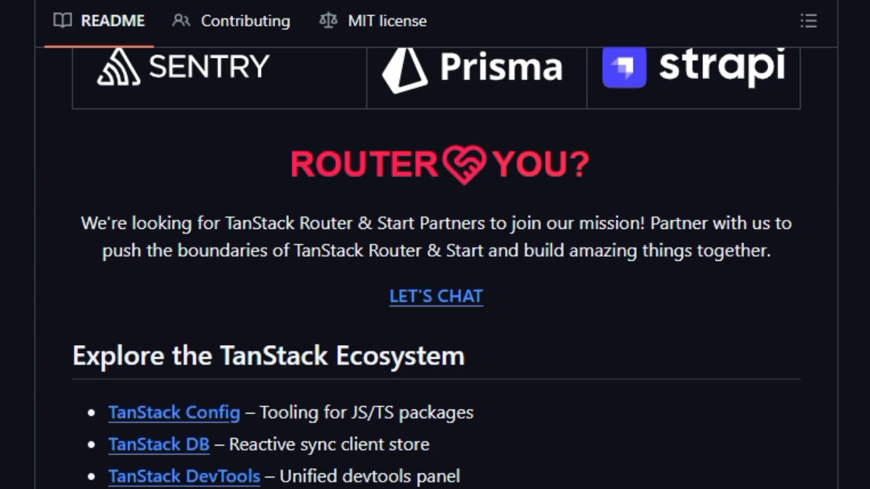
{"action": "scroll", "scroll_direction": "down", "scroll_amount": 3}
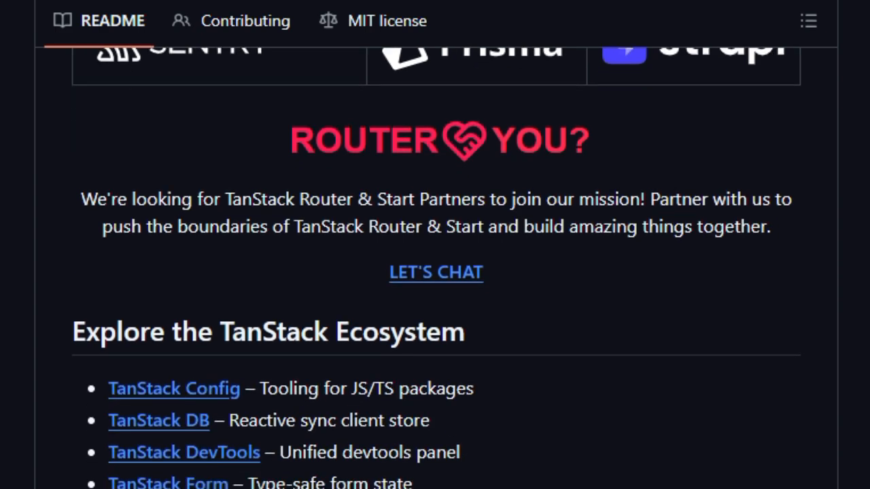
{"action": "scroll", "scroll_direction": "down", "scroll_amount": 3}
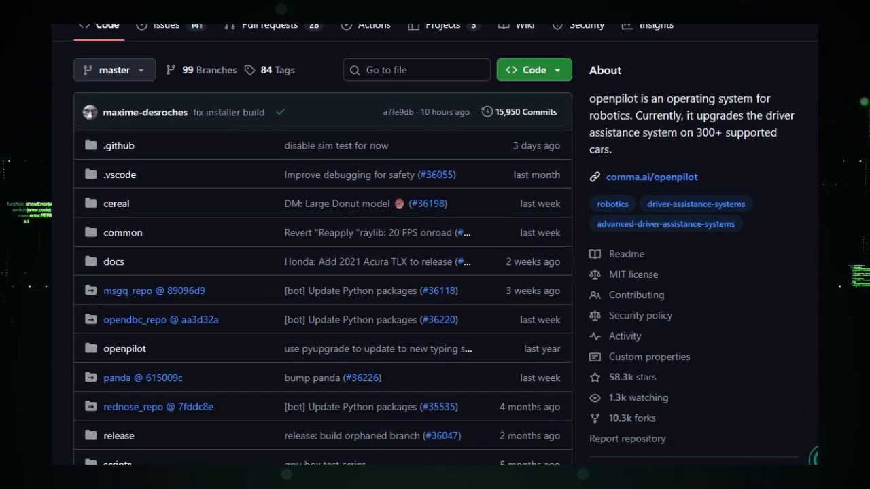
- Scroll past openpilot's file list to the README's robotics intro and quick-start command
{"action": "scroll", "scroll_direction": "down", "scroll_amount": 3}
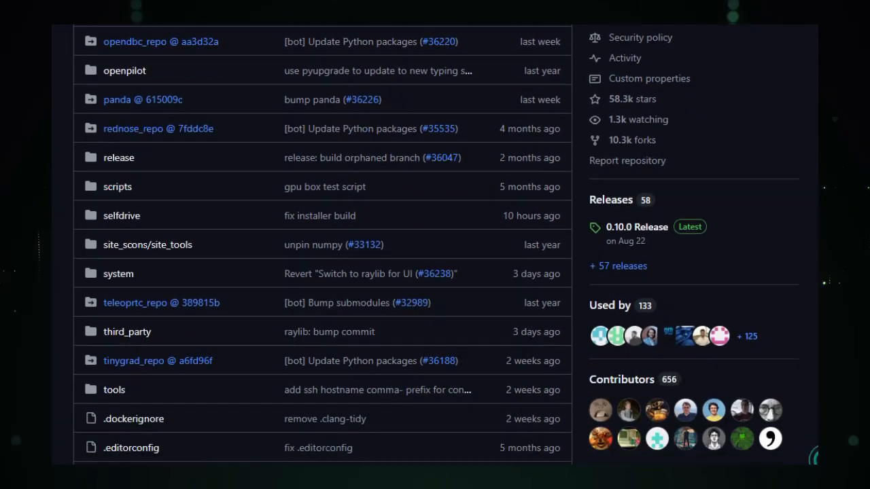
{"action": "scroll", "scroll_direction": "down", "scroll_amount": 3}
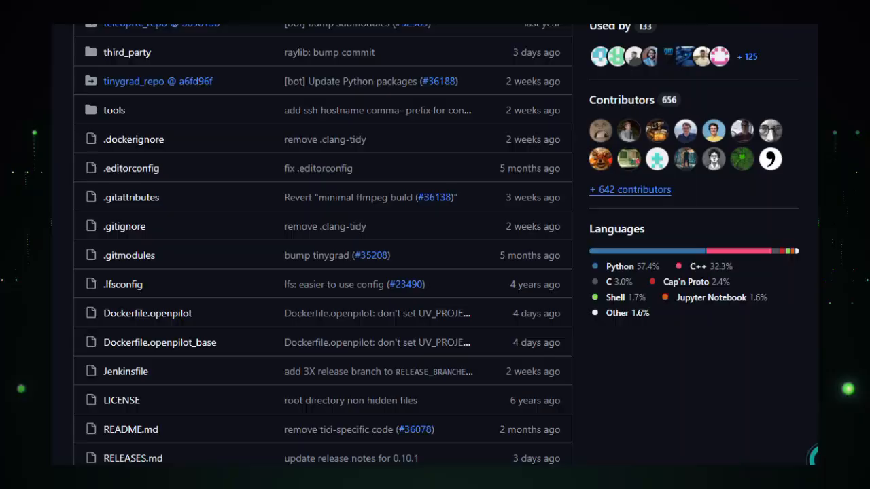
{"action": "scroll", "scroll_direction": "down", "scroll_amount": 3}
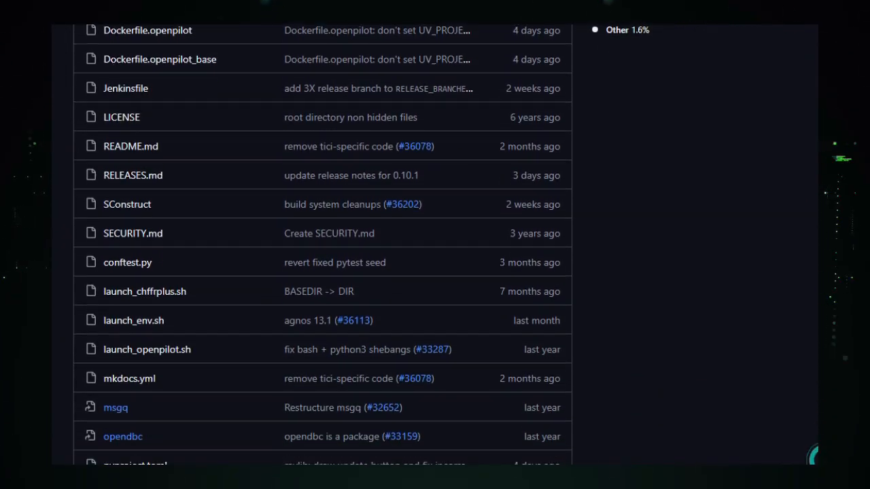
{"action": "scroll", "scroll_direction": "down", "scroll_amount": 3}
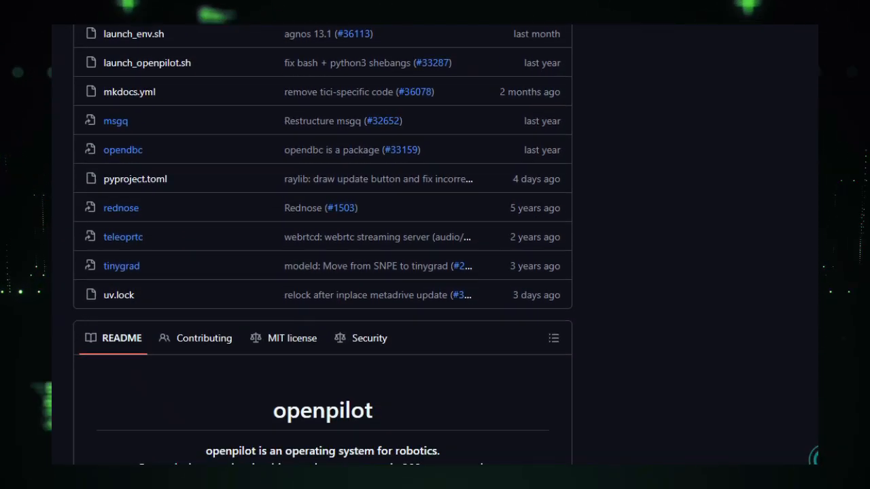
{"action": "scroll", "scroll_direction": "down", "scroll_amount": 3}
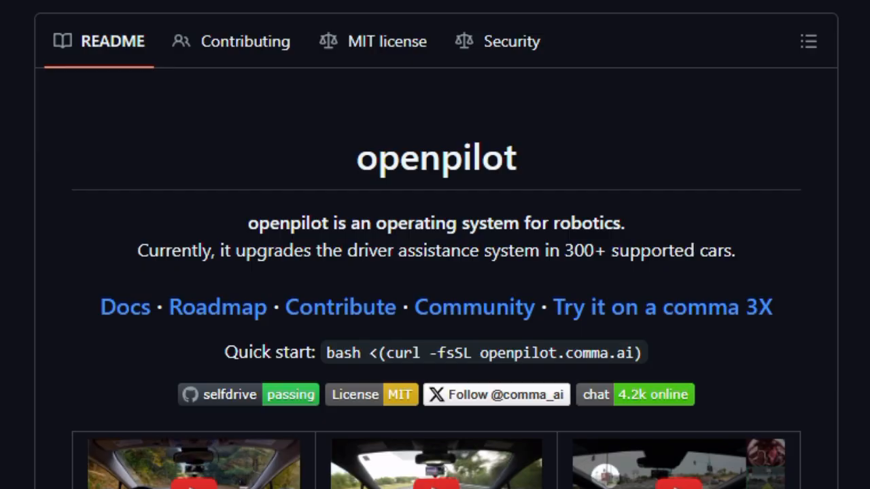
- Scroll the openpilot README from its introduction to the Branches table
{"action": "scroll", "scroll_direction": "down", "scroll_amount": 3}
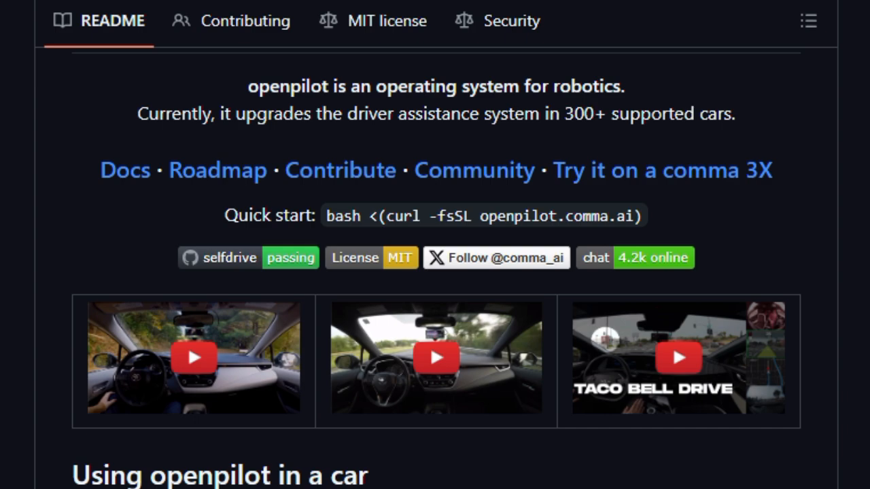
{"action": "scroll", "scroll_direction": "down", "scroll_amount": 3}
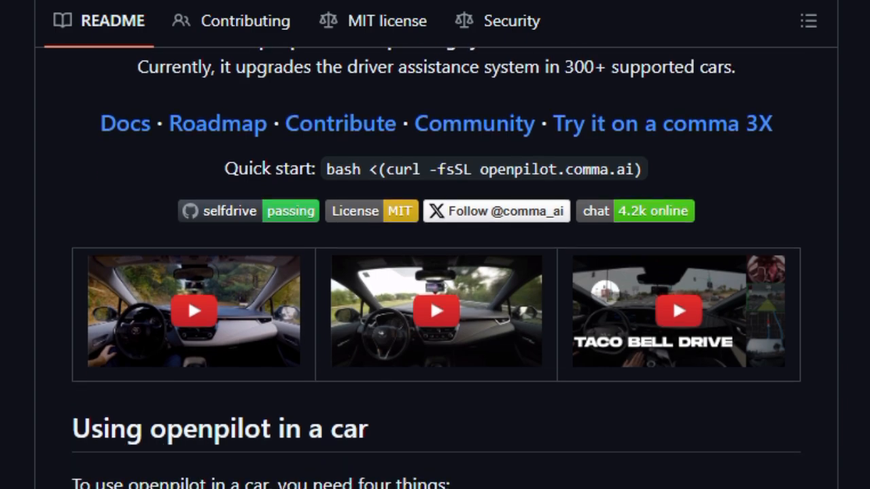
{"action": "scroll", "scroll_direction": "down", "scroll_amount": 3}
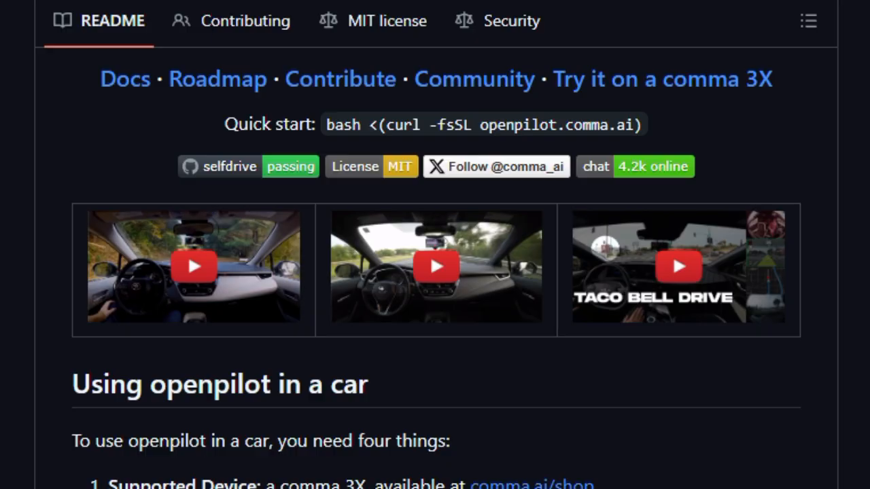
{"action": "scroll", "scroll_direction": "down", "scroll_amount": 3}
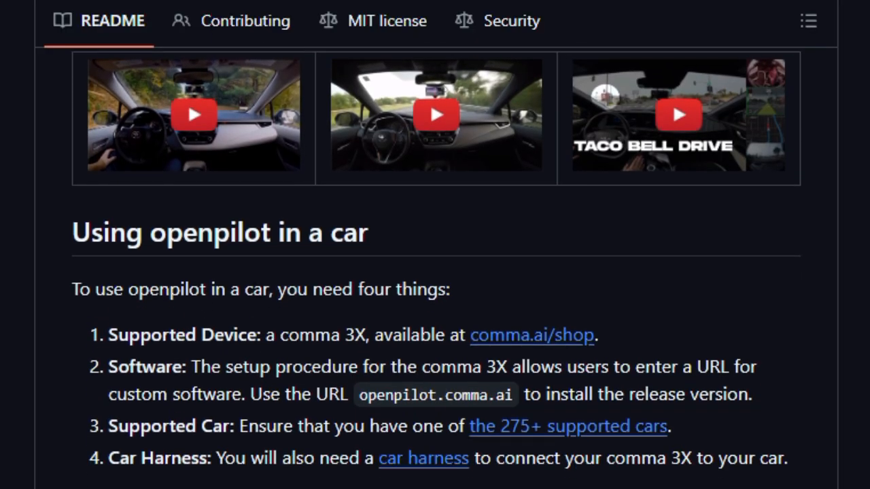
{"action": "scroll", "scroll_direction": "down", "scroll_amount": 3}
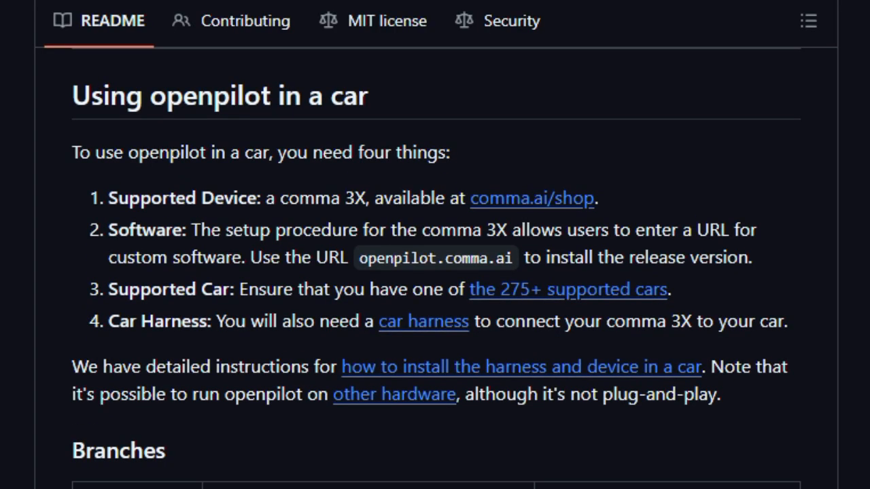
{"action": "scroll", "scroll_direction": "down", "scroll_amount": 3}
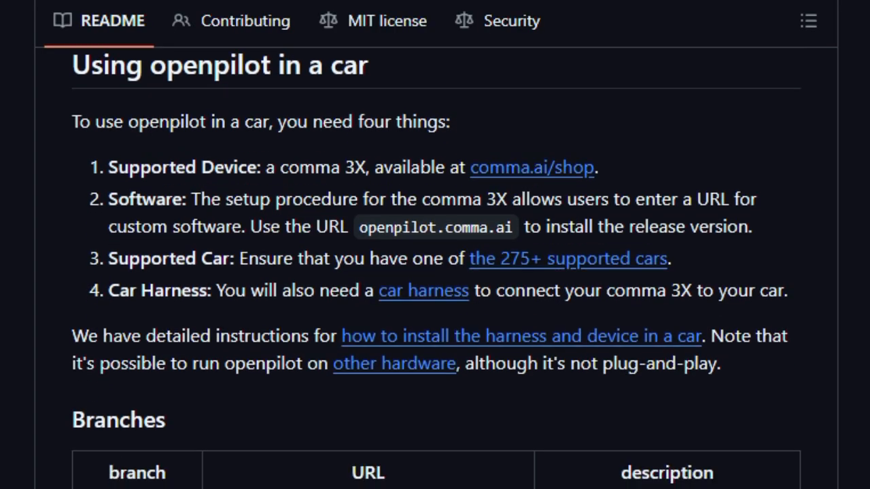
{"action": "scroll", "scroll_direction": "down", "scroll_amount": 3}
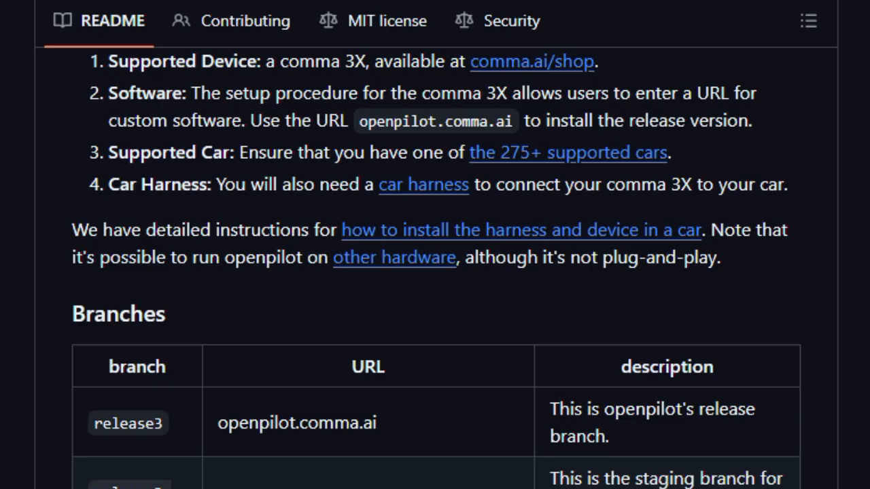
{"action": "scroll", "scroll_direction": "down", "scroll_amount": 3}
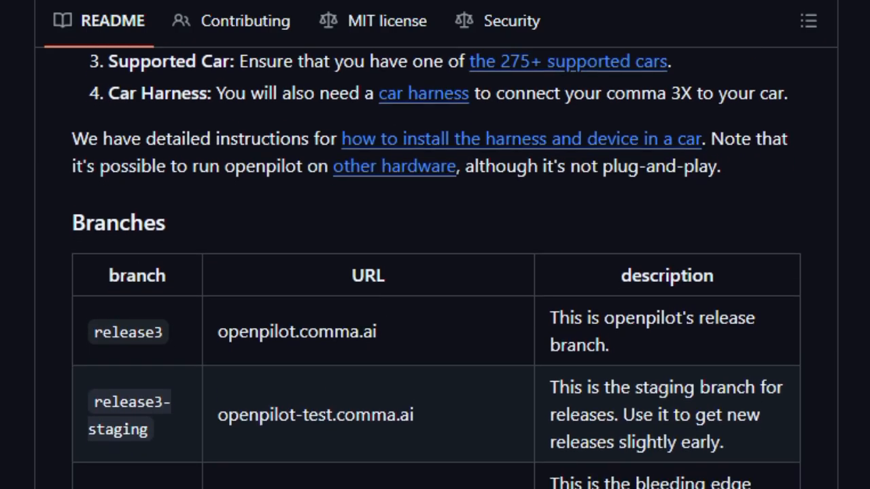
{"action": "scroll", "scroll_direction": "down", "scroll_amount": 3}
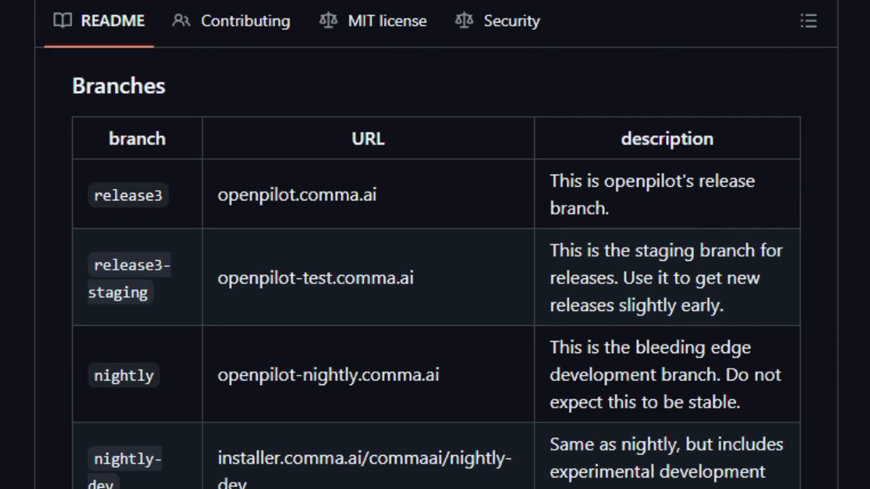
{"action": "scroll", "scroll_direction": "down", "scroll_amount": 3}
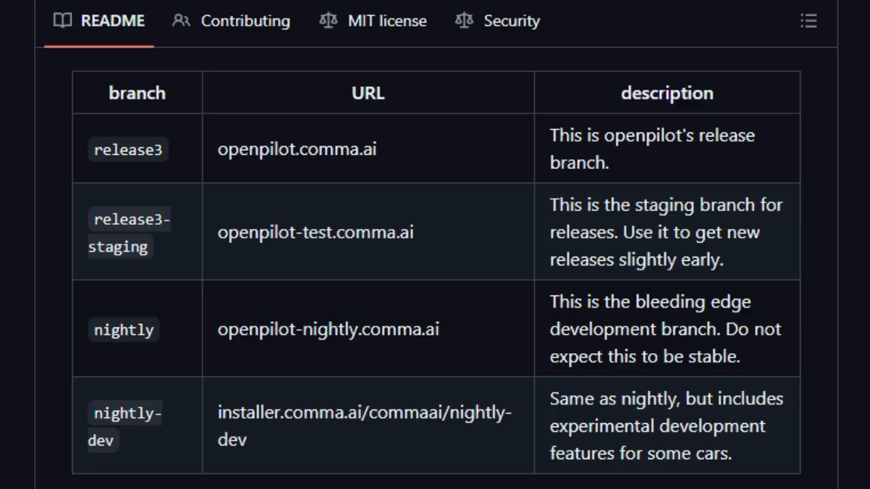
- Continue past 'To start developing' to the Safety and Testing section
{"action": "scroll", "scroll_direction": "down", "scroll_amount": 3}
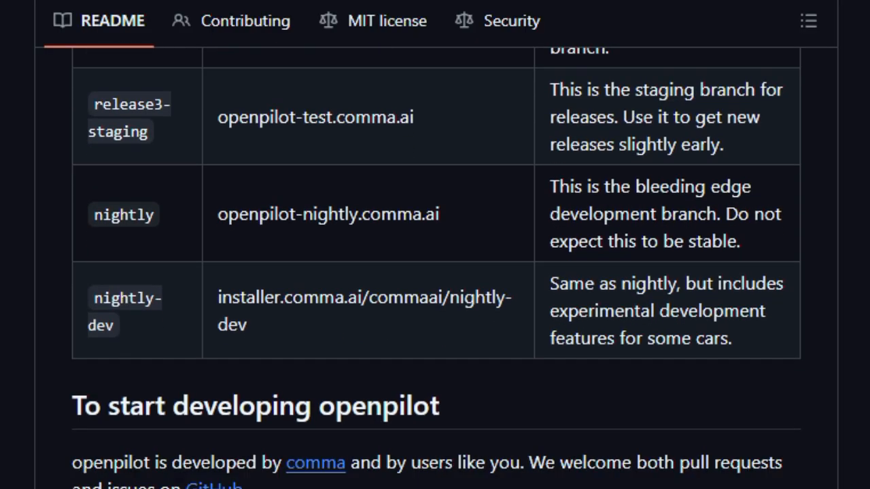
{"action": "scroll", "scroll_direction": "down", "scroll_amount": 3}
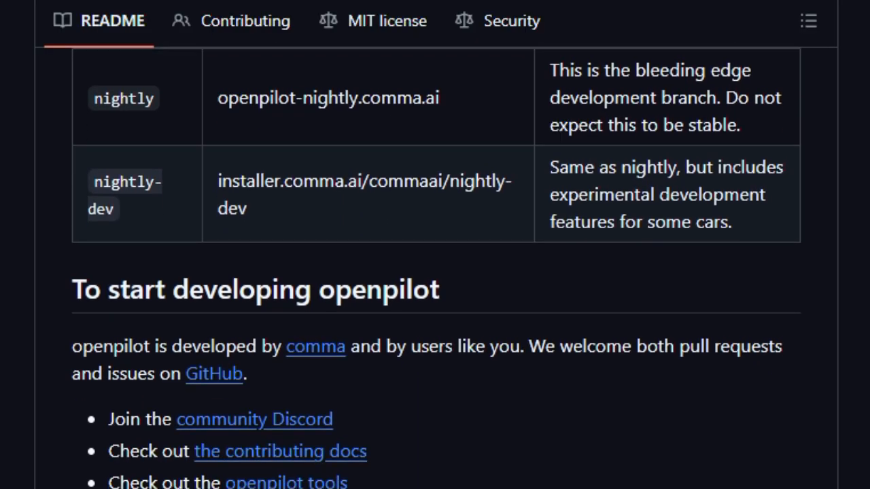
{"action": "scroll", "scroll_direction": "down", "scroll_amount": 3}
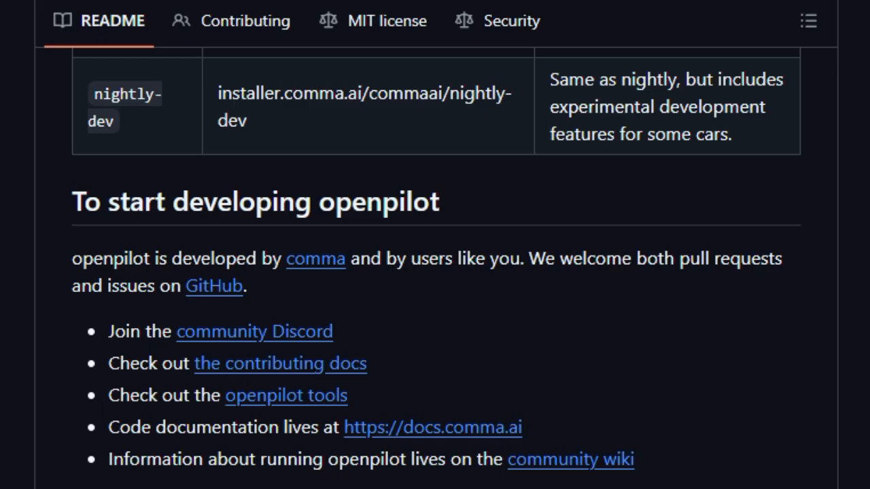
{"action": "scroll", "scroll_direction": "down", "scroll_amount": 3}
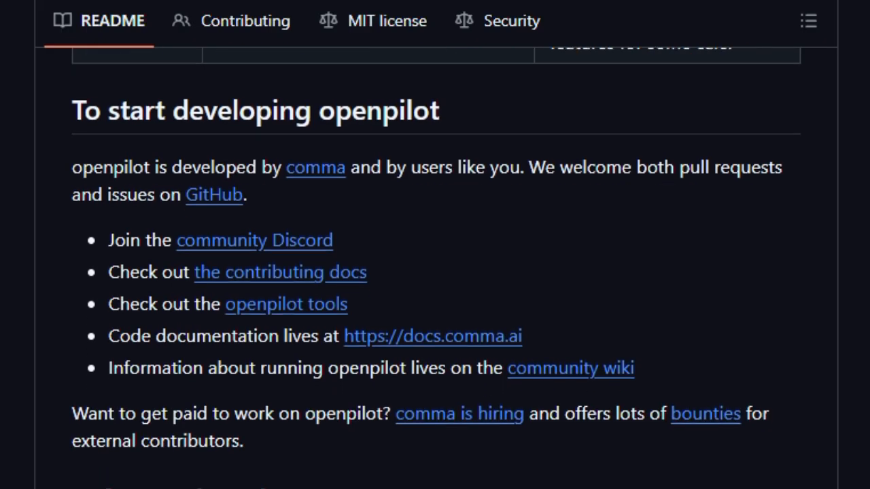
{"action": "scroll", "scroll_direction": "down", "scroll_amount": 3}
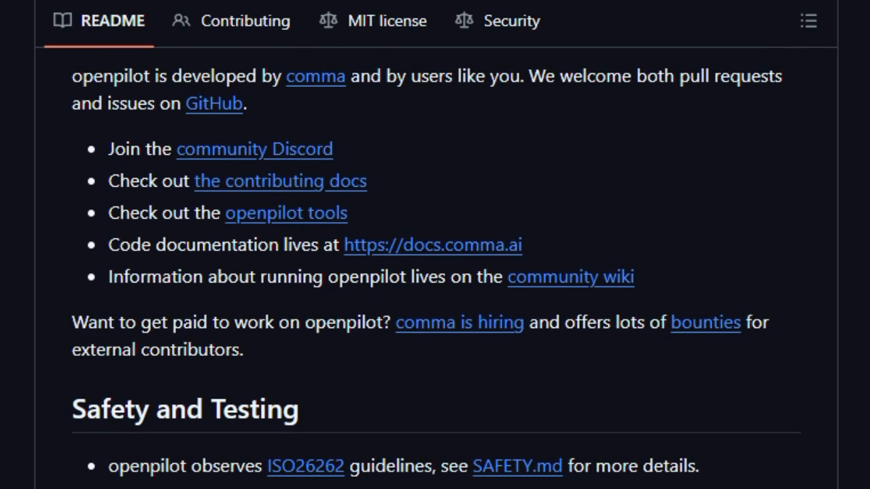
{"action": "scroll", "scroll_direction": "down", "scroll_amount": 3}
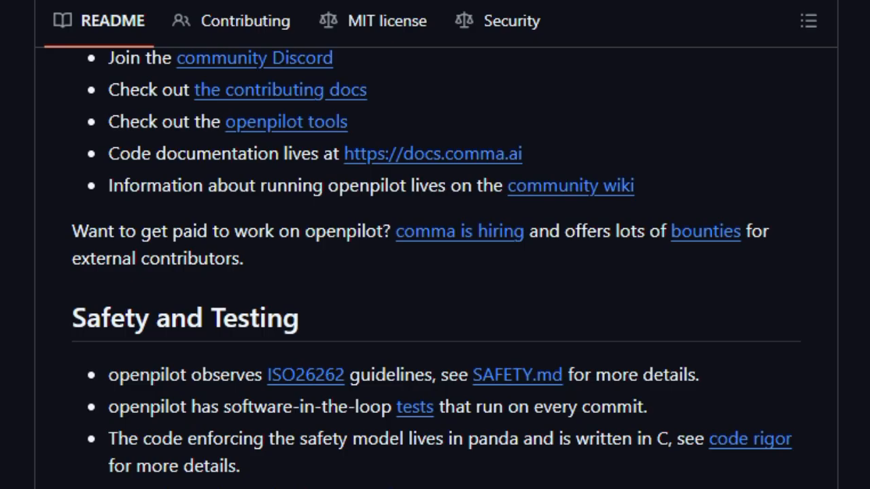
{"action": "scroll", "scroll_direction": "down", "scroll_amount": 3}
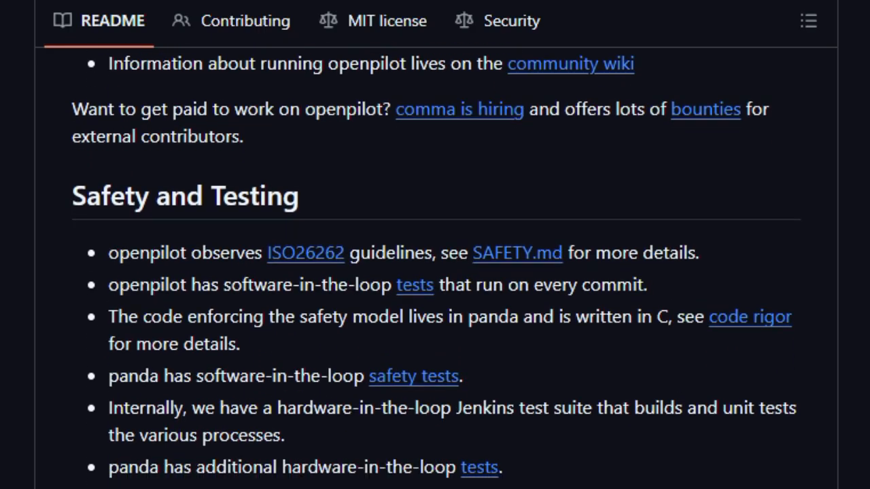
{"action": "scroll", "scroll_direction": "down", "scroll_amount": 3}
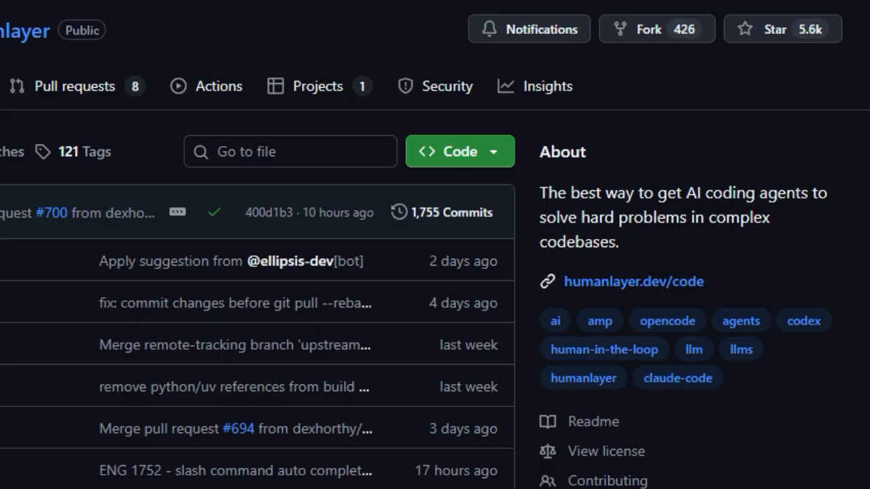
- Scroll past humanlayer's file list to the README's CodeLayer IDE pitch
{"action": "scroll", "scroll_direction": "down", "scroll_amount": 3}
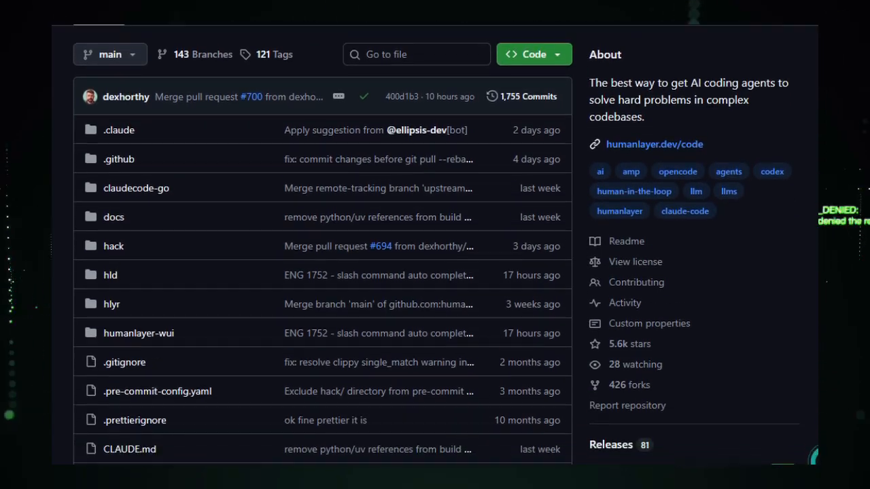
{"action": "scroll", "scroll_direction": "down", "scroll_amount": 3}
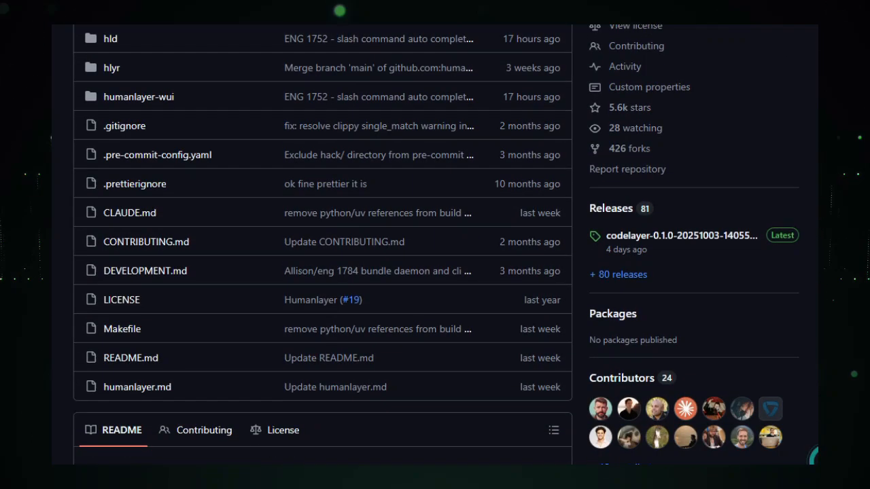
{"action": "scroll", "scroll_direction": "down", "scroll_amount": 3}
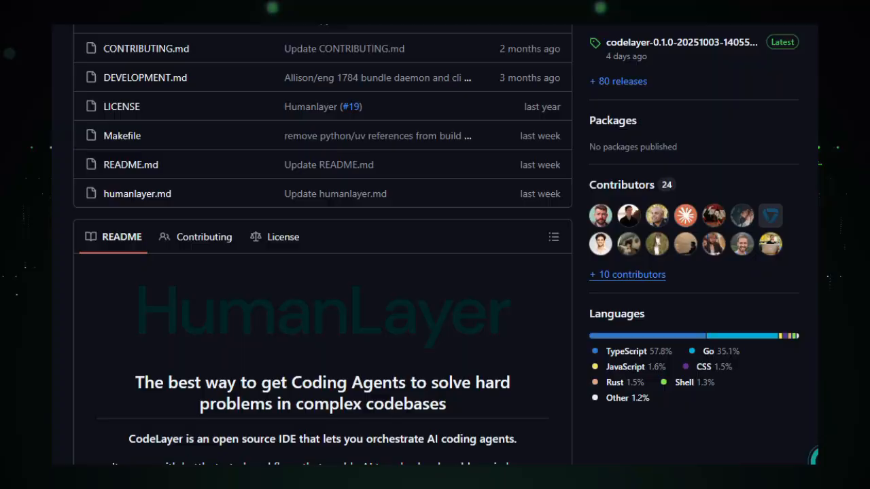
{"action": "scroll", "scroll_direction": "down", "scroll_amount": 3}
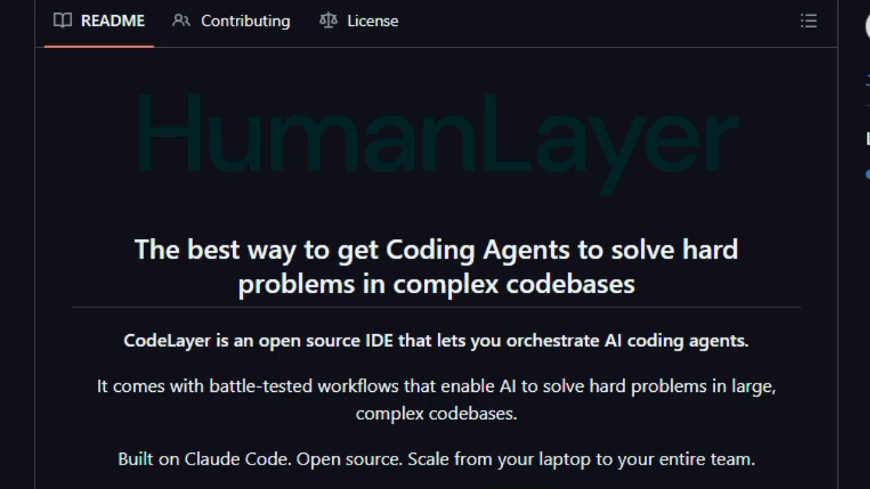
- Scroll past CodeLayer's badges, testimonials and feature bullets to the Context Engineering heading
{"action": "scroll", "scroll_direction": "down", "scroll_amount": 3}
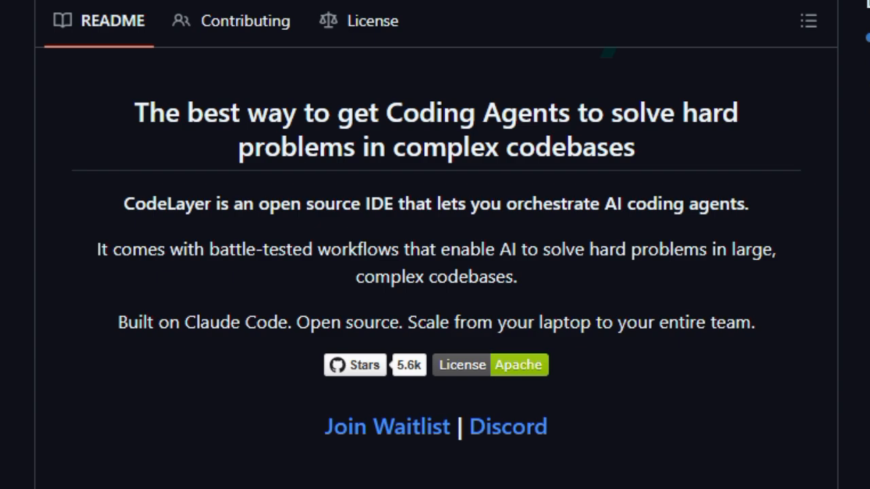
{"action": "scroll", "scroll_direction": "down", "scroll_amount": 3}
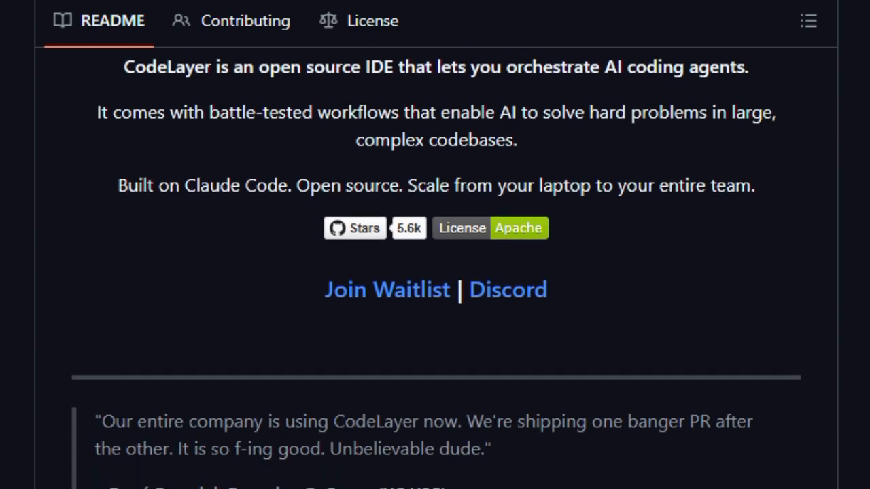
{"action": "scroll", "scroll_direction": "down", "scroll_amount": 3}
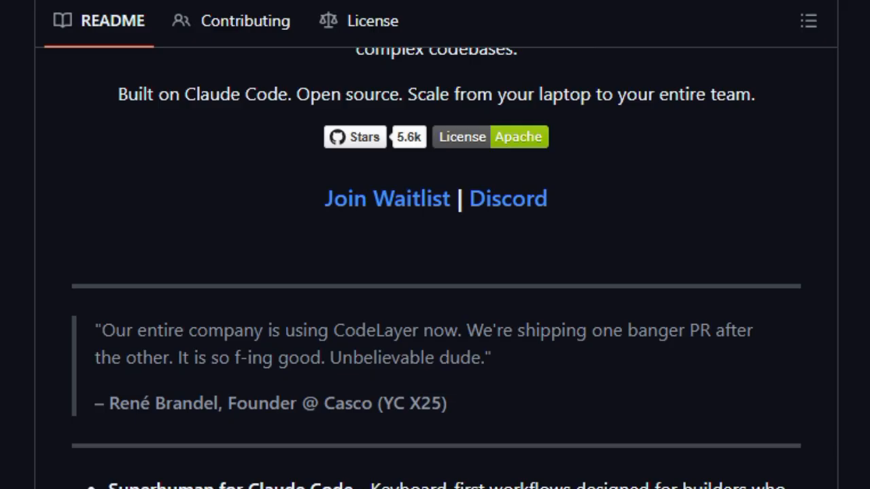
{"action": "scroll", "scroll_direction": "down", "scroll_amount": 3}
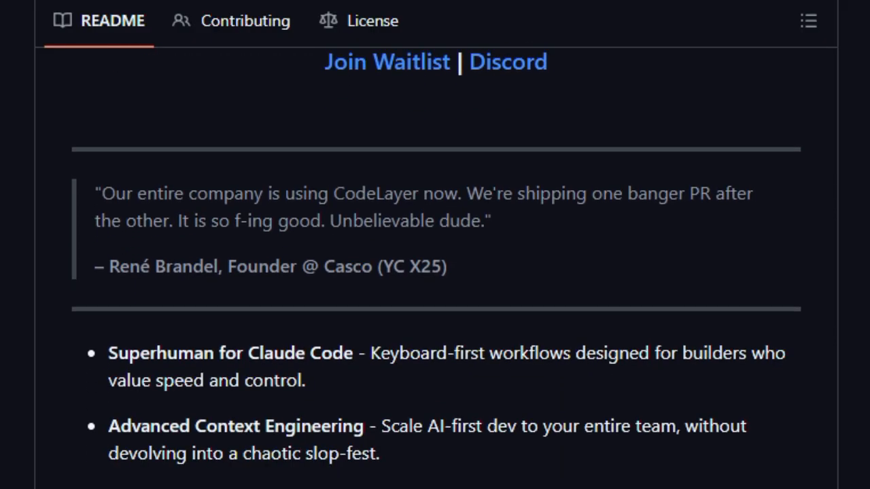
{"action": "scroll", "scroll_direction": "down", "scroll_amount": 3}
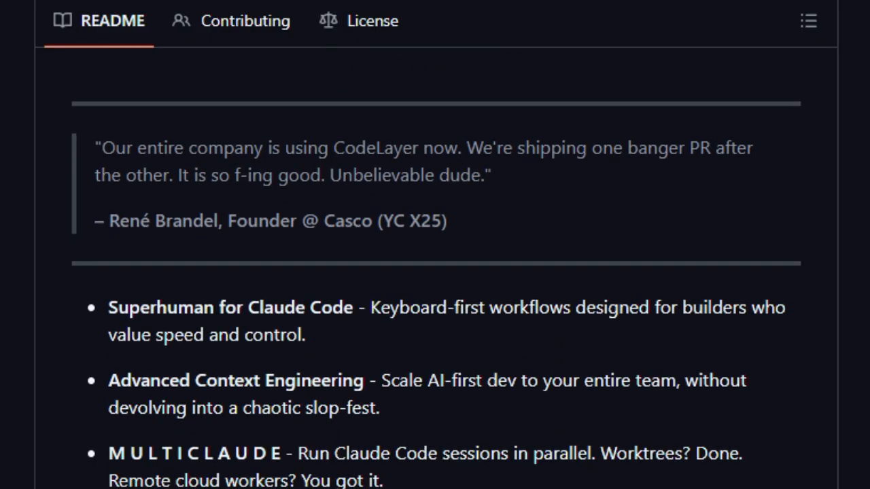
{"action": "scroll", "scroll_direction": "down", "scroll_amount": 3}
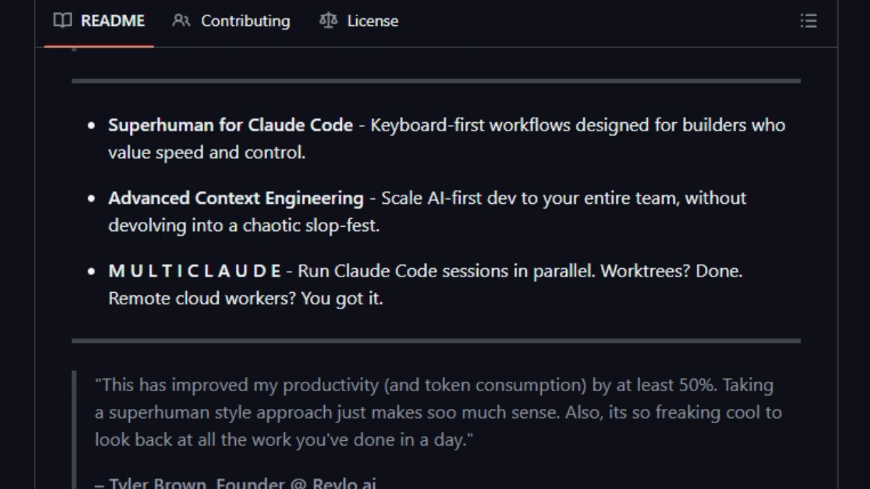
{"action": "scroll", "scroll_direction": "down", "scroll_amount": 3}
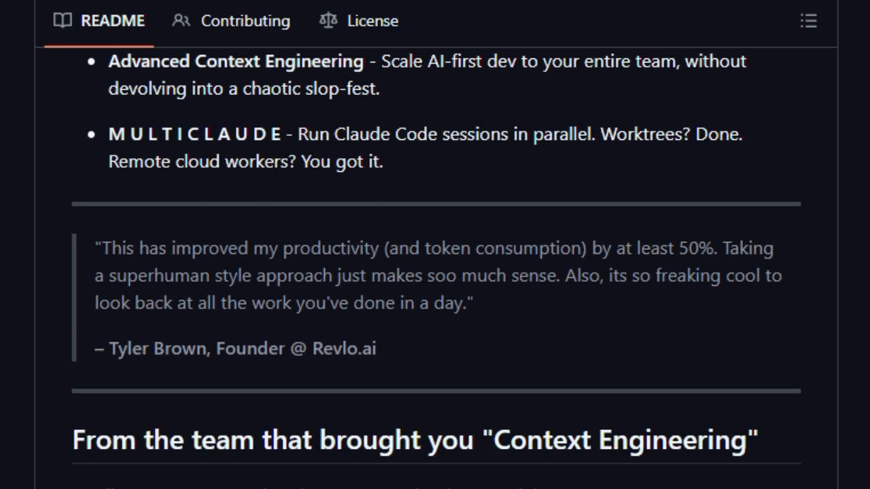
{"action": "scroll", "scroll_direction": "down", "scroll_amount": 3}
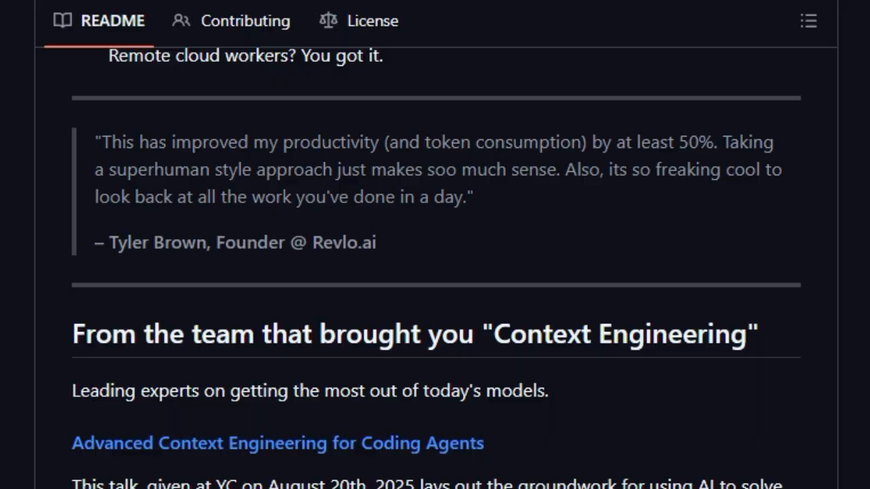
{"action": "scroll", "scroll_direction": "down", "scroll_amount": 3}
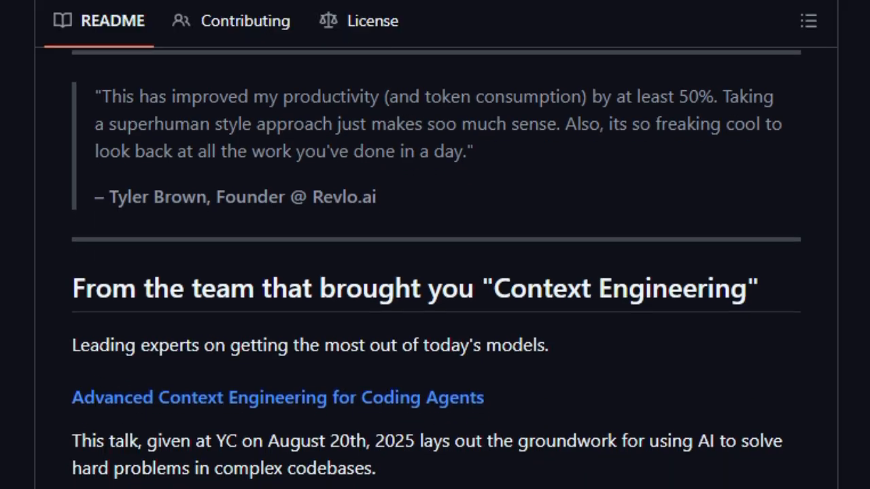
{"action": "scroll", "scroll_direction": "down", "scroll_amount": 3}
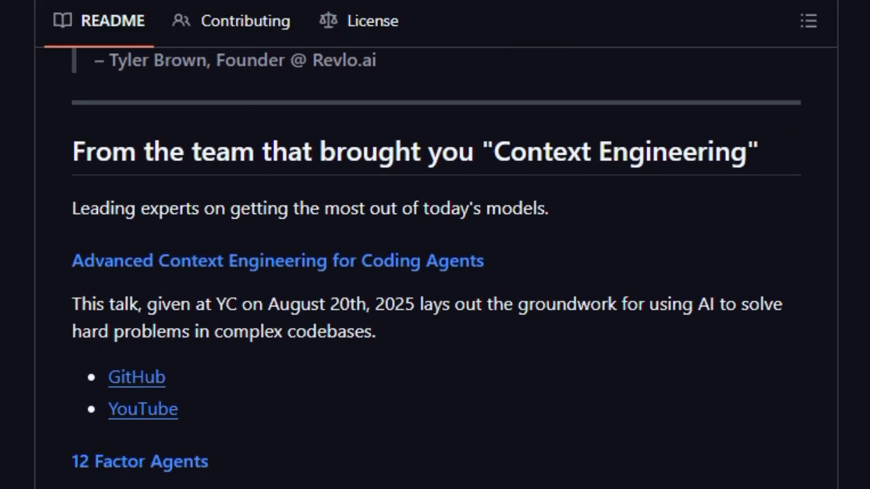
{"action": "scroll", "scroll_direction": "down", "scroll_amount": 3}
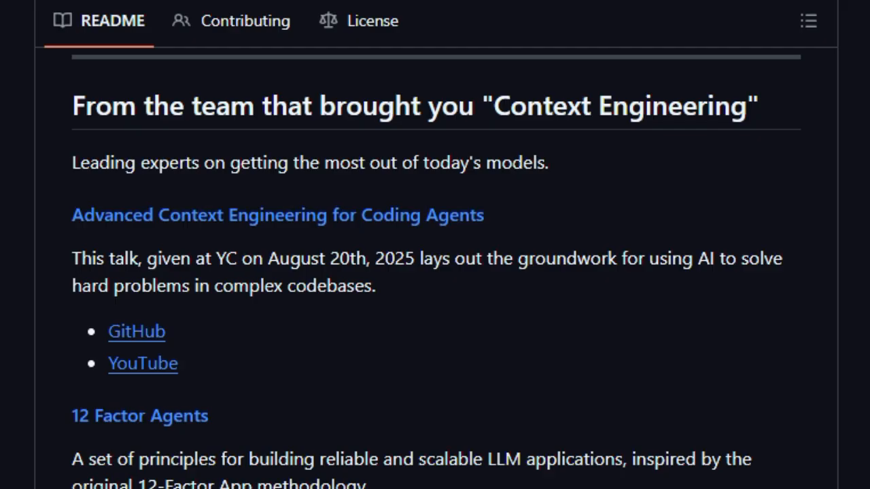
{"action": "scroll", "scroll_direction": "down", "scroll_amount": 3}
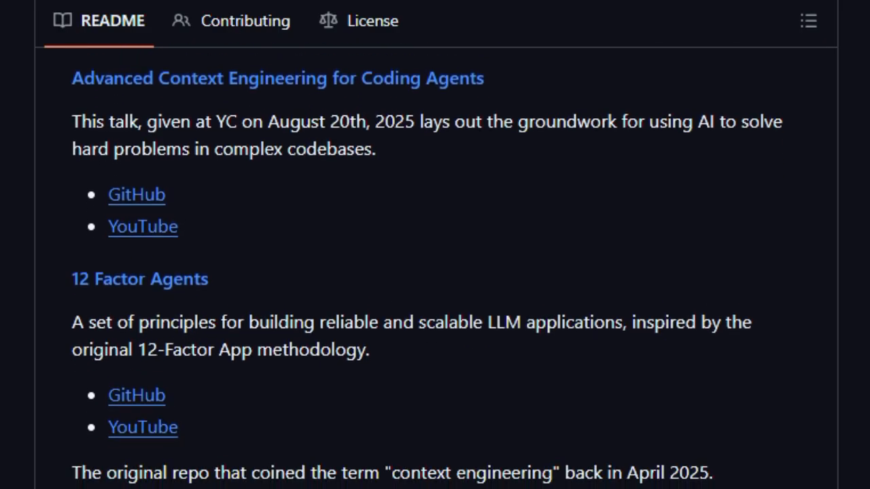
- Scroll through 12 Factor Agents, AI That Works and For Teams to Quick Start and Legacy Documentation
{"action": "scroll", "scroll_direction": "down", "scroll_amount": 3}
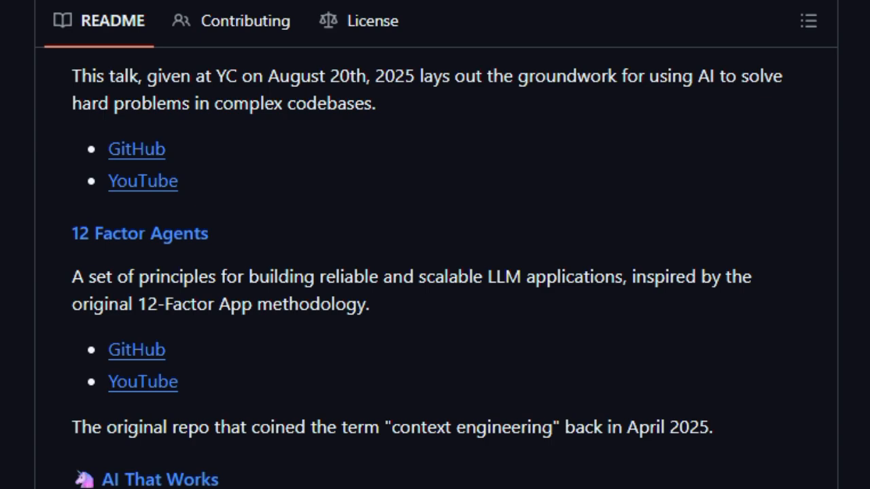
{"action": "scroll", "scroll_direction": "down", "scroll_amount": 3}
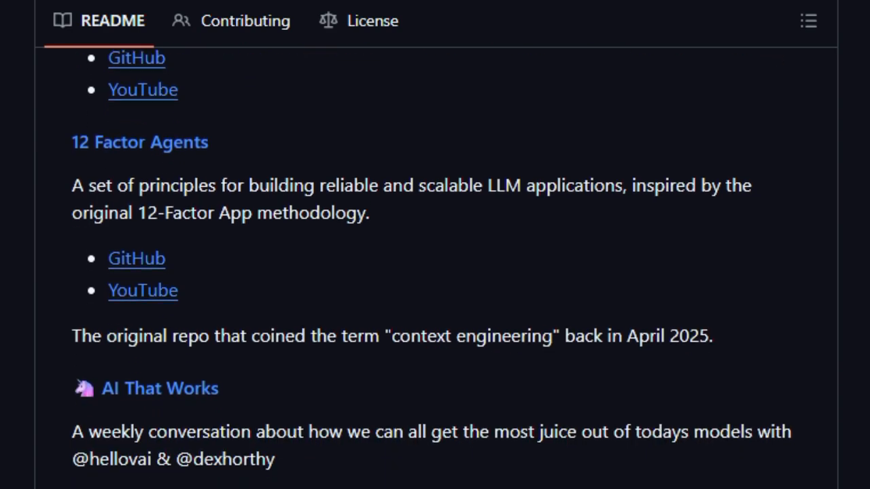
{"action": "scroll", "scroll_direction": "down", "scroll_amount": 3}
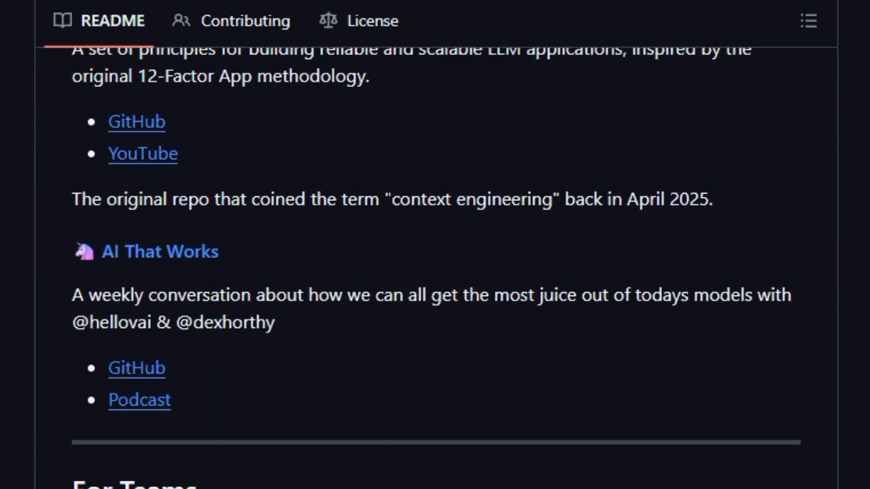
{"action": "scroll", "scroll_direction": "down", "scroll_amount": 3}
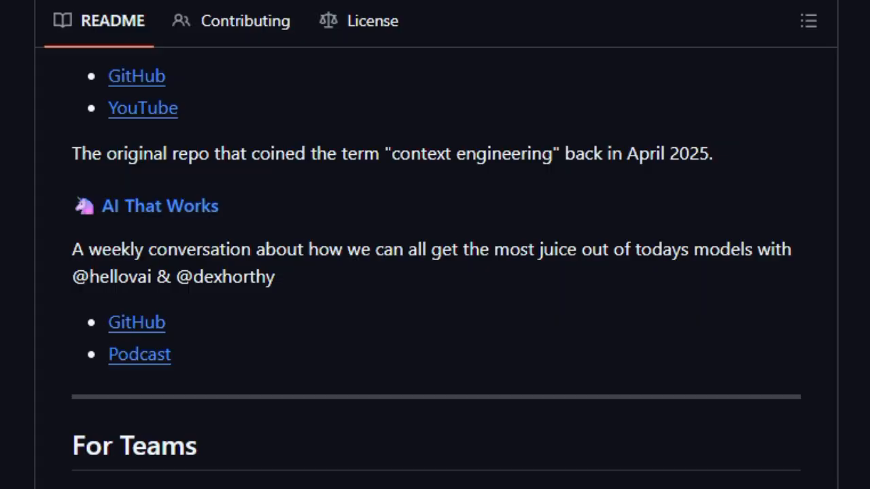
{"action": "scroll", "scroll_direction": "down", "scroll_amount": 3}
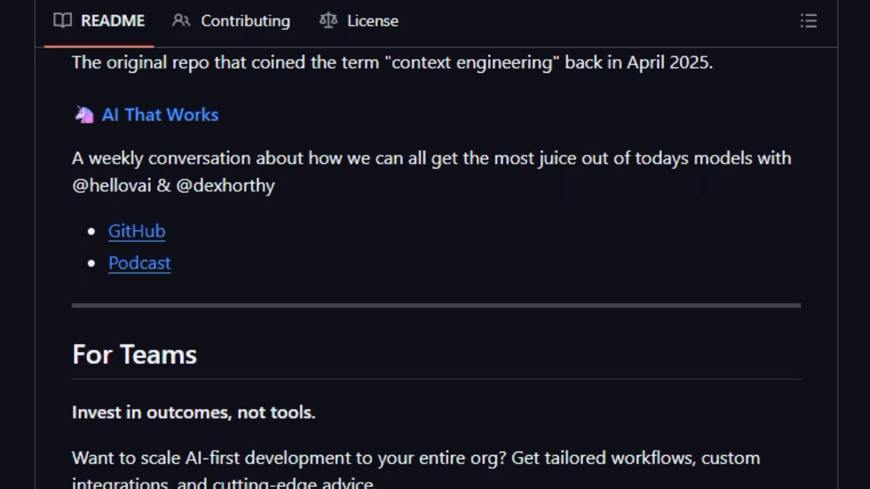
{"action": "scroll", "scroll_direction": "down", "scroll_amount": 3}
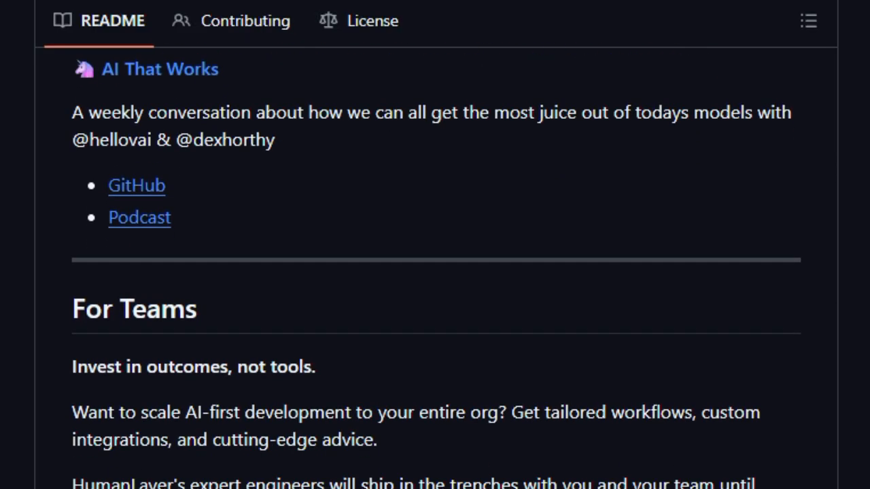
{"action": "scroll", "scroll_direction": "down", "scroll_amount": 3}
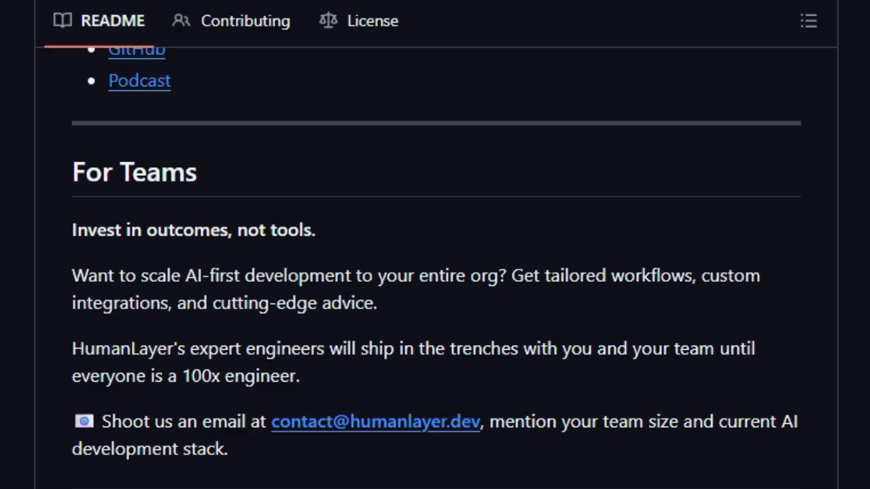
{"action": "scroll", "scroll_direction": "down", "scroll_amount": 3}
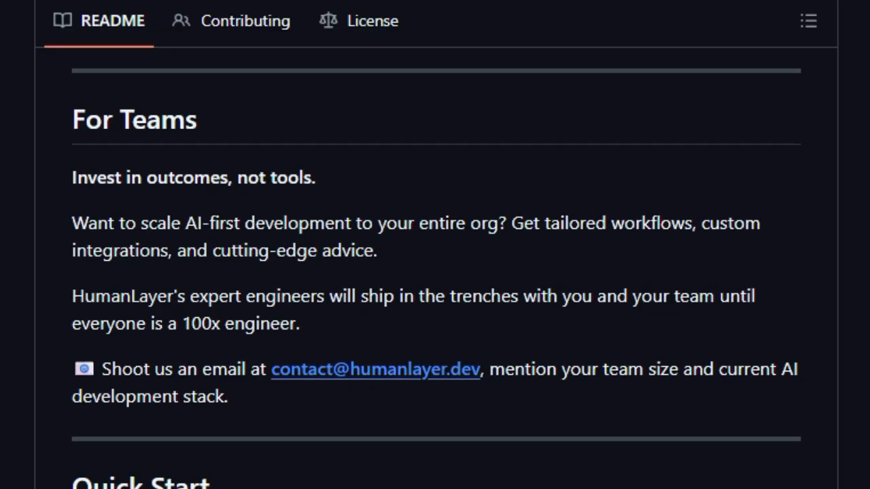
{"action": "scroll", "scroll_direction": "up", "scroll_amount": 3}
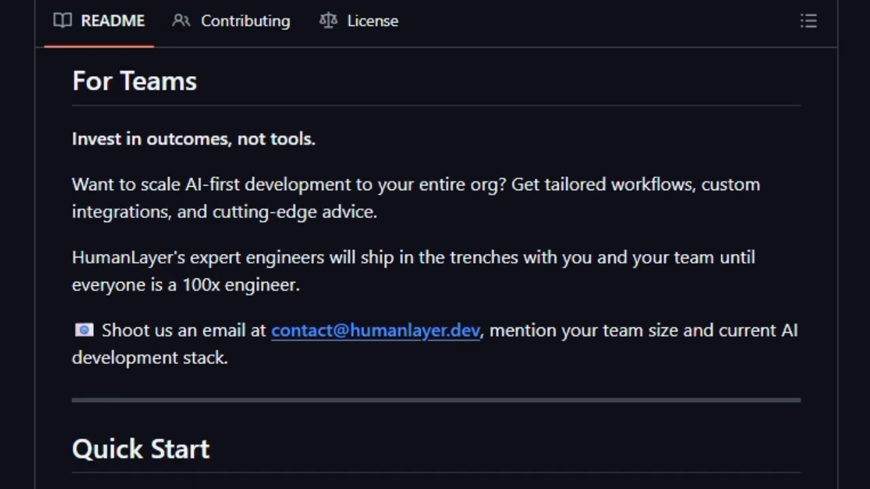
{"action": "scroll", "scroll_direction": "down", "scroll_amount": 3}
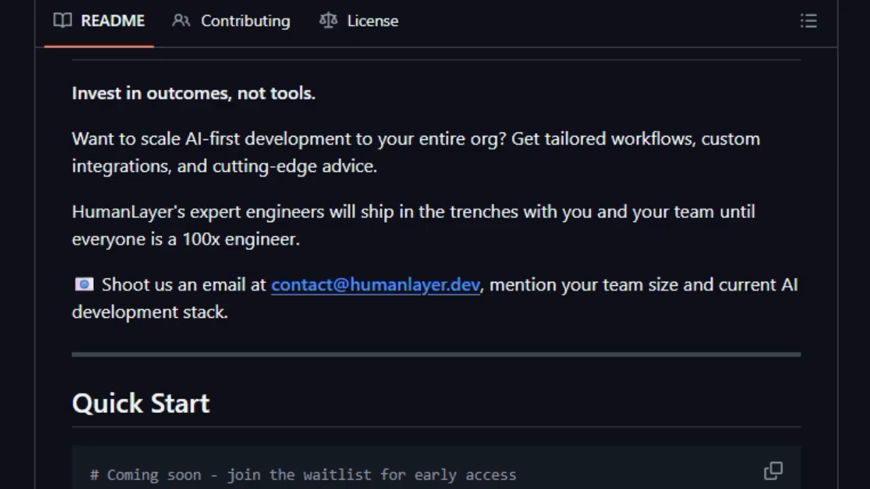
{"action": "scroll", "scroll_direction": "down", "scroll_amount": 3}
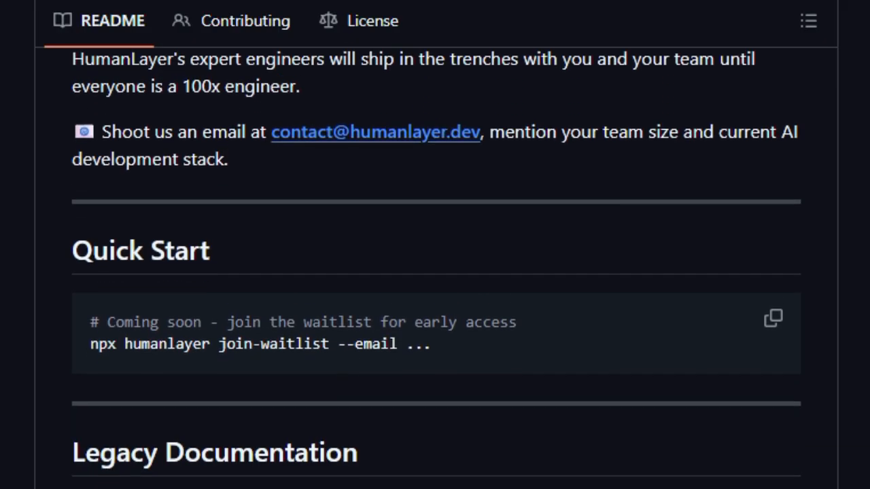
{"action": "scroll", "scroll_direction": "down", "scroll_amount": 3}
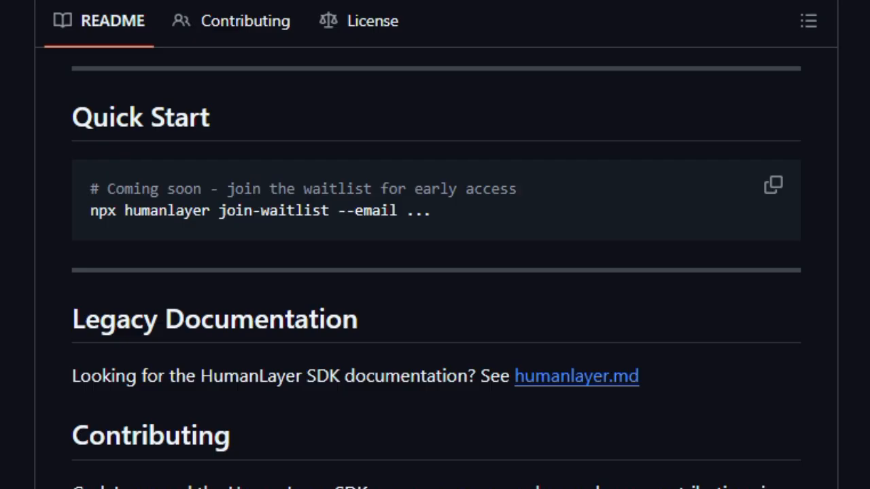
- Scroll past Contributing to the humanlayer License section and Star History graph
{"action": "scroll", "scroll_direction": "down", "scroll_amount": 3}
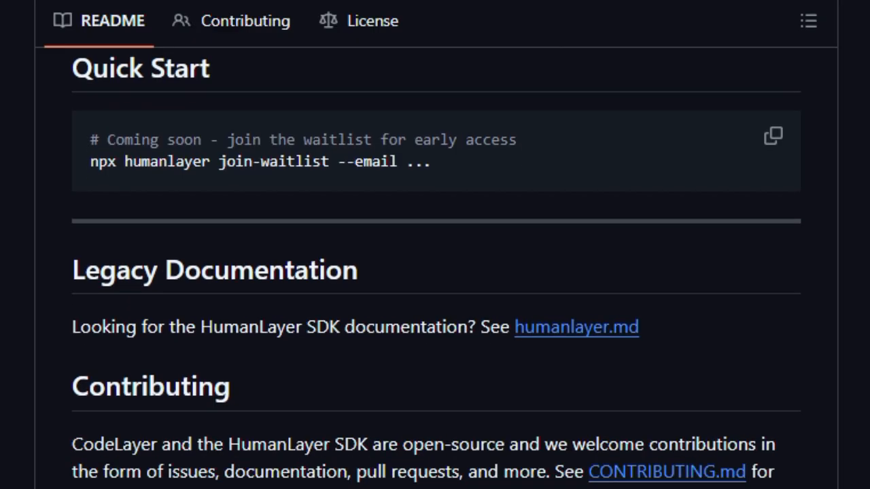
{"action": "scroll", "scroll_direction": "down", "scroll_amount": 3}
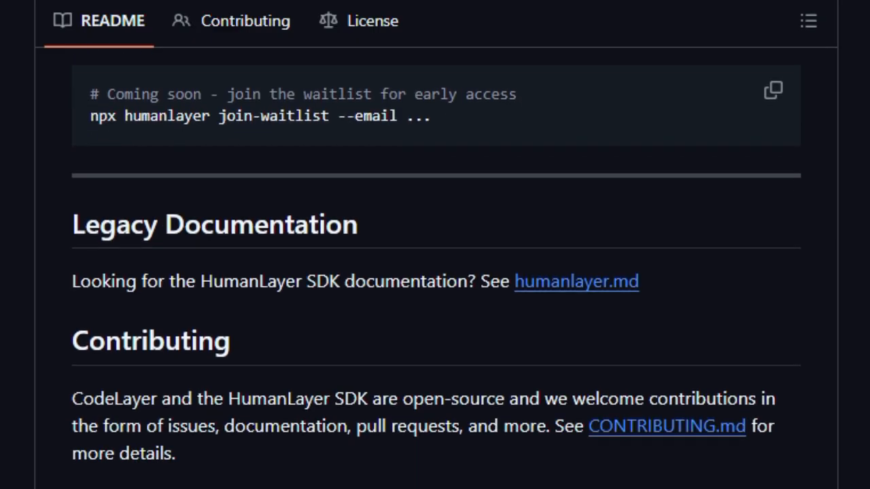
{"action": "scroll", "scroll_direction": "down", "scroll_amount": 3}
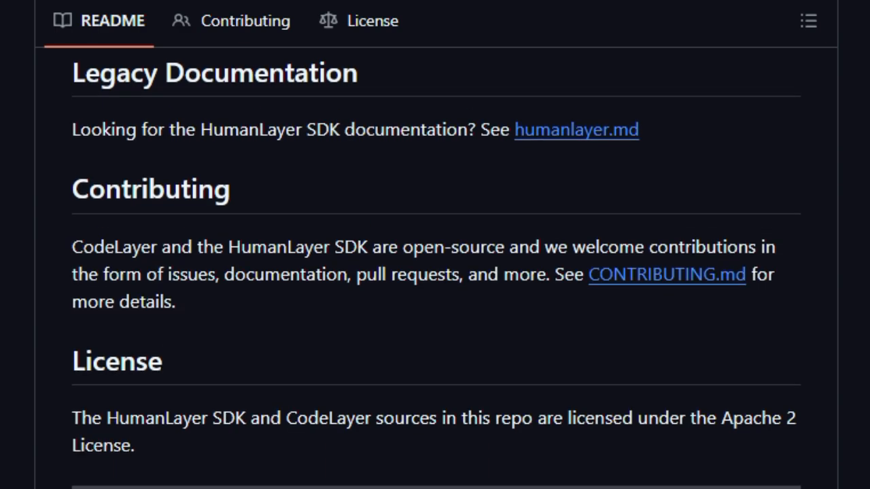
{"action": "scroll", "scroll_direction": "down", "scroll_amount": 3}
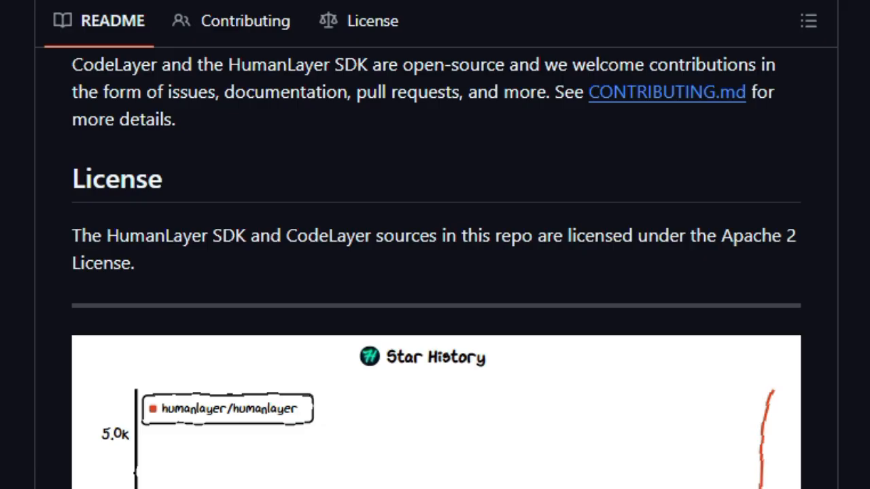
{"action": "scroll", "scroll_direction": "down", "scroll_amount": 3}
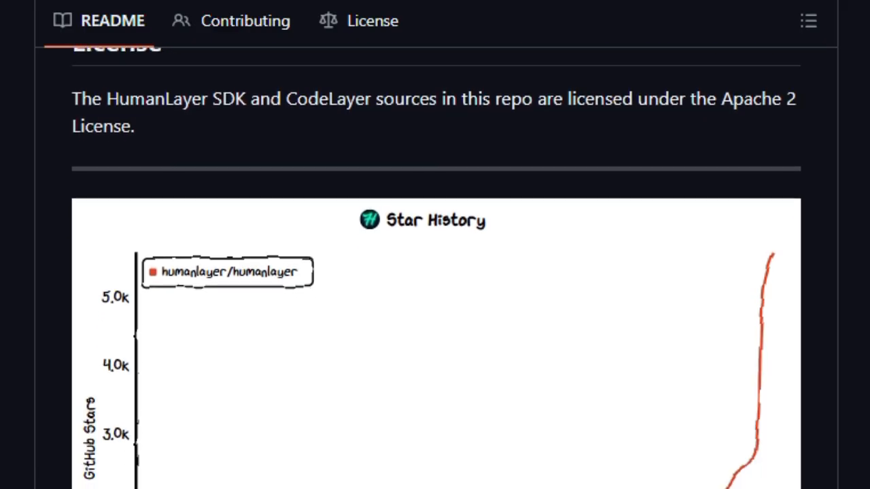
{"action": "scroll", "scroll_direction": "down", "scroll_amount": 3}
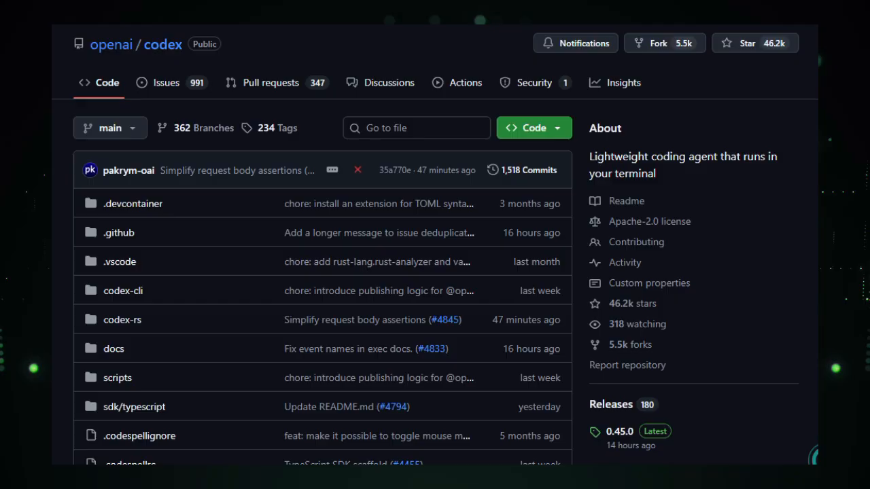
- Scroll past the openai/codex file list to the README's npm and brew install commands
{"action": "scroll", "scroll_direction": "down", "scroll_amount": 3}
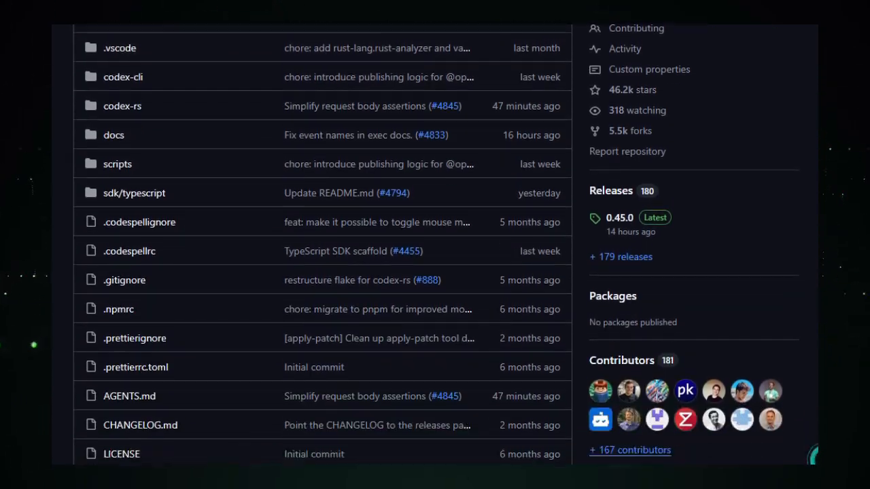
{"action": "scroll", "scroll_direction": "down", "scroll_amount": 3}
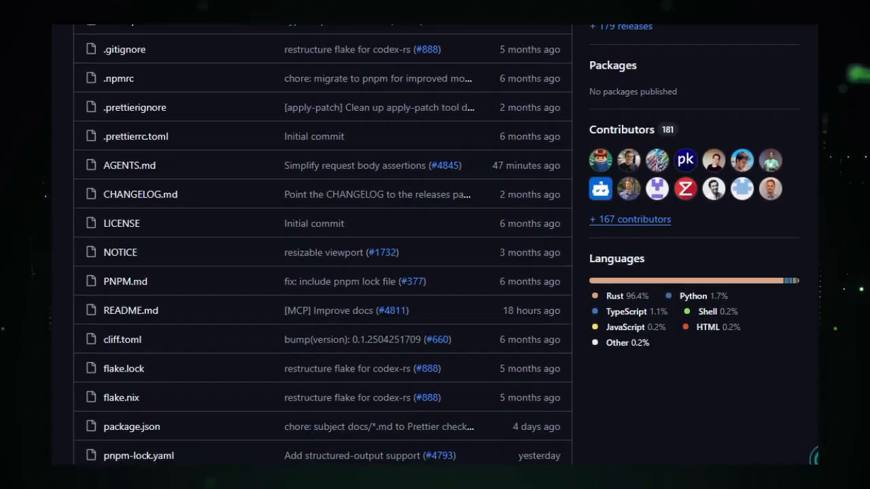
{"action": "scroll", "scroll_direction": "down", "scroll_amount": 3}
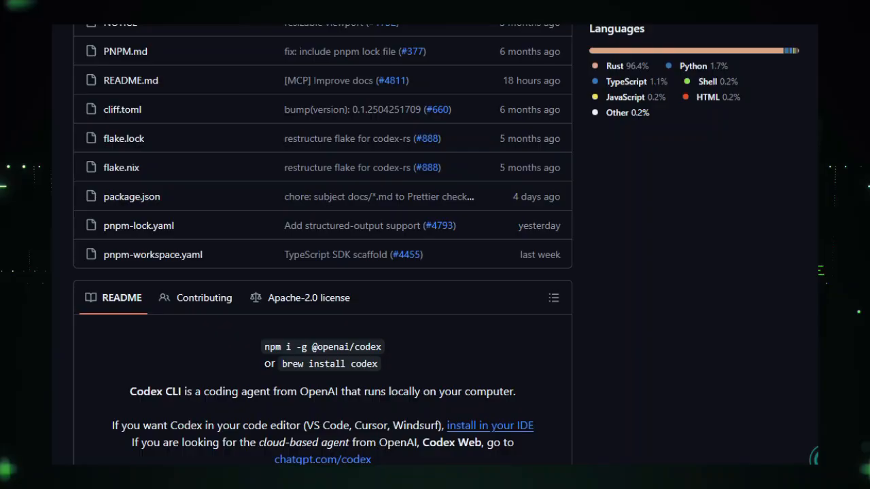
{"action": "scroll", "scroll_direction": "down", "scroll_amount": 3}
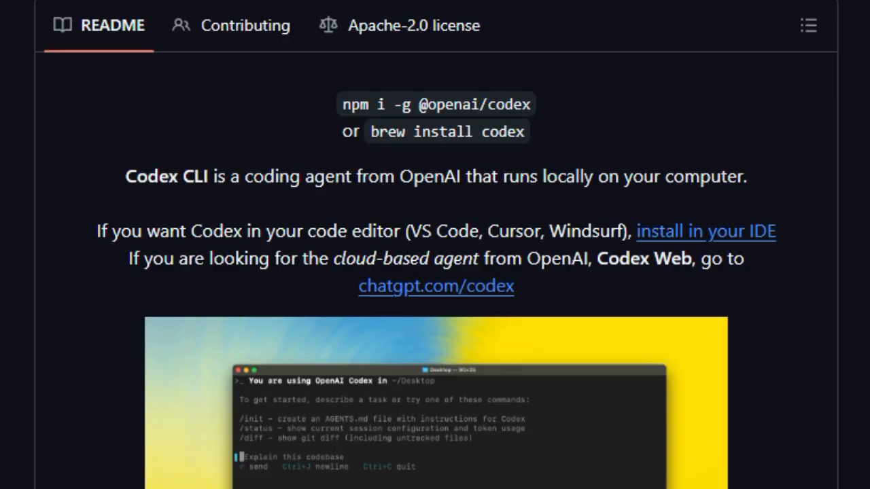
- Scroll the Codex README past the demo image and Quickstart commands to 'Using Codex with your ChatGPT plan'
{"action": "scroll", "scroll_direction": "down", "scroll_amount": 3}
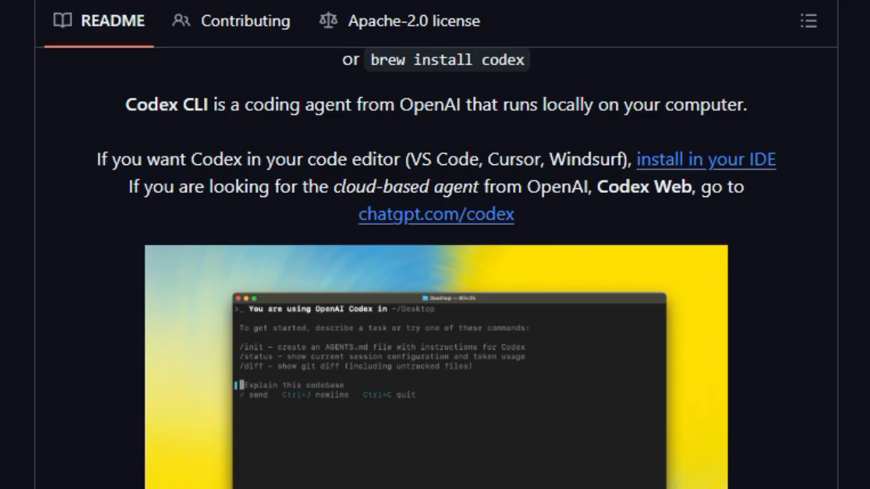
{"action": "scroll", "scroll_direction": "down", "scroll_amount": 3}
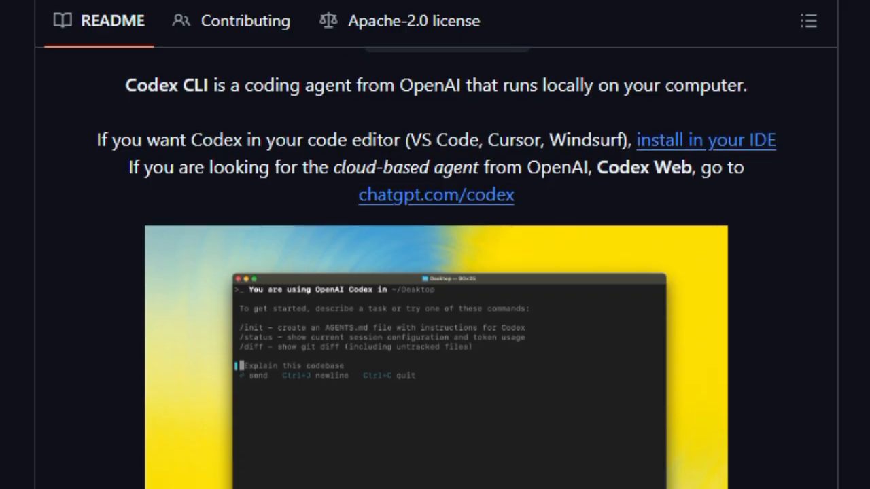
{"action": "scroll", "scroll_direction": "down", "scroll_amount": 3}
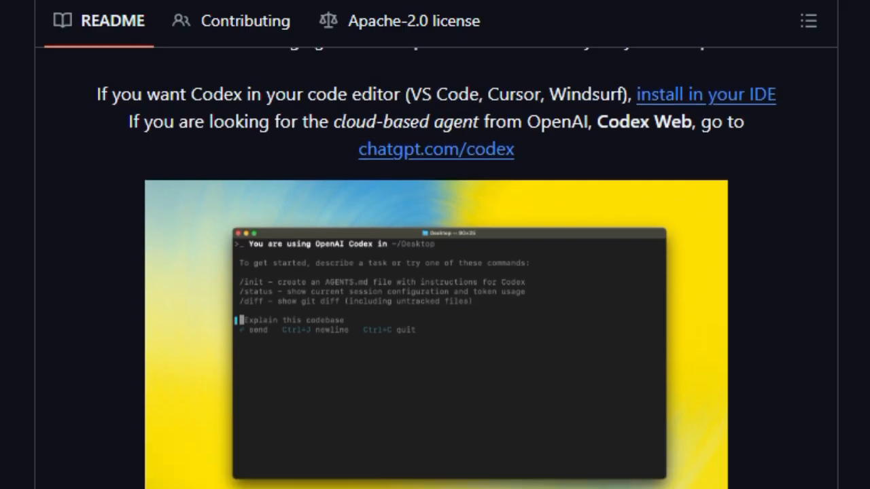
{"action": "scroll", "scroll_direction": "down", "scroll_amount": 3}
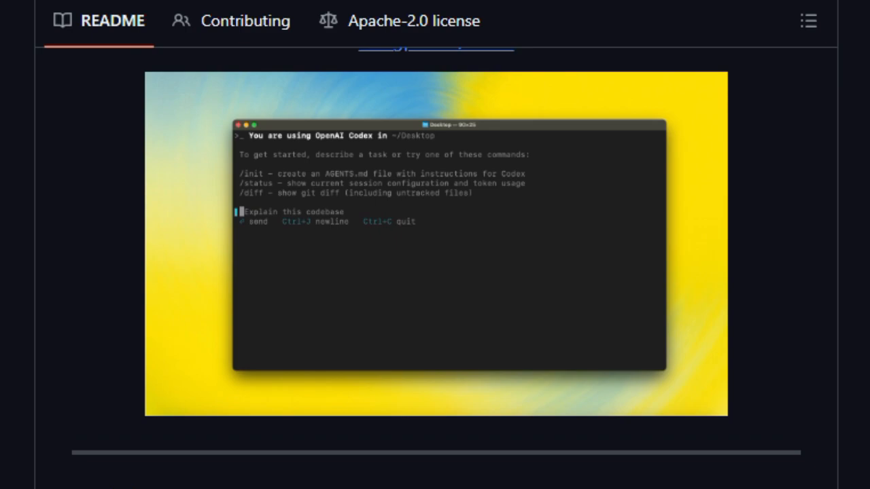
{"action": "scroll", "scroll_direction": "down", "scroll_amount": 3}
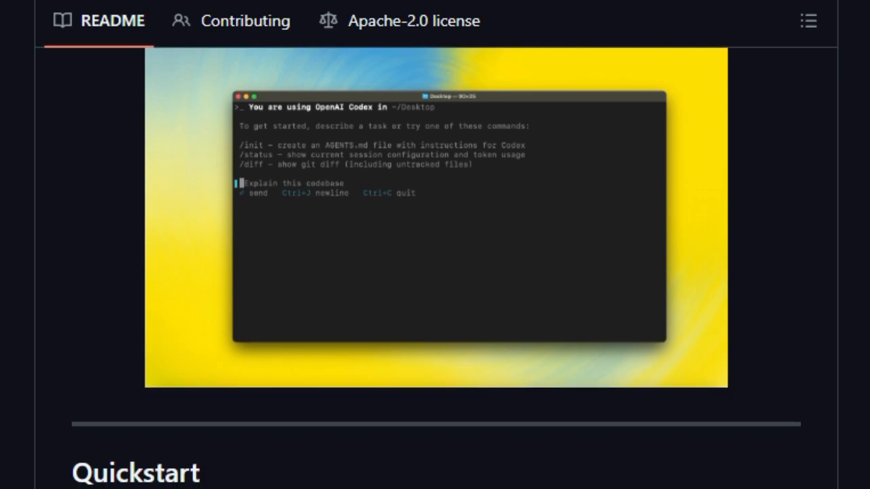
{"action": "scroll", "scroll_direction": "down", "scroll_amount": 3}
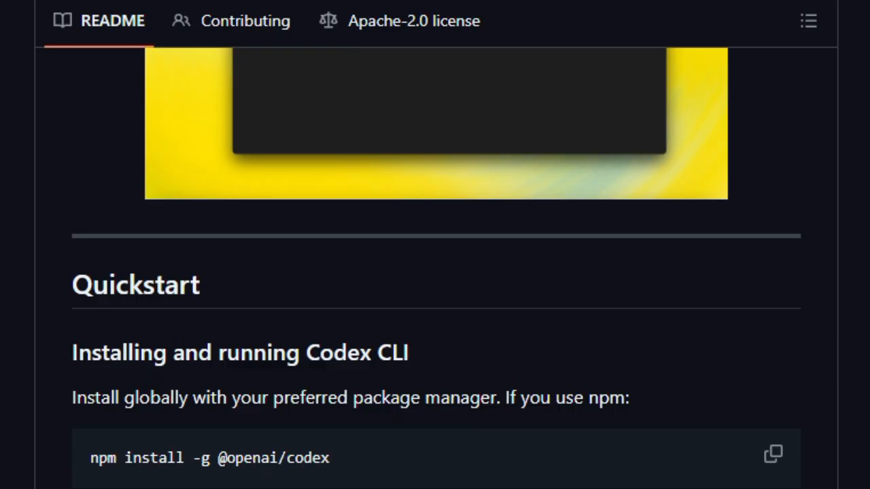
{"action": "scroll", "scroll_direction": "down", "scroll_amount": 3}
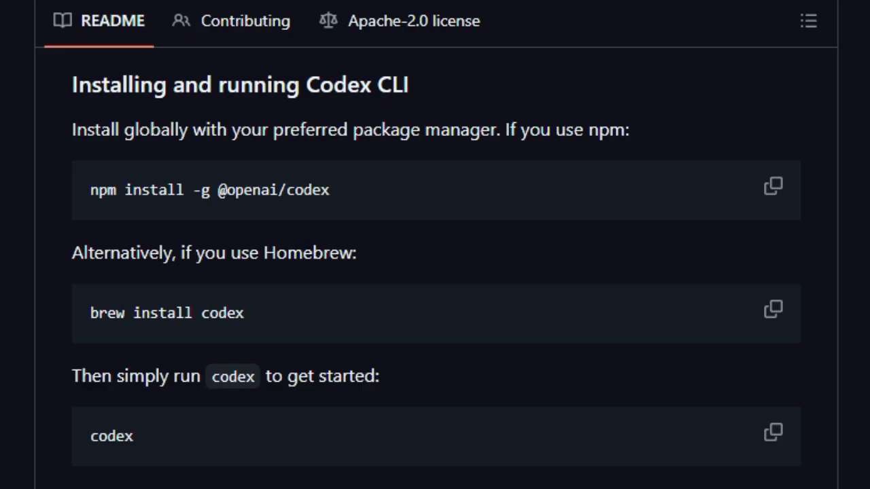
{"action": "scroll", "scroll_direction": "down", "scroll_amount": 3}
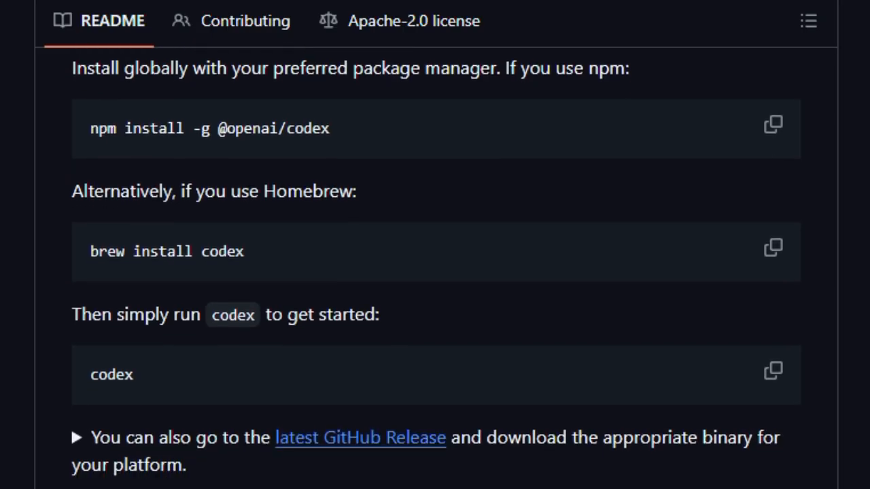
{"action": "scroll", "scroll_direction": "down", "scroll_amount": 3}
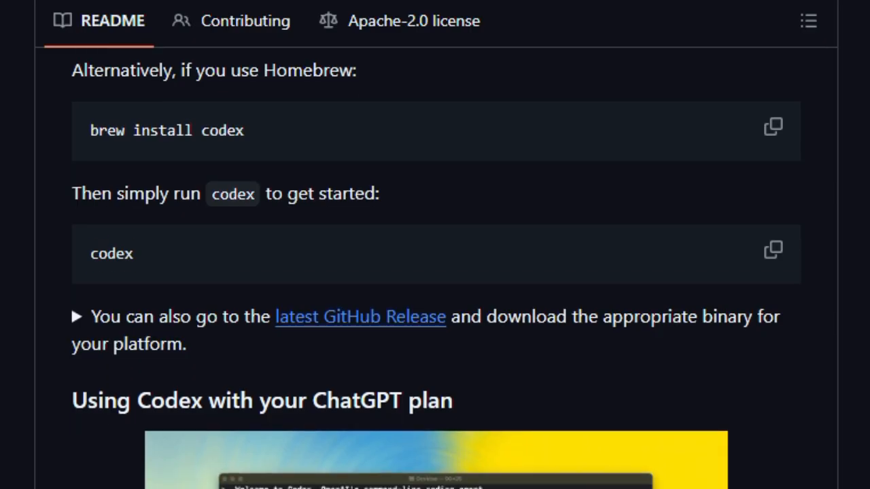
{"action": "scroll", "scroll_direction": "down", "scroll_amount": 3}
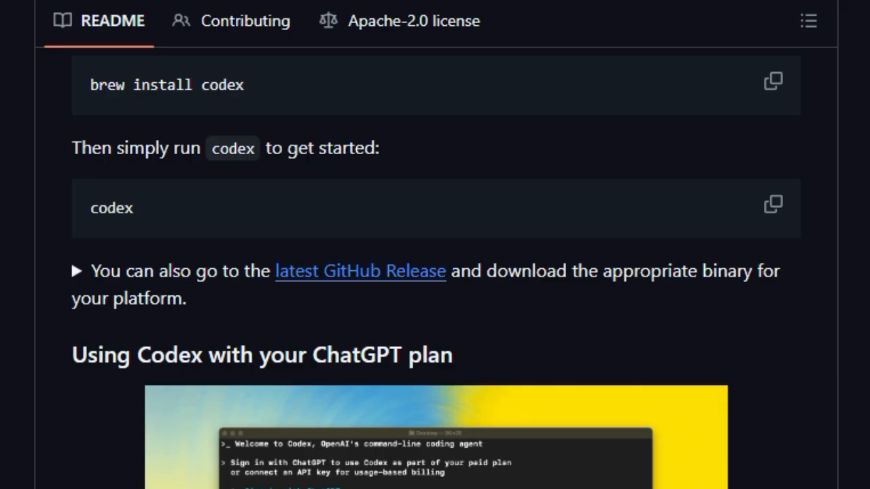
{"action": "scroll", "scroll_direction": "down", "scroll_amount": 3}
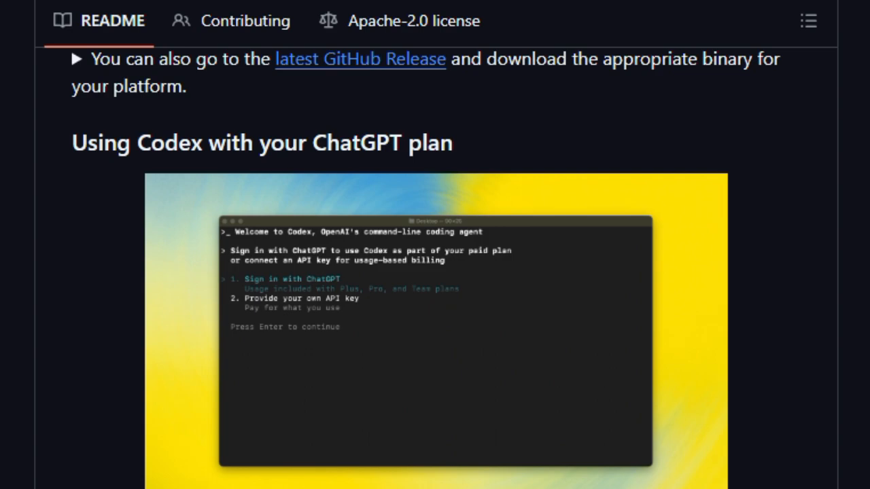
- Scroll past the sign-in notes and the MCP and Configuration sections to the Docs & FAQ heading
{"action": "scroll", "scroll_direction": "down", "scroll_amount": 3}
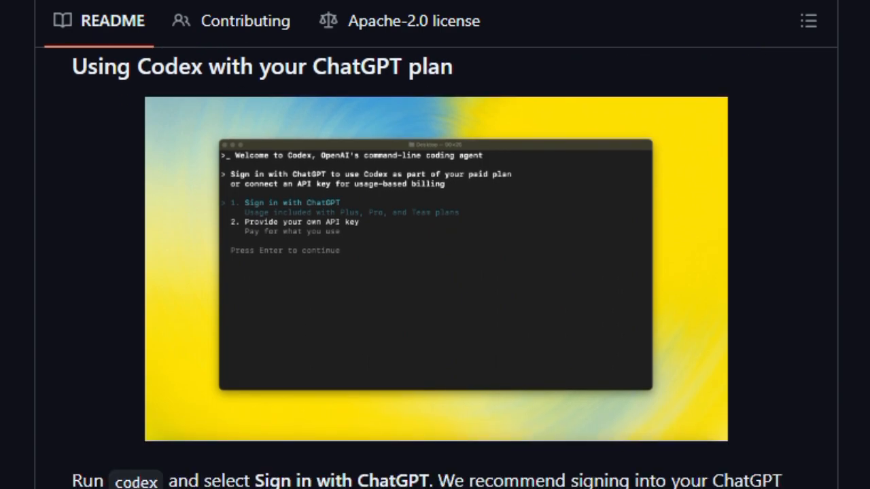
{"action": "scroll", "scroll_direction": "down", "scroll_amount": 3}
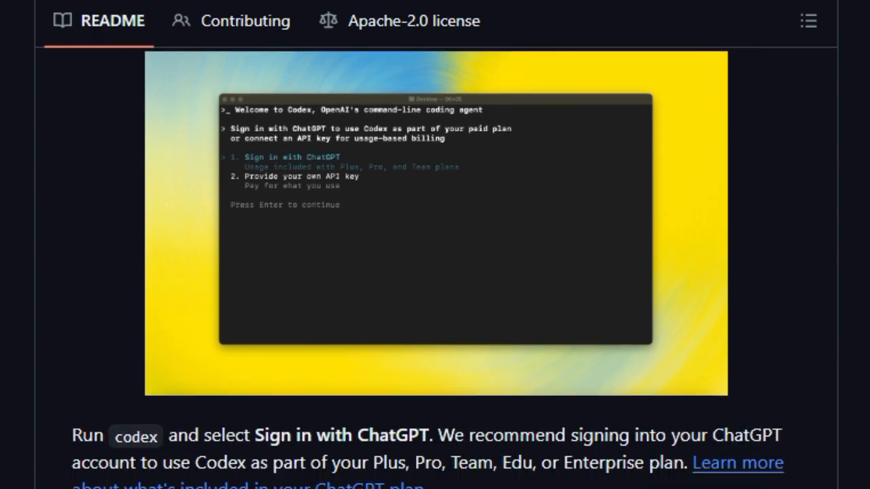
{"action": "scroll", "scroll_direction": "down", "scroll_amount": 3}
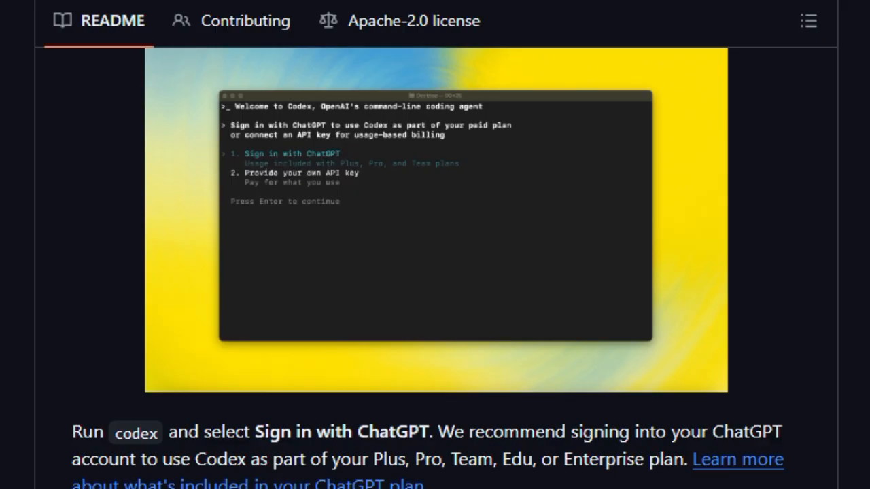
{"action": "scroll", "scroll_direction": "down", "scroll_amount": 3}
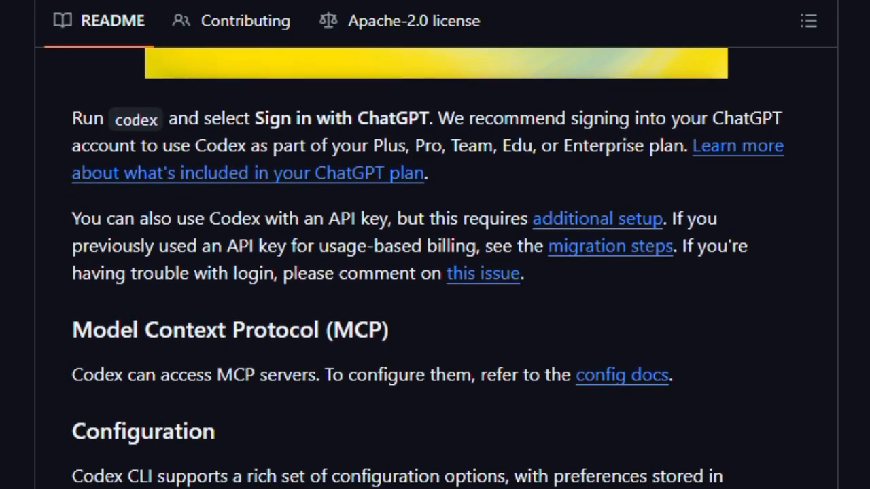
{"action": "scroll", "scroll_direction": "up", "scroll_amount": 3}
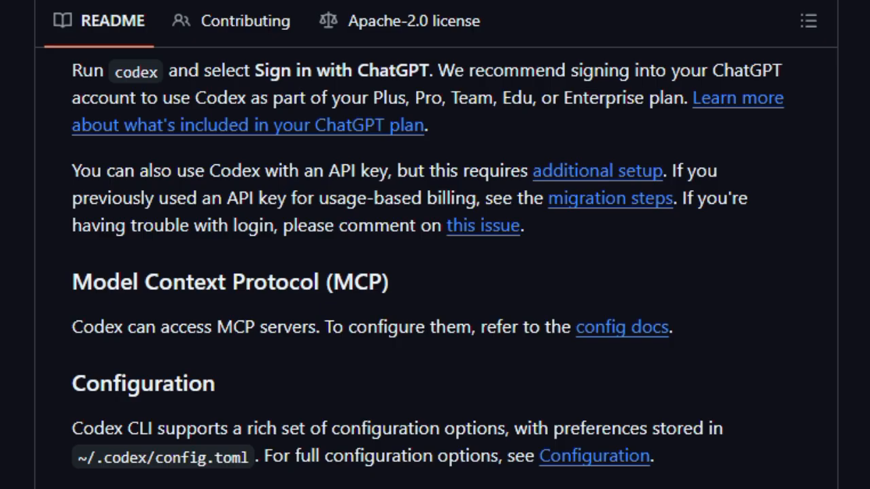
{"action": "scroll", "scroll_direction": "down", "scroll_amount": 3}
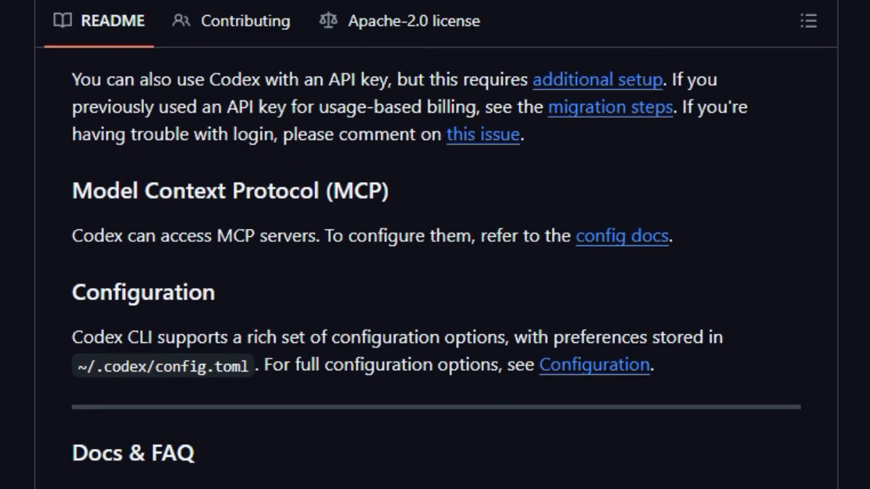
{"action": "scroll", "scroll_direction": "down", "scroll_amount": 3}
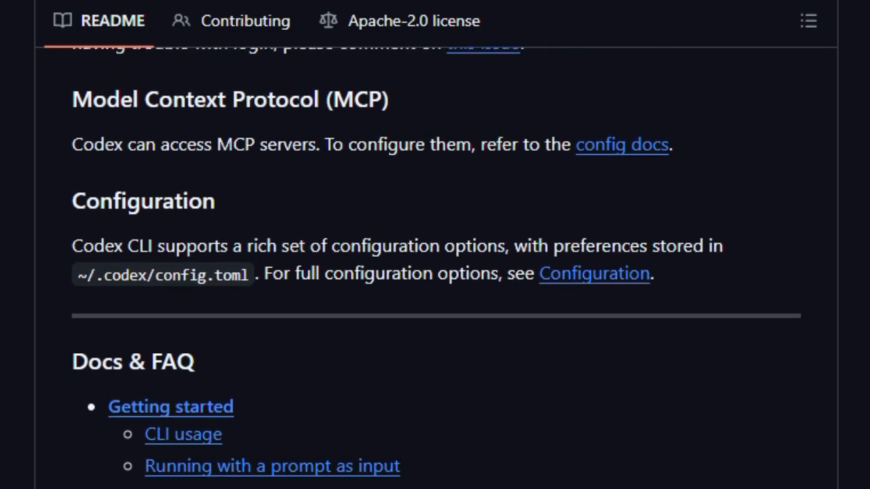
{"action": "scroll", "scroll_direction": "down", "scroll_amount": 3}
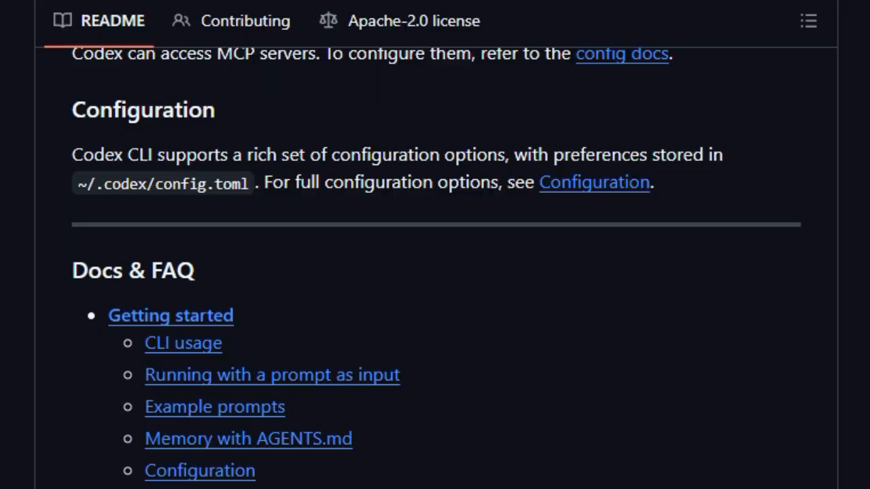
{"action": "scroll", "scroll_direction": "down", "scroll_amount": 3}
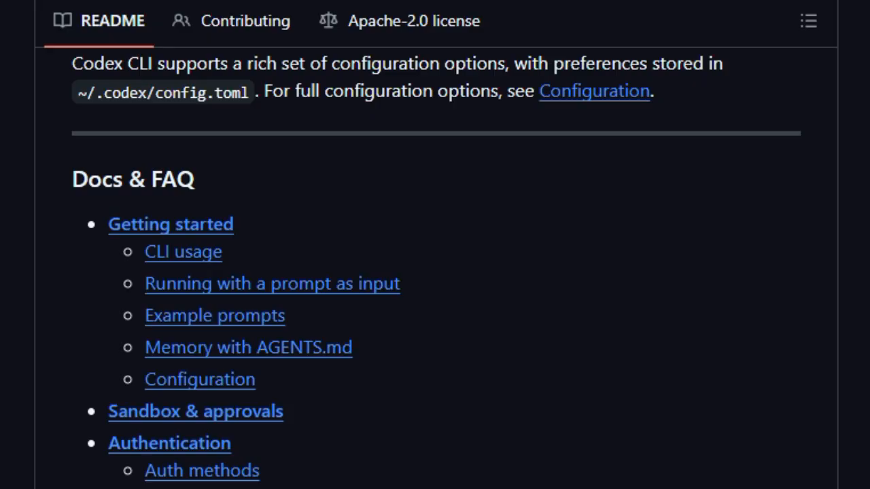
- Scroll through the rest of the Codex Docs & FAQ link list
{"action": "scroll", "scroll_direction": "down", "scroll_amount": 3}
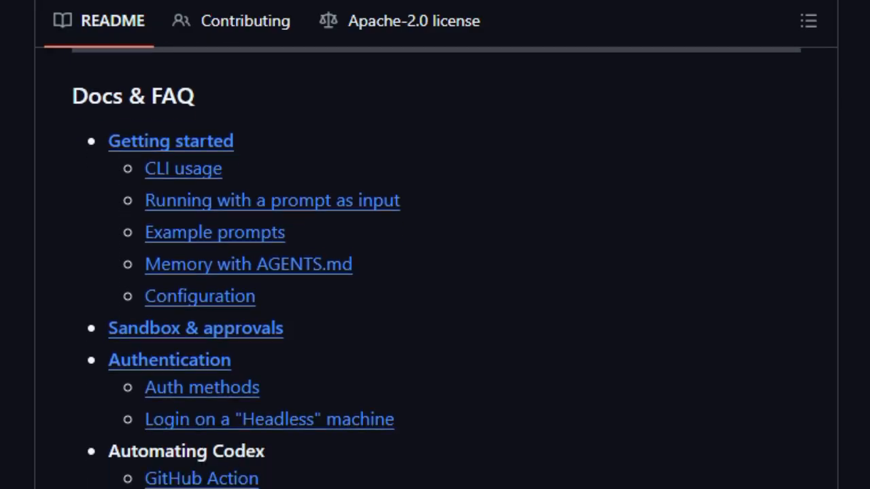
{"action": "scroll", "scroll_direction": "down", "scroll_amount": 3}
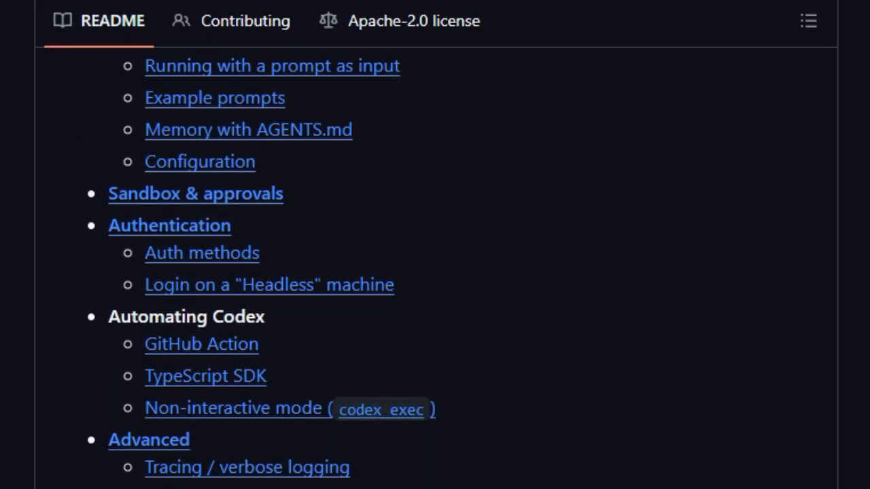
{"action": "scroll", "scroll_direction": "down", "scroll_amount": 3}
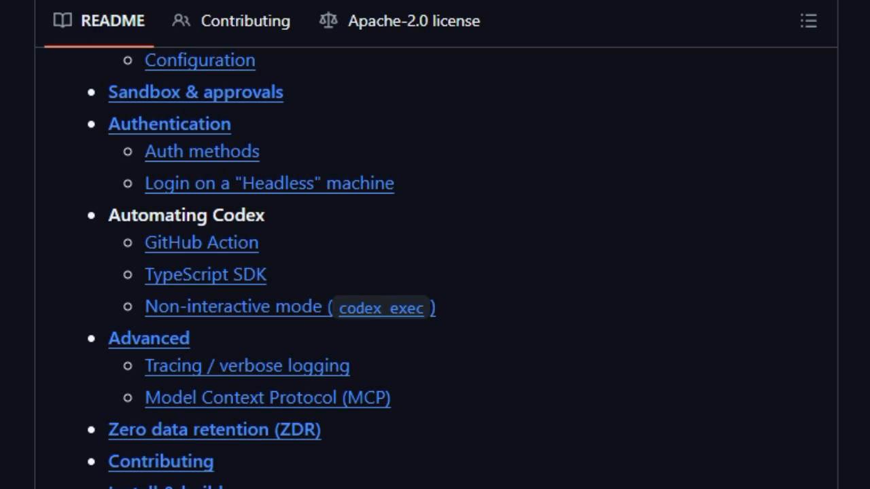
{"action": "scroll", "scroll_direction": "down", "scroll_amount": 3}
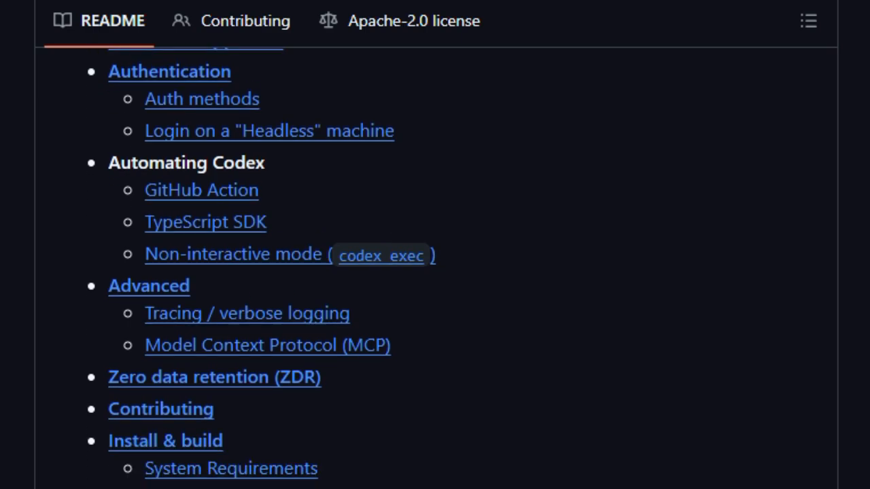
{"action": "scroll", "scroll_direction": "down", "scroll_amount": 3}
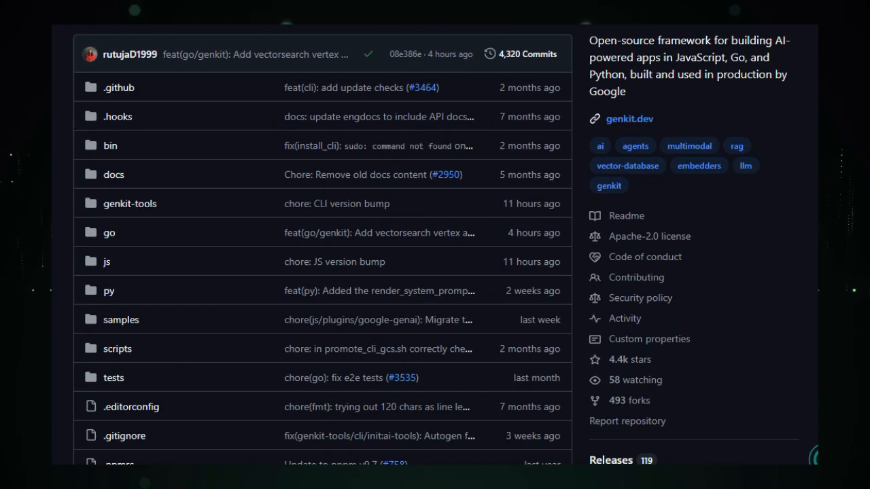
- Scroll the Genkit repository page down to its README introducing the JavaScript, Go and Python SDKs
{"action": "scroll", "scroll_direction": "down", "scroll_amount": 3}
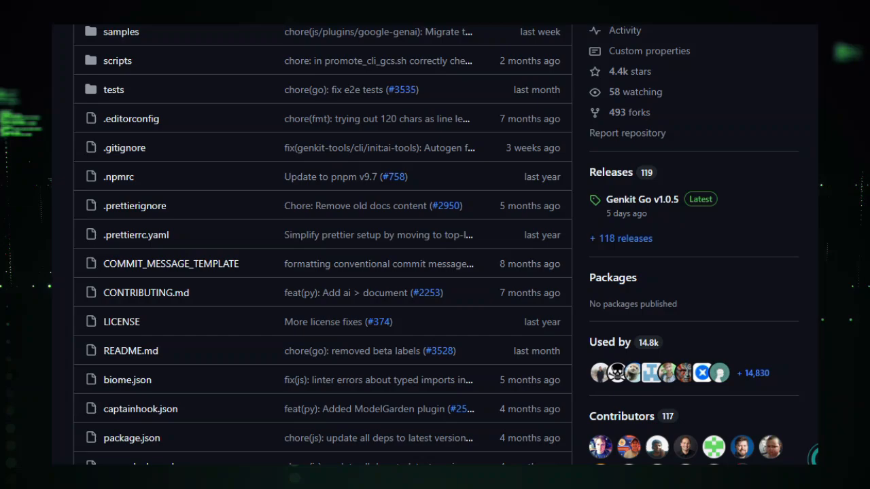
{"action": "scroll", "scroll_direction": "down", "scroll_amount": 3}
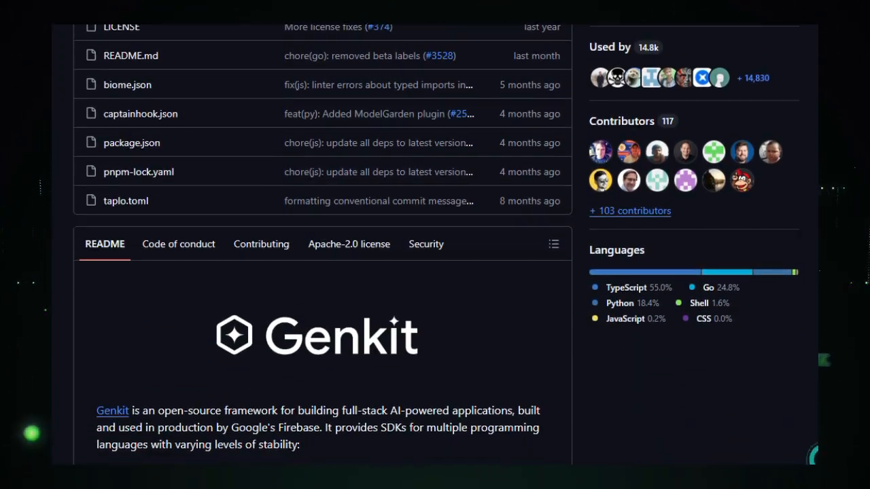
{"action": "scroll", "scroll_direction": "down", "scroll_amount": 3}
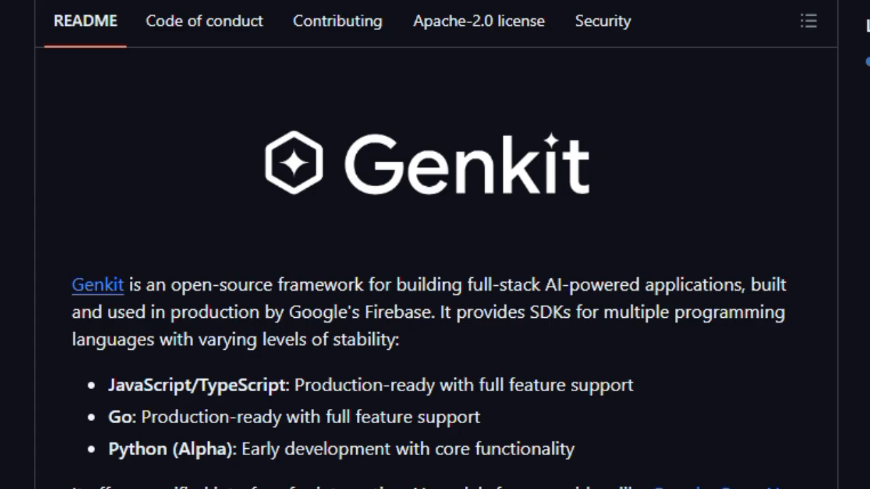
- Scroll the Genkit README past the intro and quick-start code sample to 'Explore & build with Genkit'
{"action": "scroll", "scroll_direction": "down", "scroll_amount": 3}
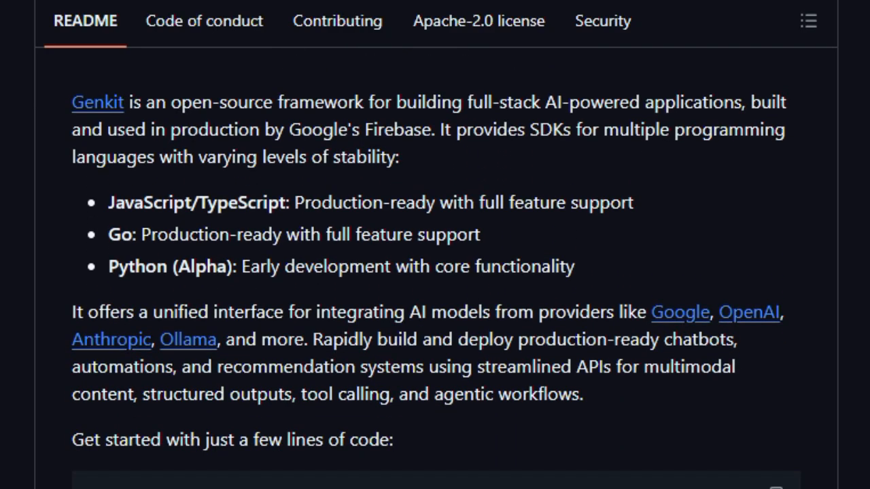
{"action": "scroll", "scroll_direction": "down", "scroll_amount": 3}
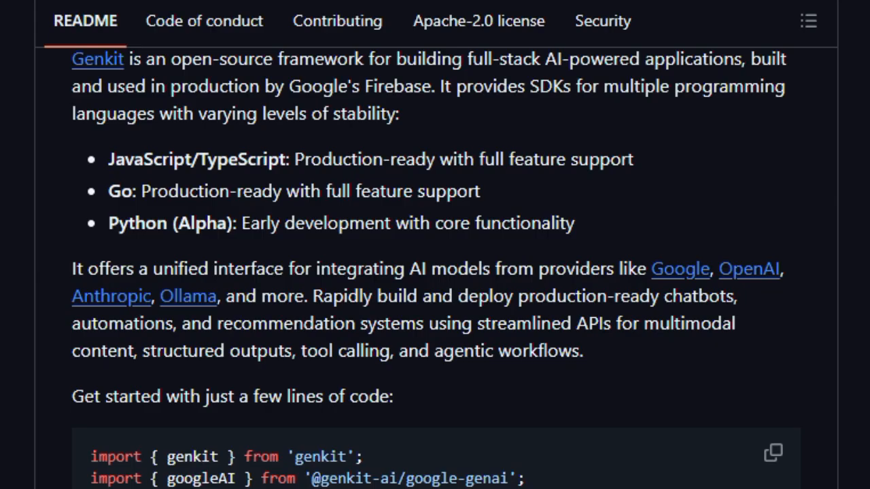
{"action": "scroll", "scroll_direction": "down", "scroll_amount": 3}
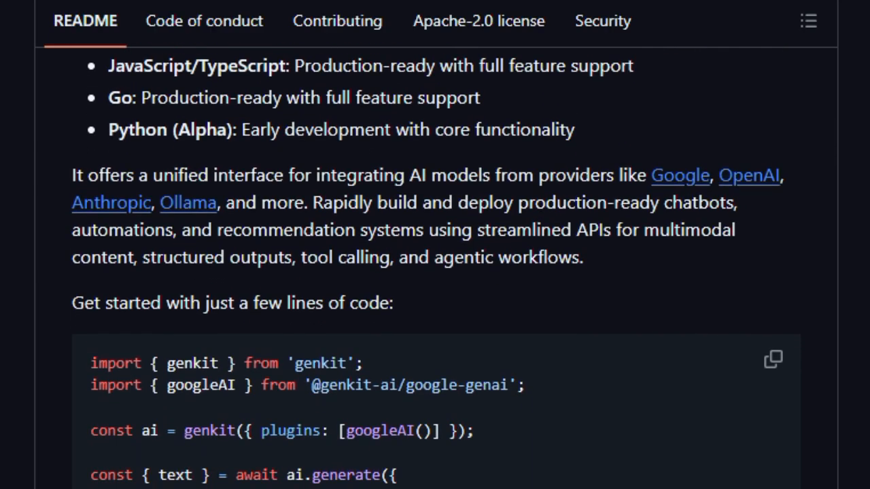
{"action": "scroll", "scroll_direction": "down", "scroll_amount": 3}
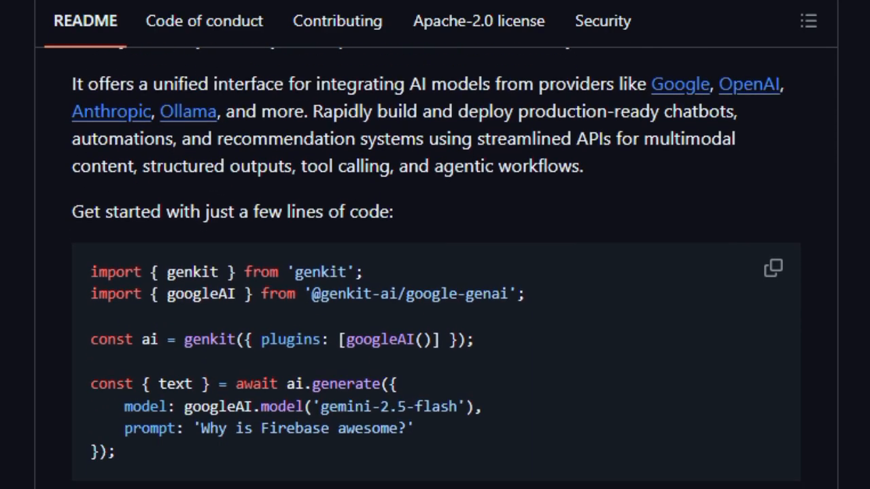
{"action": "scroll", "scroll_direction": "down", "scroll_amount": 3}
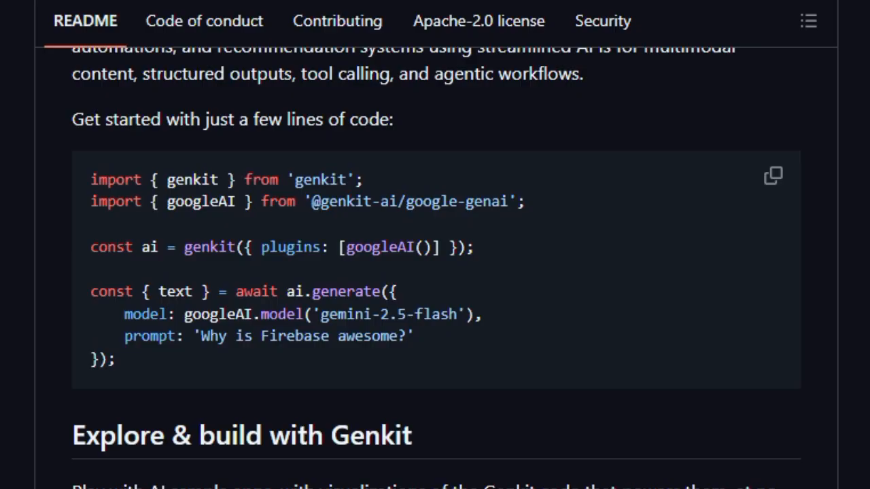
{"action": "scroll", "scroll_direction": "down", "scroll_amount": 3}
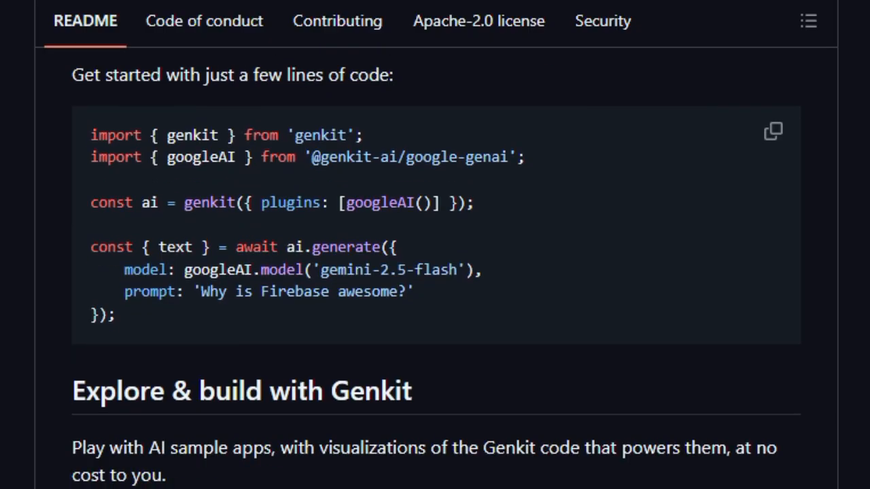
{"action": "scroll", "scroll_direction": "down", "scroll_amount": 3}
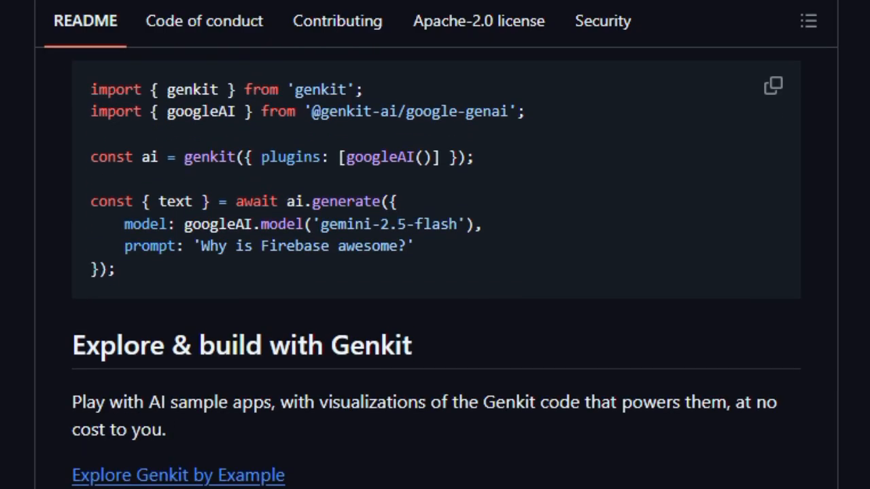
{"action": "scroll", "scroll_direction": "down", "scroll_amount": 3}
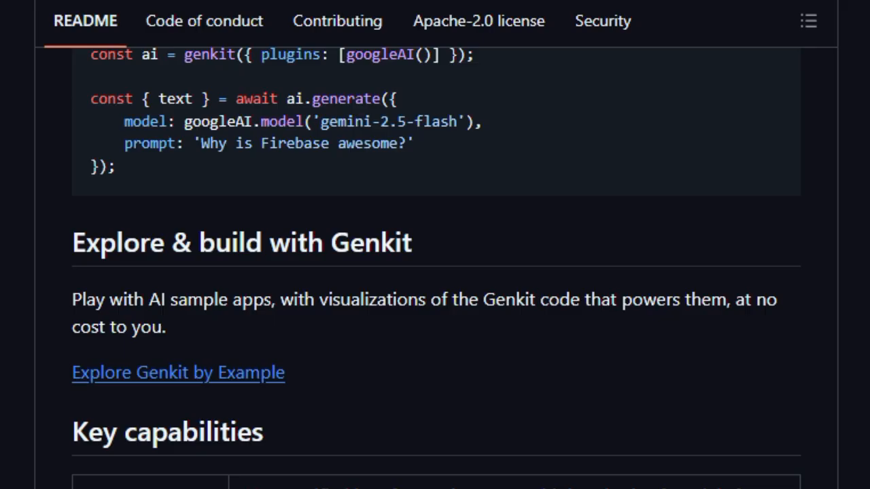
- Scroll through the full Genkit Key capabilities table to the 'How does it work?' heading
{"action": "scroll", "scroll_direction": "down", "scroll_amount": 3}
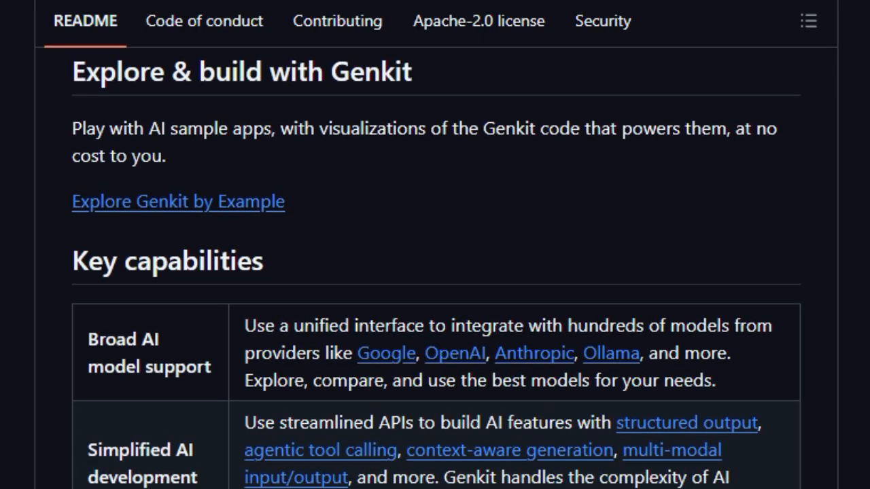
{"action": "scroll", "scroll_direction": "down", "scroll_amount": 3}
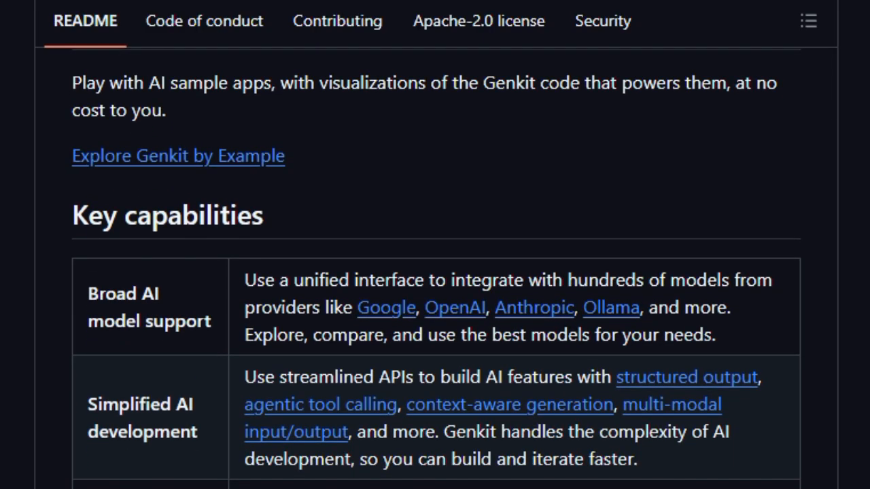
{"action": "scroll", "scroll_direction": "down", "scroll_amount": 3}
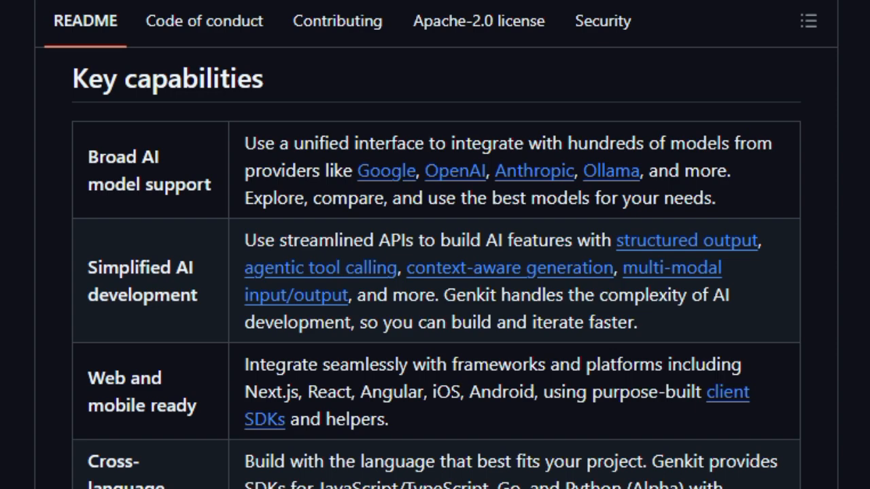
{"action": "scroll", "scroll_direction": "down", "scroll_amount": 3}
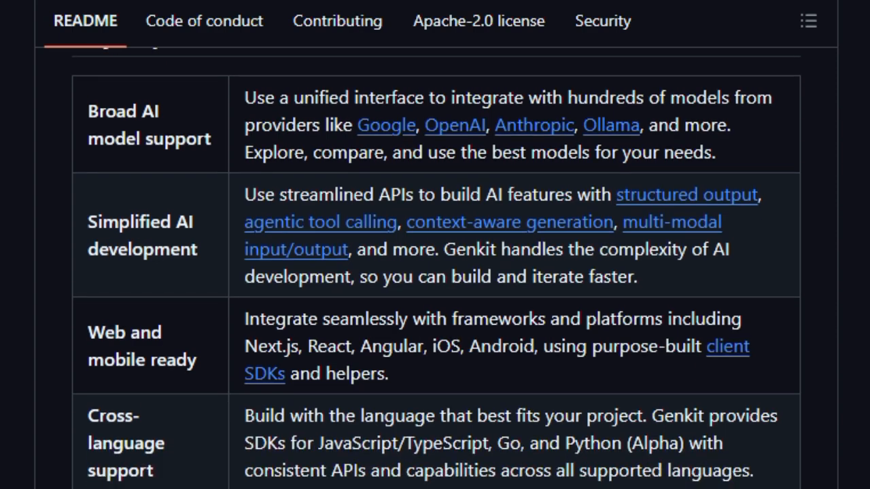
{"action": "scroll", "scroll_direction": "down", "scroll_amount": 3}
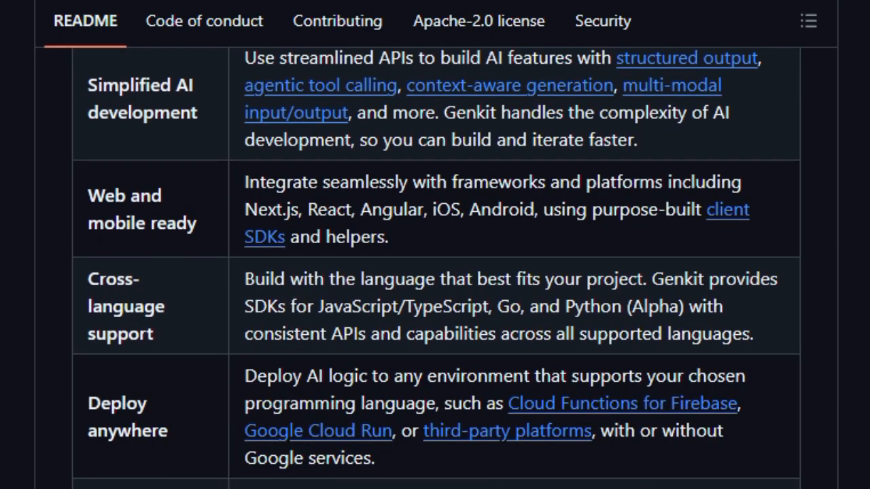
{"action": "scroll", "scroll_direction": "down", "scroll_amount": 3}
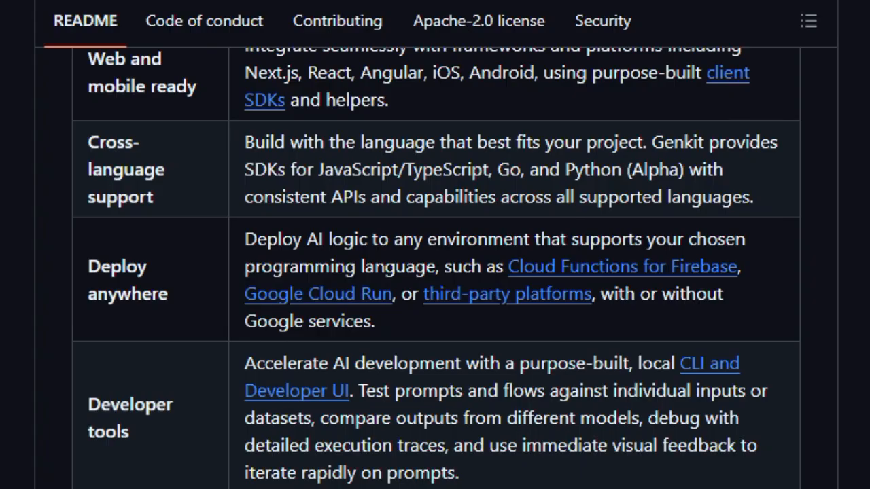
{"action": "scroll", "scroll_direction": "down", "scroll_amount": 3}
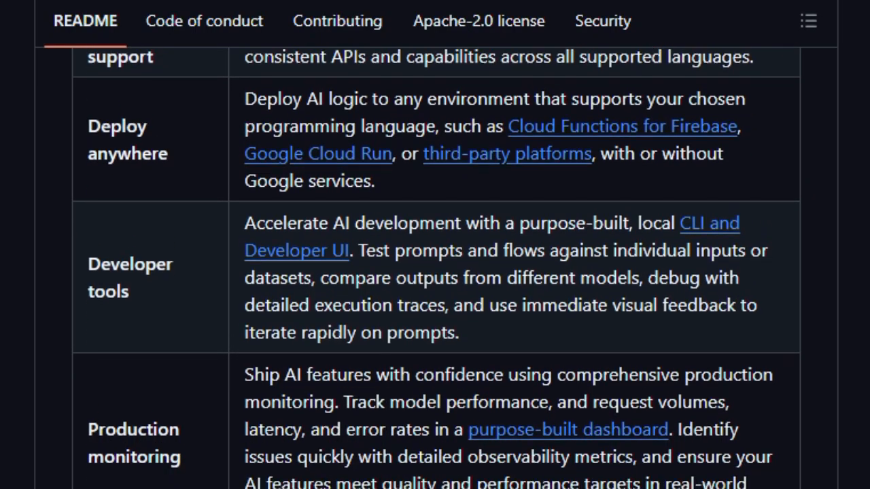
{"action": "scroll", "scroll_direction": "down", "scroll_amount": 3}
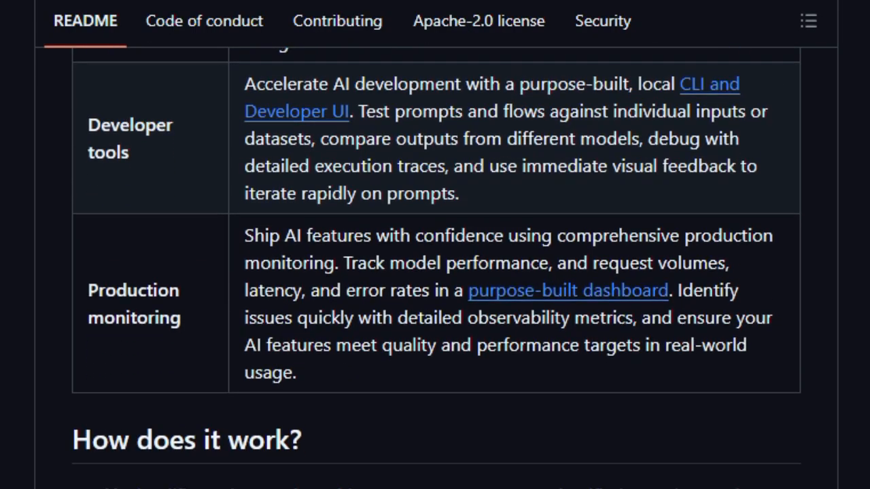
{"action": "scroll", "scroll_direction": "down", "scroll_amount": 3}
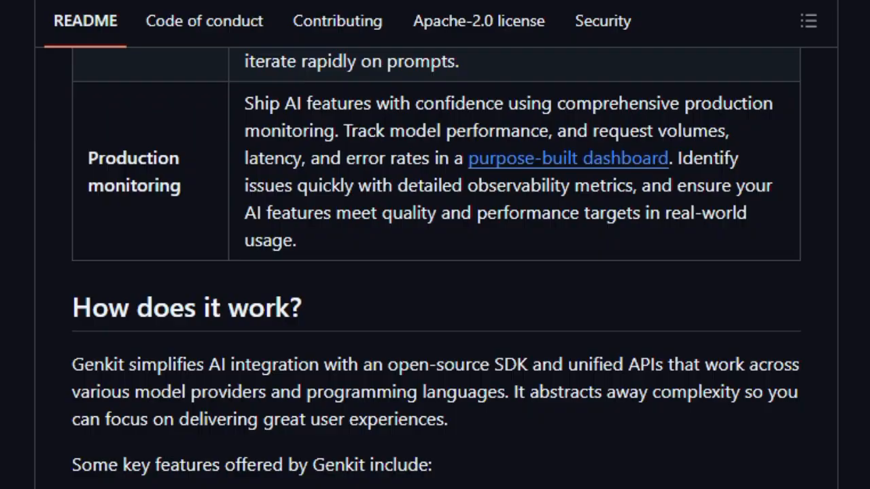
- Scroll the Genkit README to the Get started quickstart links and Development tools section
{"action": "scroll", "scroll_direction": "down", "scroll_amount": 3}
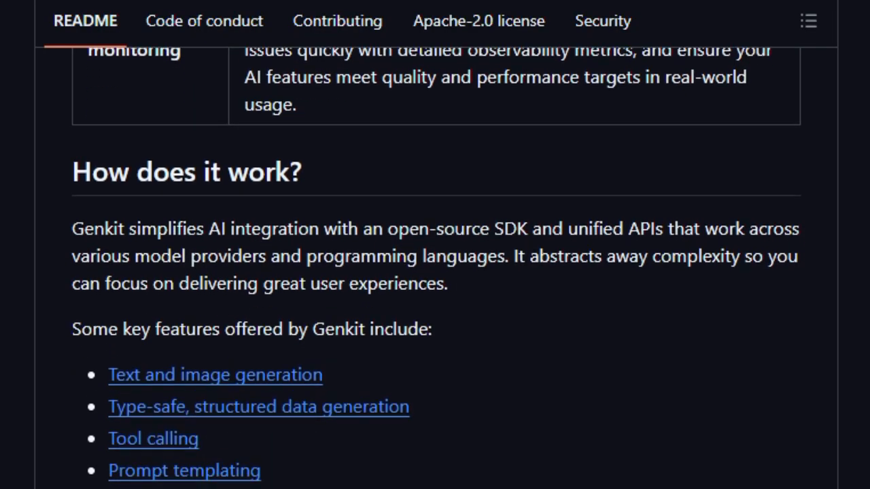
{"action": "scroll", "scroll_direction": "down", "scroll_amount": 3}
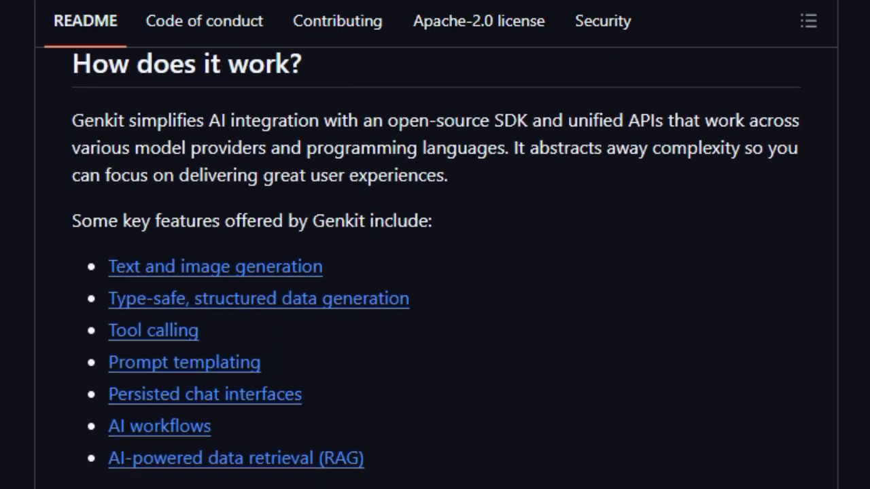
{"action": "scroll", "scroll_direction": "down", "scroll_amount": 3}
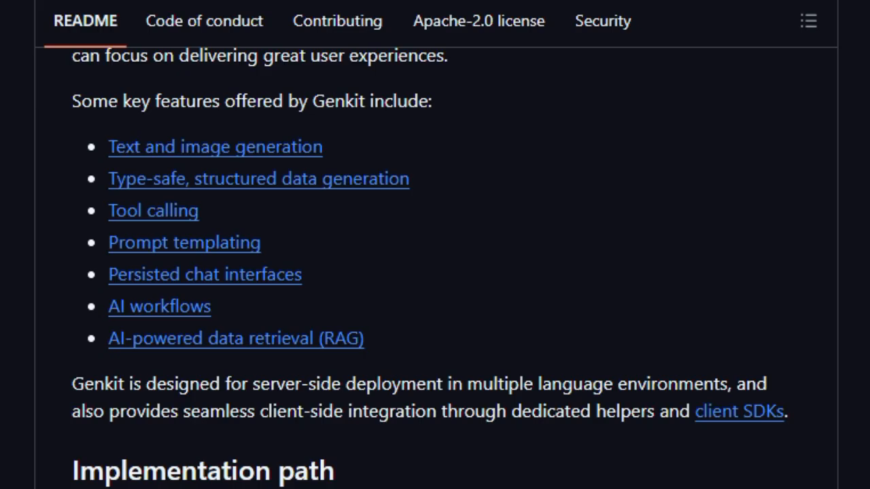
{"action": "scroll", "scroll_direction": "down", "scroll_amount": 3}
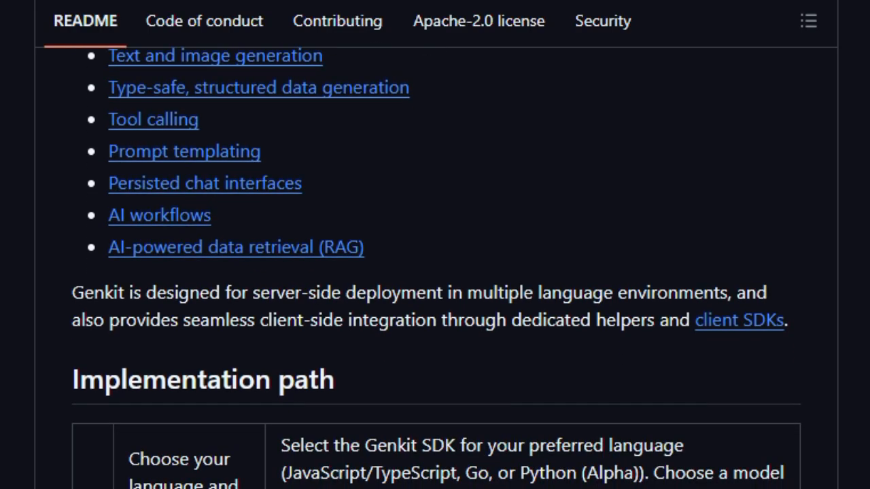
{"action": "scroll", "scroll_direction": "down", "scroll_amount": 3}
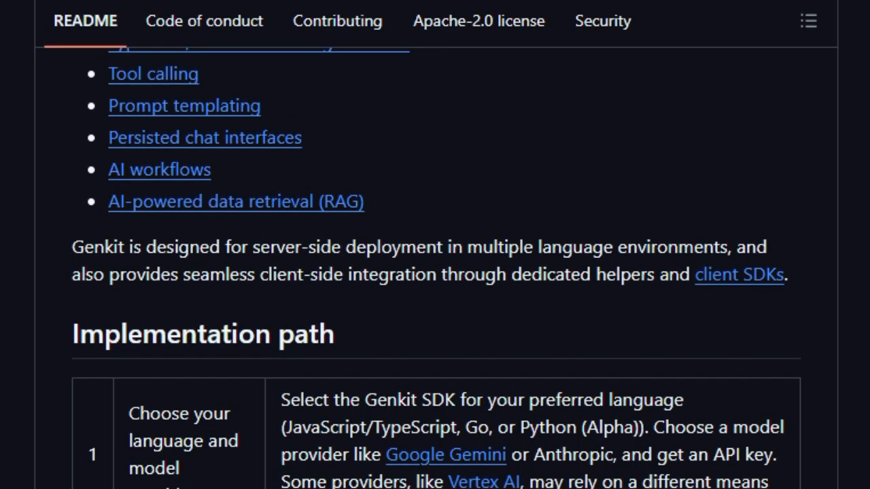
{"action": "scroll", "scroll_direction": "down", "scroll_amount": 3}
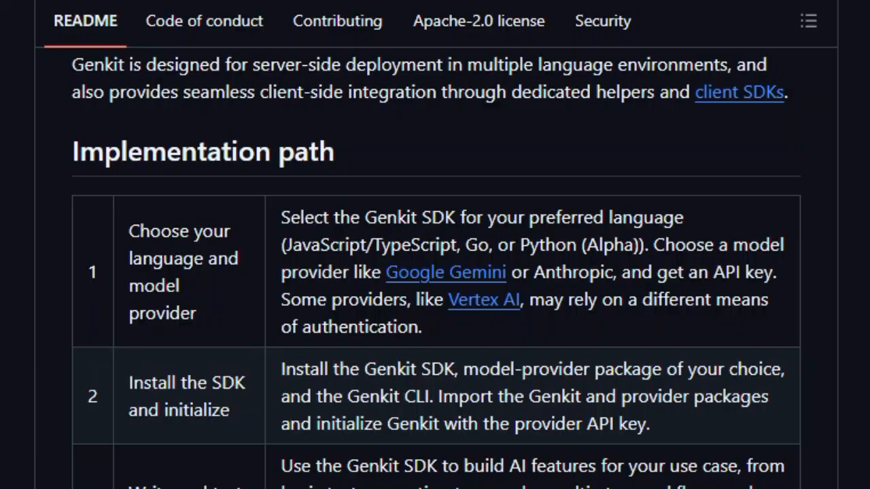
{"action": "scroll", "scroll_direction": "down", "scroll_amount": 3}
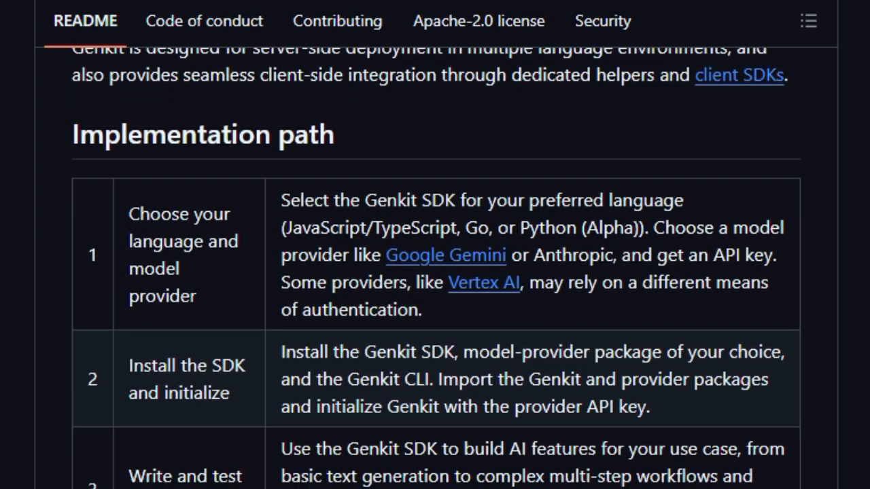
{"action": "scroll", "scroll_direction": "down", "scroll_amount": 3}
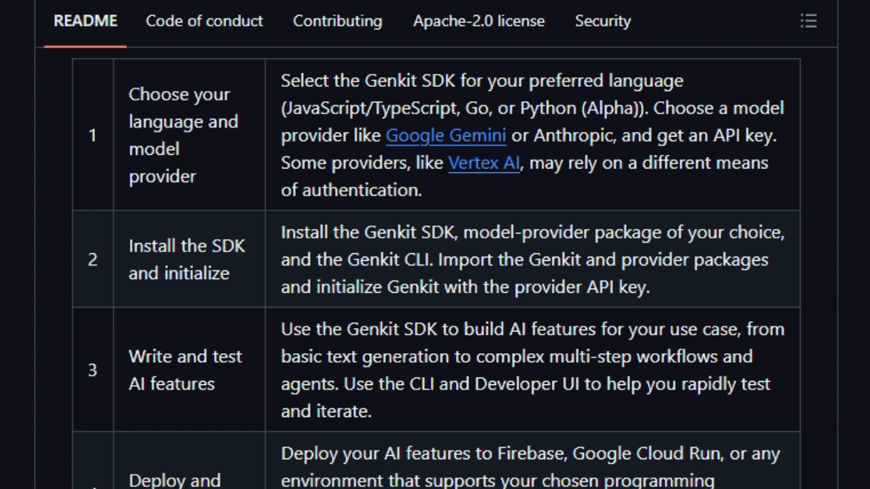
{"action": "scroll", "scroll_direction": "down", "scroll_amount": 3}
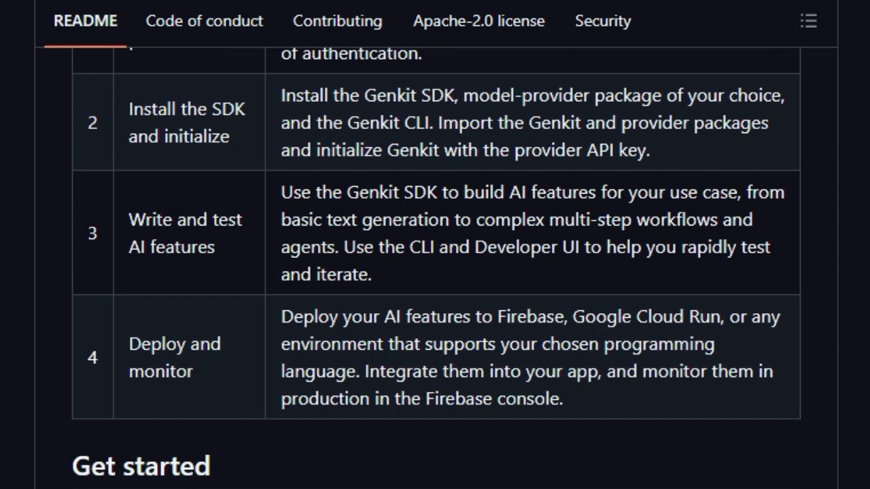
- Continue past the CLI install commands to the Developer UI key features list
{"action": "scroll", "scroll_direction": "down", "scroll_amount": 3}
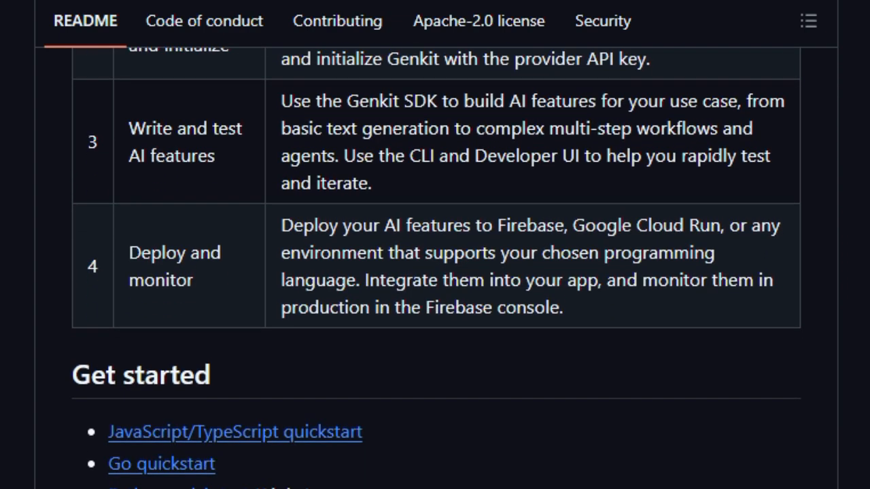
{"action": "scroll", "scroll_direction": "down", "scroll_amount": 3}
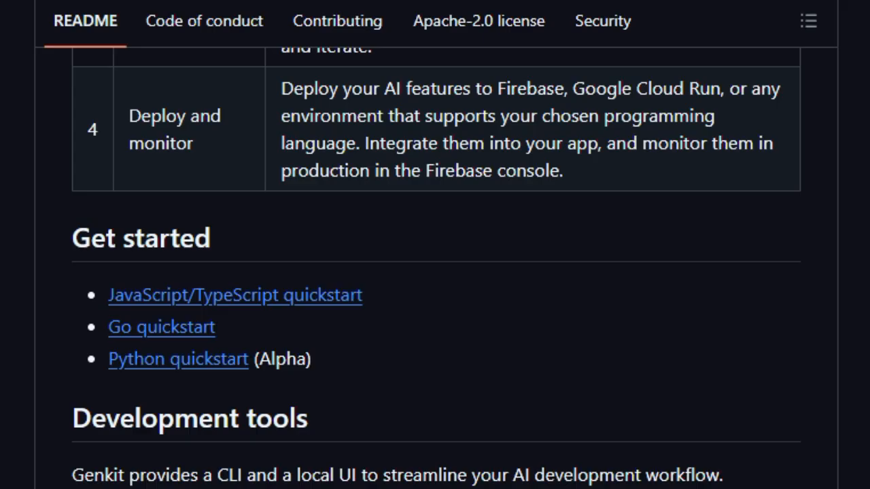
{"action": "scroll", "scroll_direction": "down", "scroll_amount": 3}
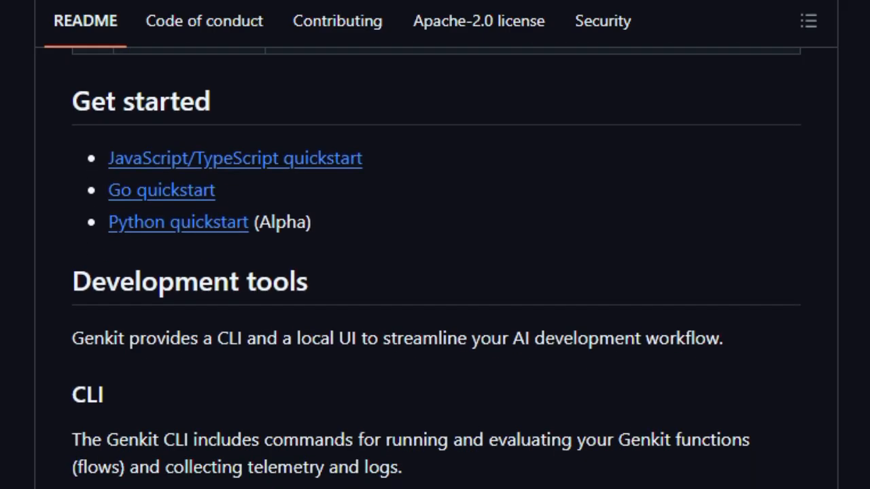
{"action": "scroll", "scroll_direction": "down", "scroll_amount": 3}
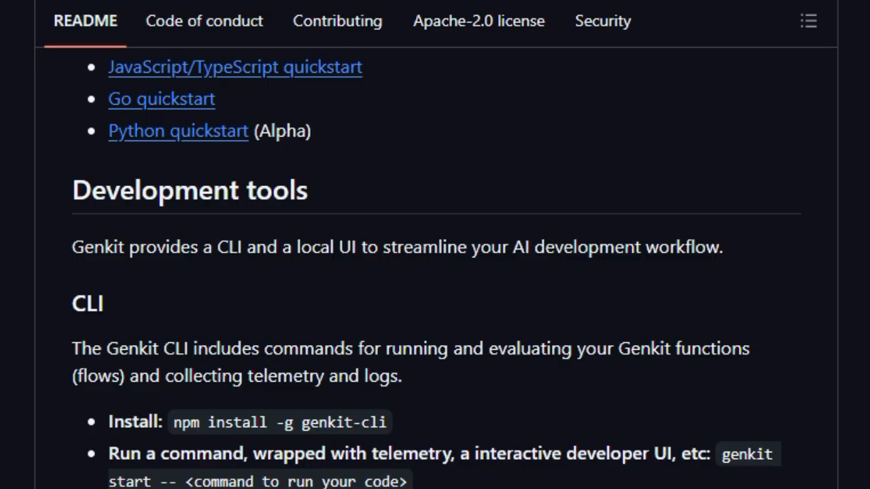
{"action": "scroll", "scroll_direction": "down", "scroll_amount": 3}
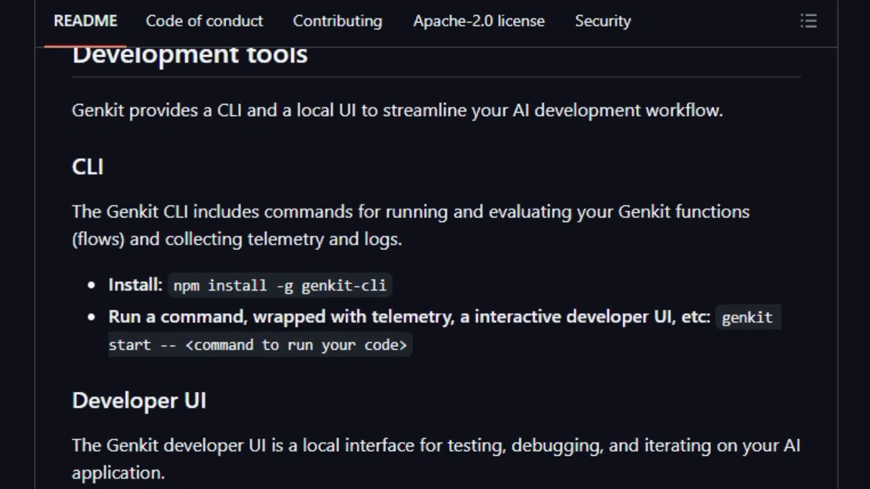
{"action": "scroll", "scroll_direction": "down", "scroll_amount": 3}
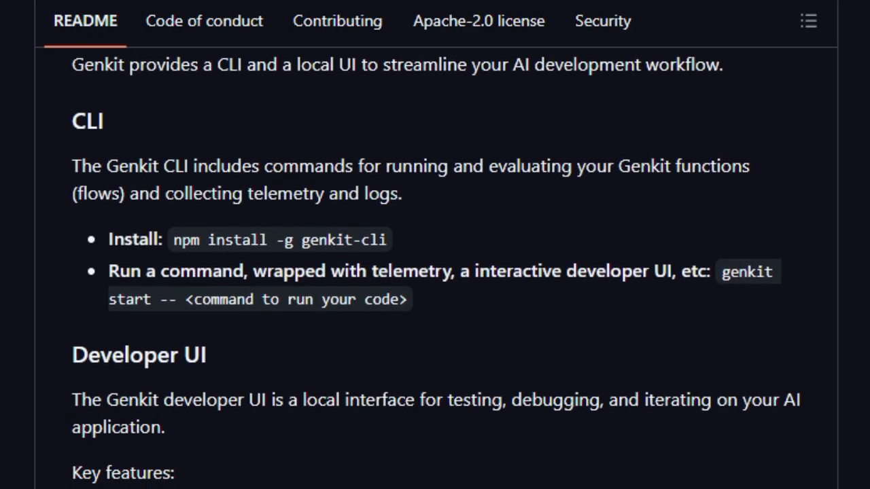
{"action": "scroll", "scroll_direction": "down", "scroll_amount": 3}
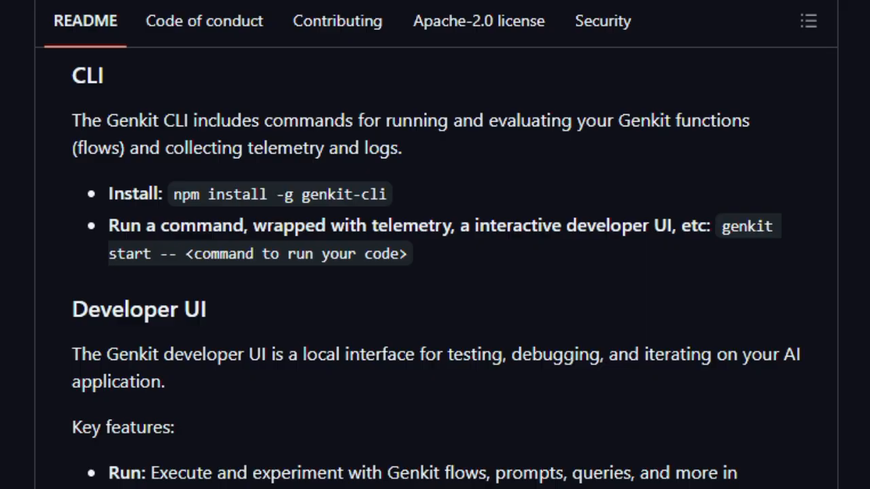
{"action": "scroll", "scroll_direction": "down", "scroll_amount": 3}
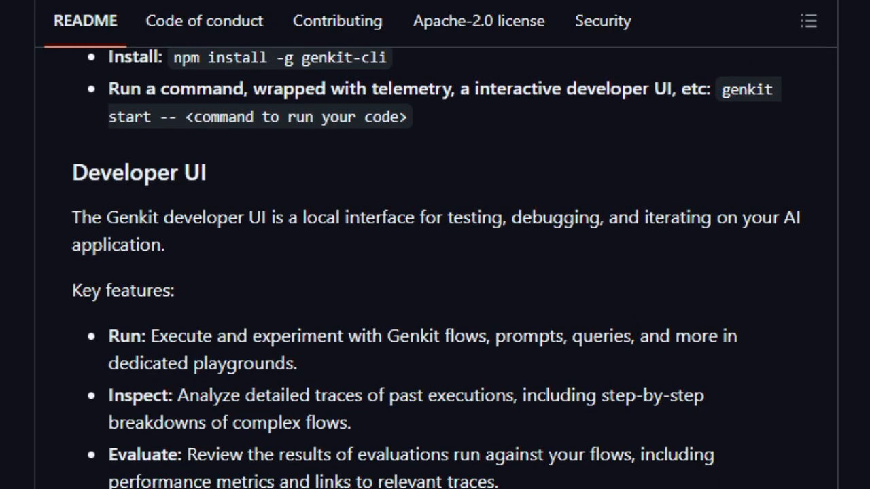
{"action": "scroll", "scroll_direction": "down", "scroll_amount": 3}
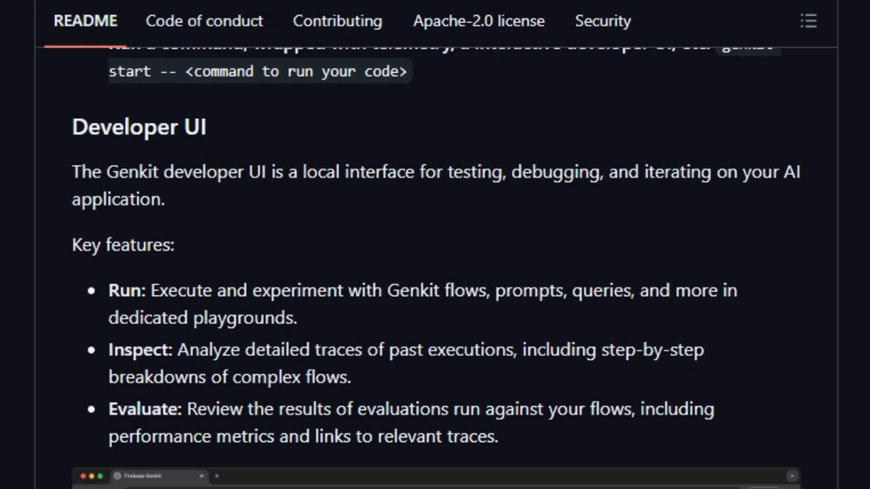
- Scroll past the developer UI screenshot to 'Try Genkit in Firebase Studio' and 'Connect with us'
{"action": "scroll", "scroll_direction": "down", "scroll_amount": 3}
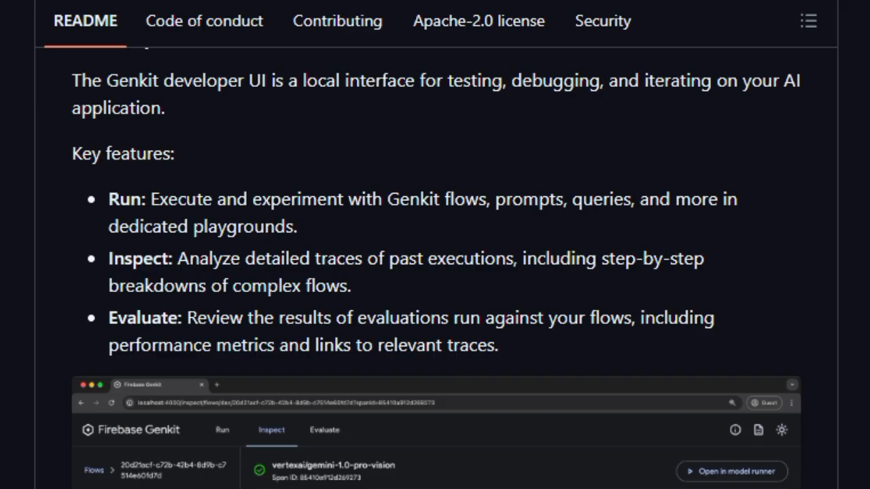
{"action": "scroll", "scroll_direction": "down", "scroll_amount": 3}
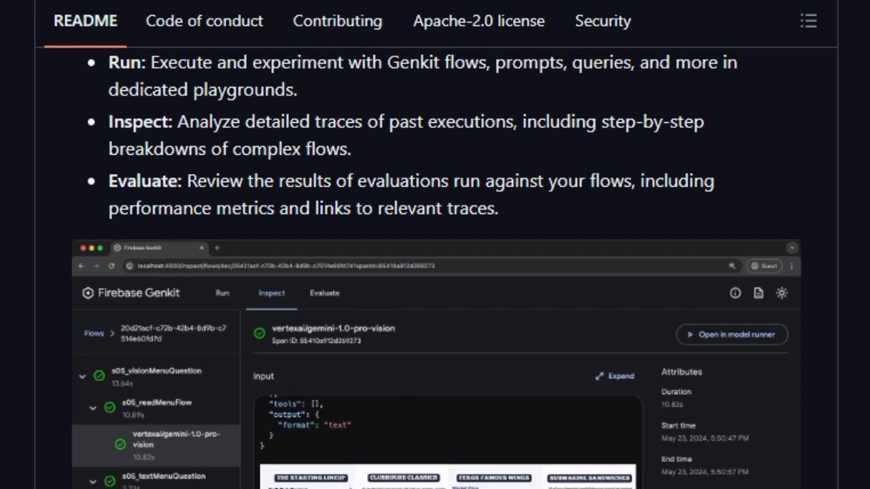
{"action": "scroll", "scroll_direction": "down", "scroll_amount": 3}
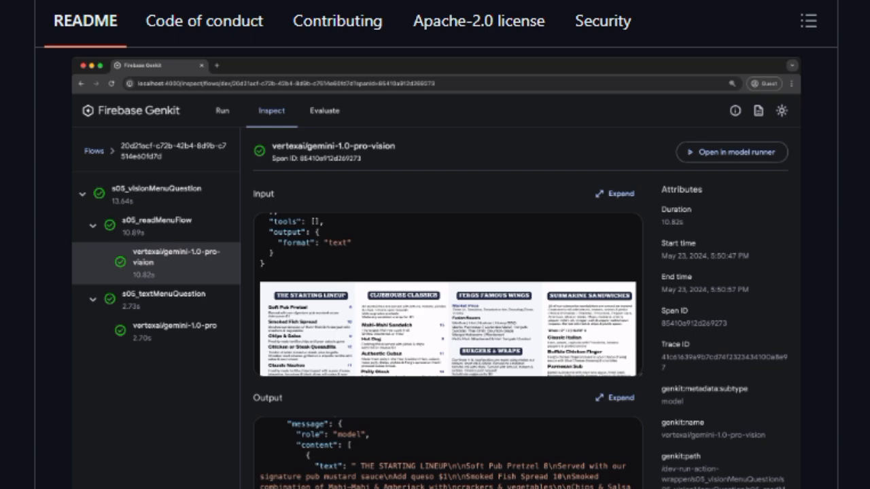
{"action": "scroll", "scroll_direction": "down", "scroll_amount": 3}
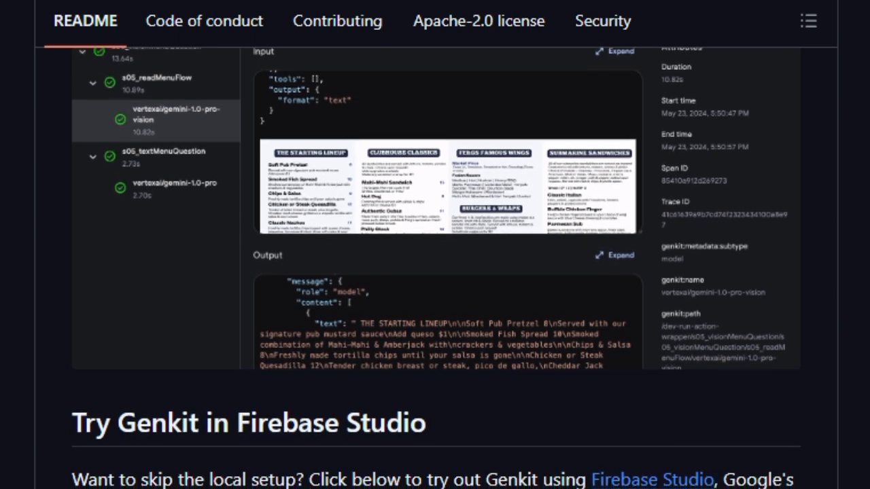
{"action": "scroll", "scroll_direction": "down", "scroll_amount": 3}
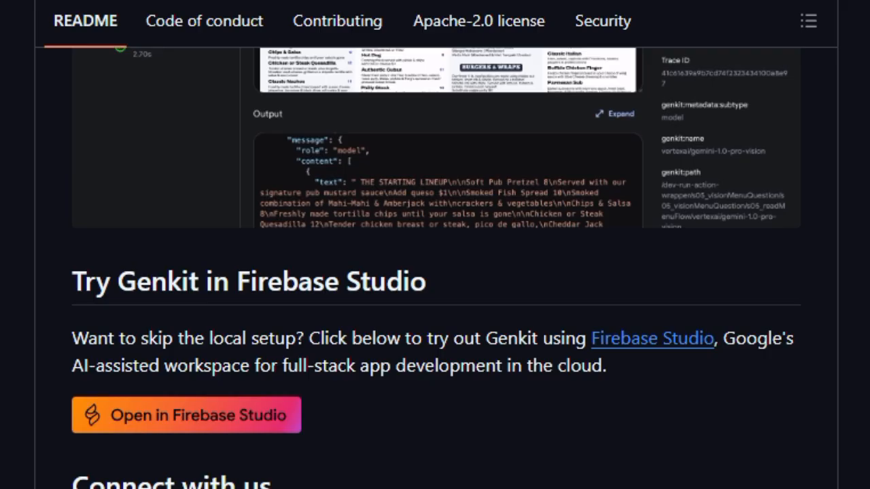
{"action": "scroll", "scroll_direction": "down", "scroll_amount": 3}
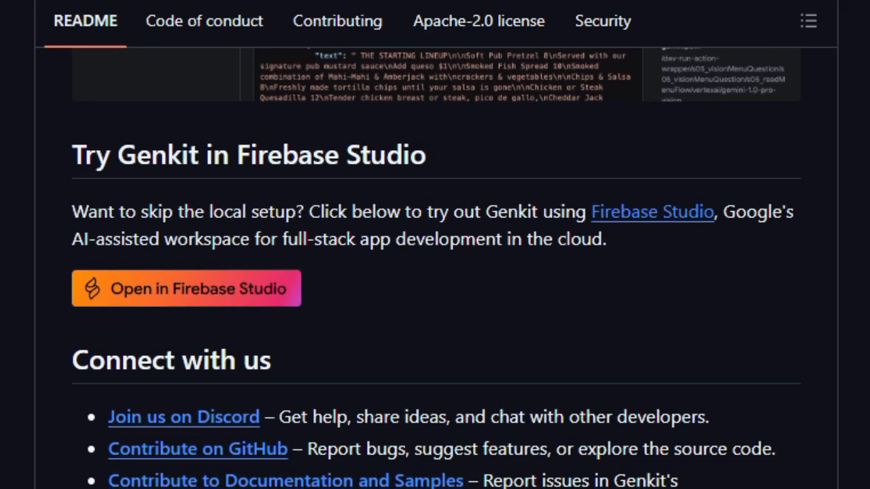
{"action": "scroll", "scroll_direction": "down", "scroll_amount": 3}
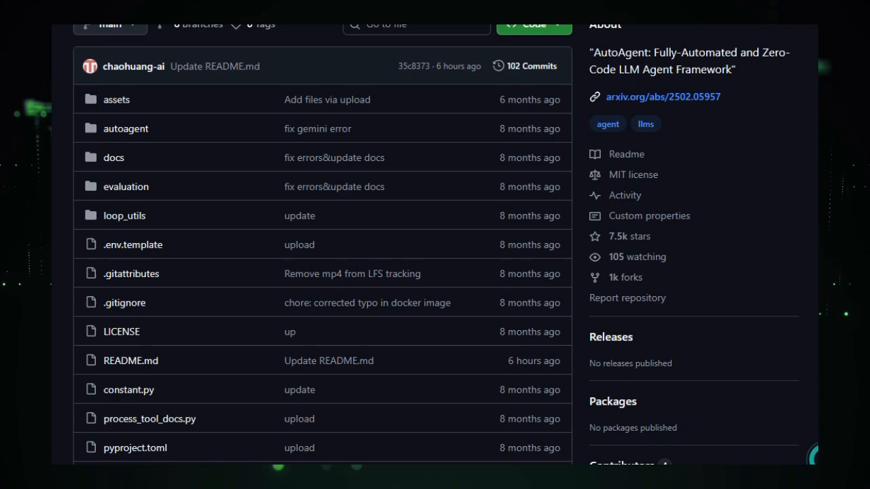
- Scroll the AutoAgent file list down to the README logo and Zero-Code LLM Agent Framework title
{"action": "scroll", "scroll_direction": "down", "scroll_amount": 3}
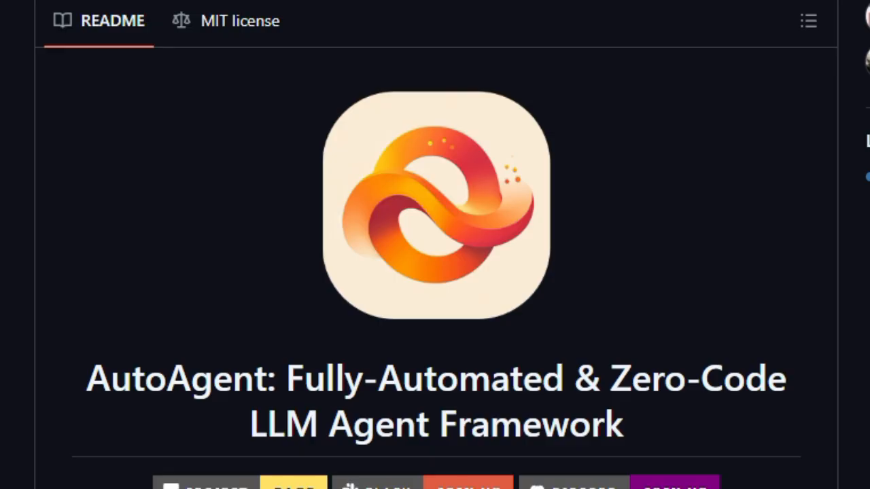
- Scroll the AutoAgent README past badges, Key Features and the Quick Overview diagram to News
{"action": "scroll", "scroll_direction": "down", "scroll_amount": 3}
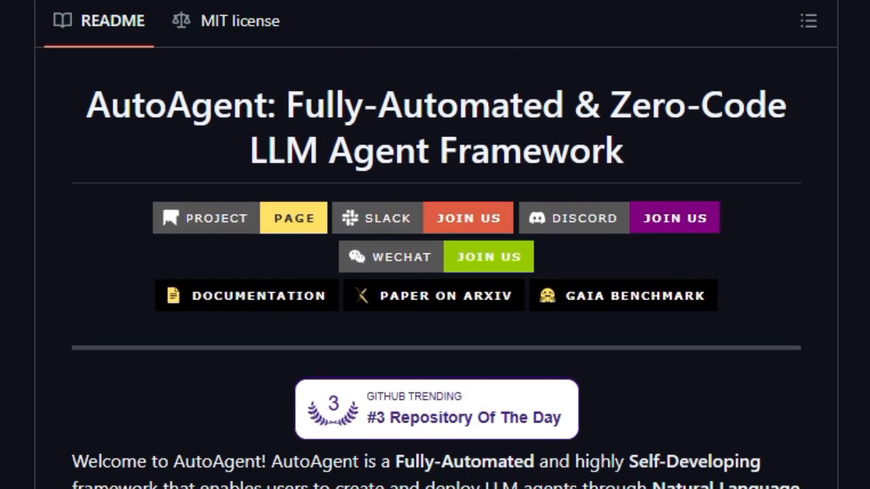
{"action": "scroll", "scroll_direction": "down", "scroll_amount": 3}
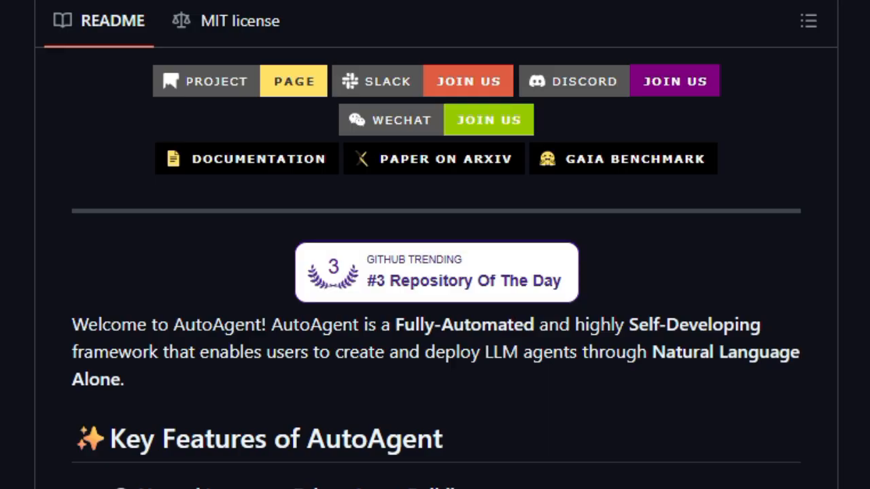
{"action": "scroll", "scroll_direction": "down", "scroll_amount": 3}
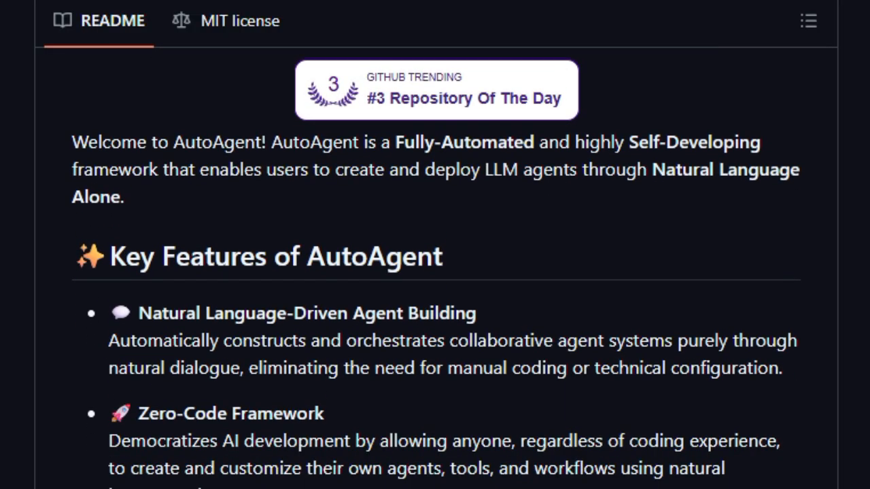
{"action": "scroll", "scroll_direction": "down", "scroll_amount": 3}
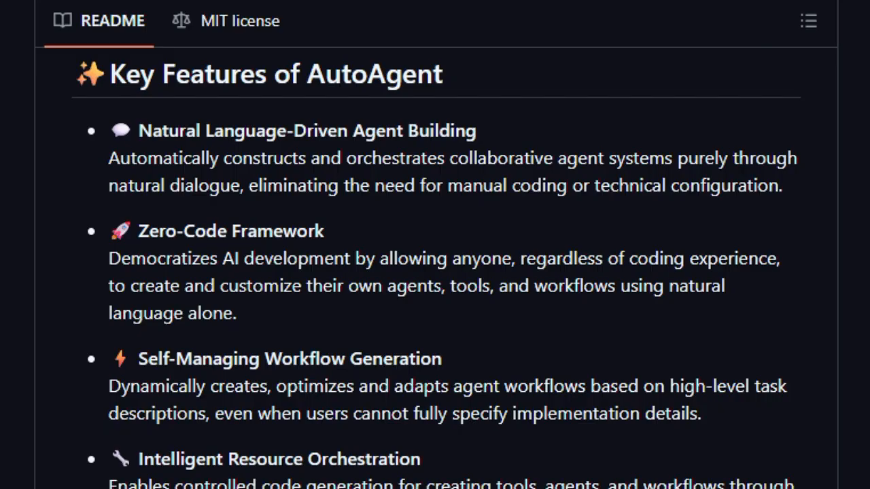
{"action": "scroll", "scroll_direction": "down", "scroll_amount": 3}
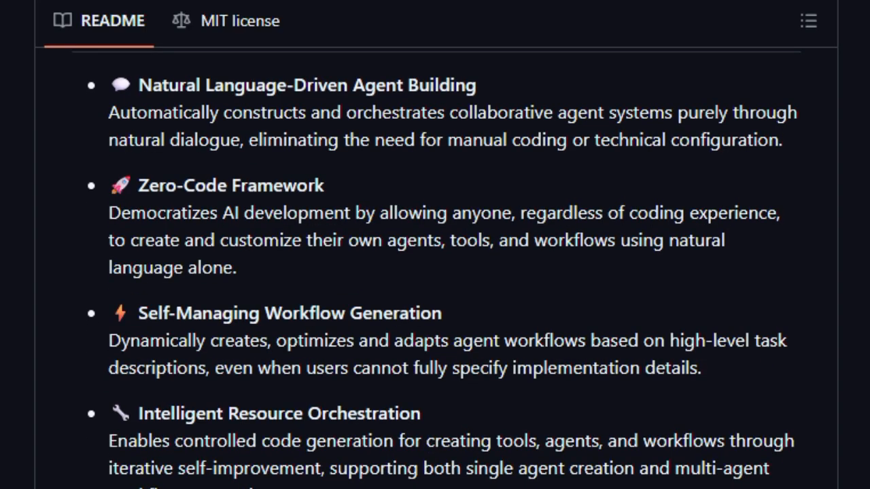
{"action": "scroll", "scroll_direction": "down", "scroll_amount": 3}
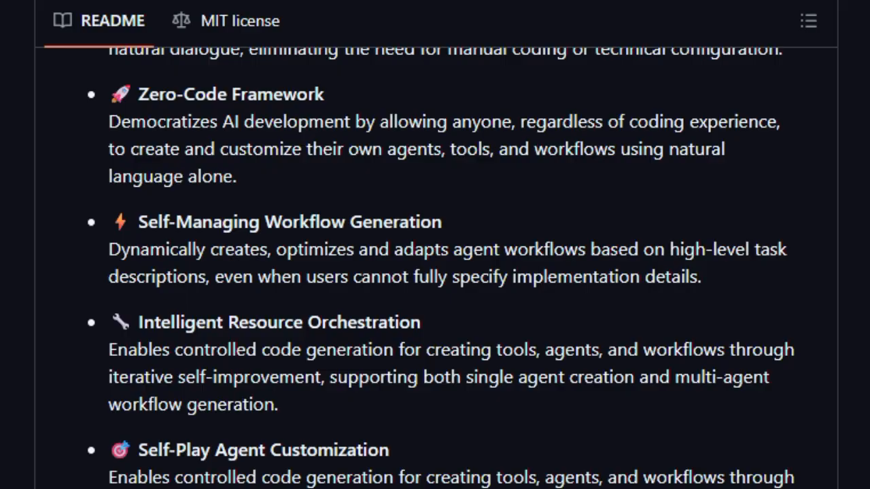
{"action": "scroll", "scroll_direction": "down", "scroll_amount": 3}
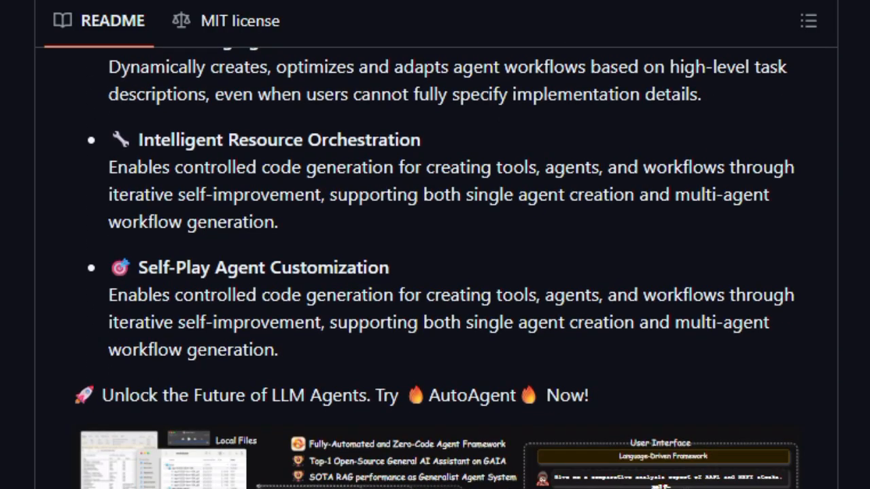
{"action": "scroll", "scroll_direction": "down", "scroll_amount": 3}
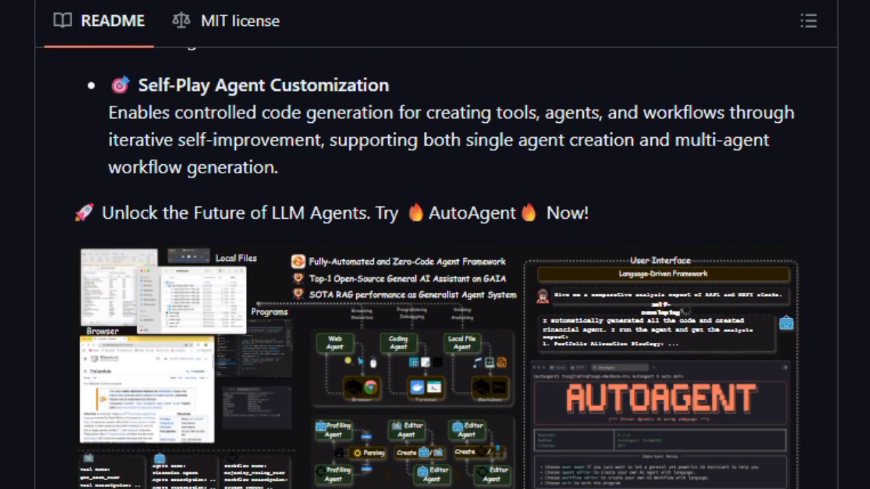
{"action": "scroll", "scroll_direction": "down", "scroll_amount": 3}
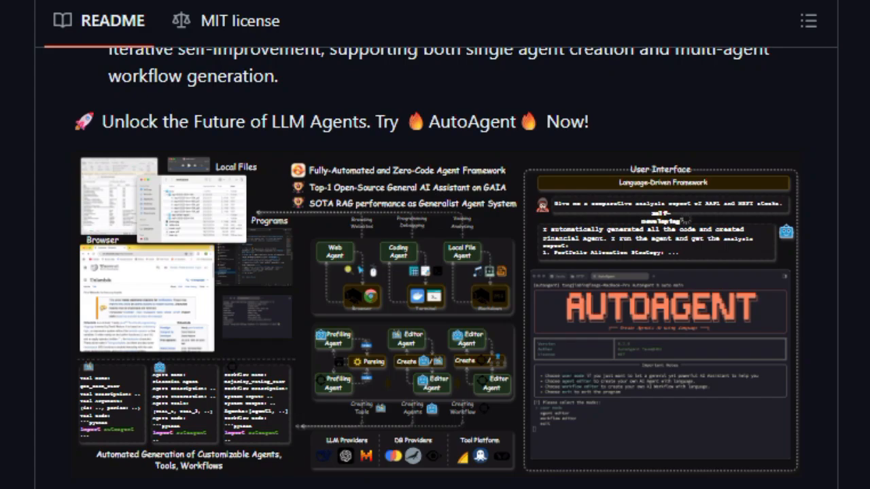
{"action": "scroll", "scroll_direction": "down", "scroll_amount": 3}
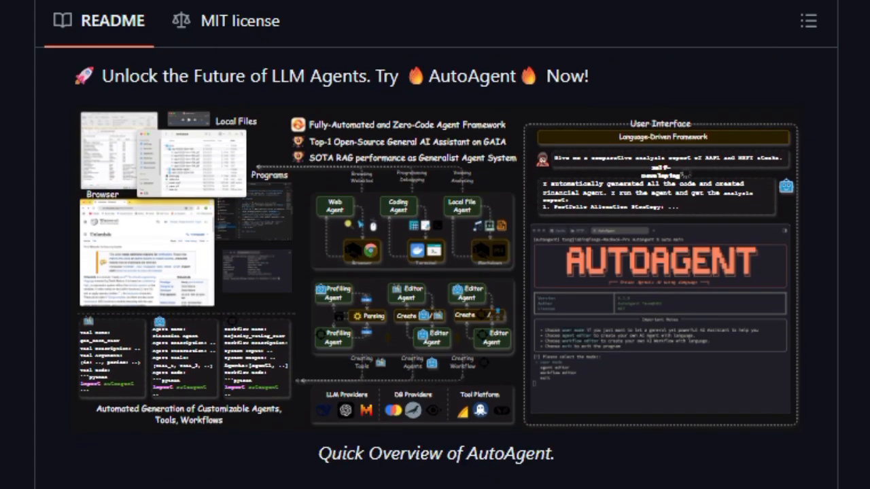
{"action": "scroll", "scroll_direction": "down", "scroll_amount": 3}
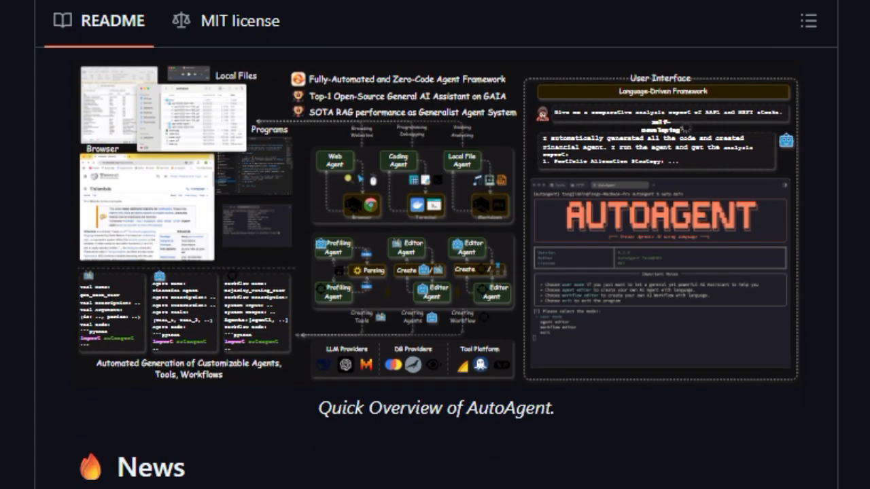
{"action": "scroll", "scroll_direction": "down", "scroll_amount": 3}
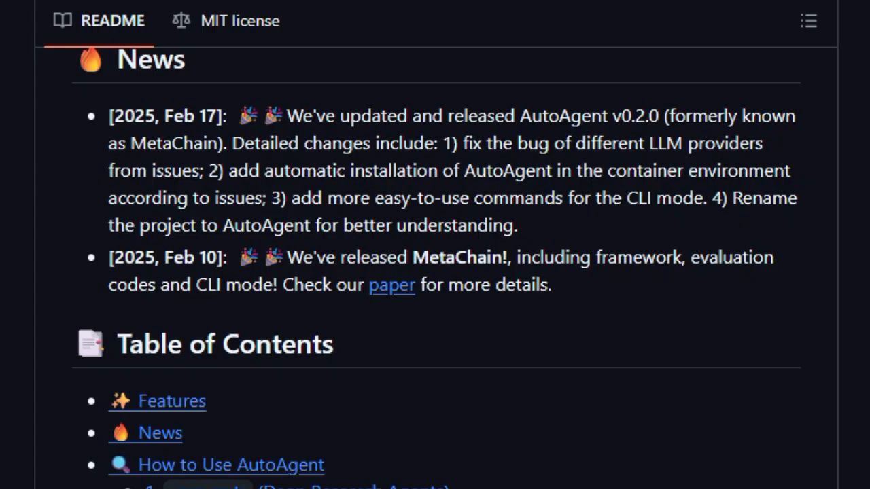
- Scroll from 'How to Use AutoAgent' through the user mode features to '2. agent editor'
{"action": "scroll", "scroll_direction": "down", "scroll_amount": 3}
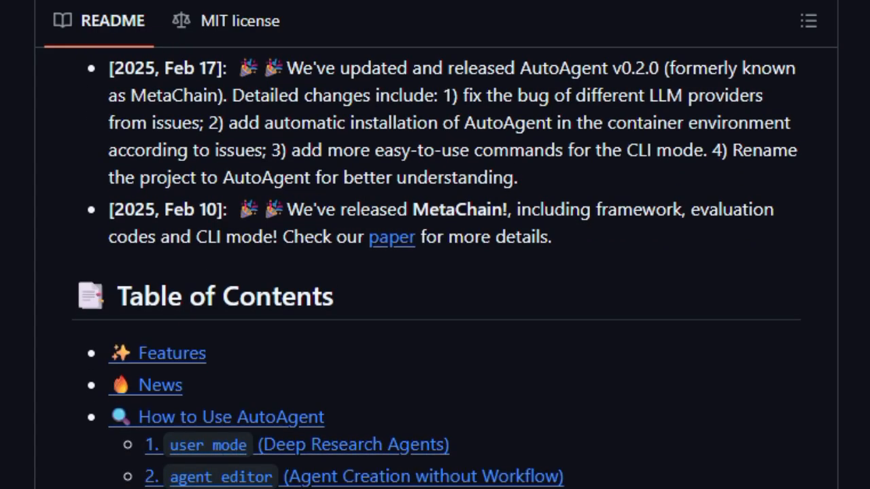
{"action": "scroll", "scroll_direction": "down", "scroll_amount": 3}
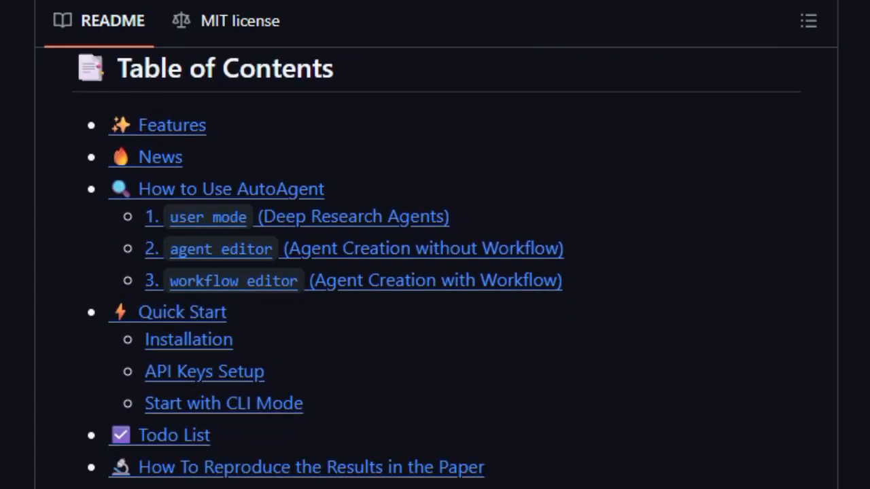
{"action": "scroll", "scroll_direction": "down", "scroll_amount": 3}
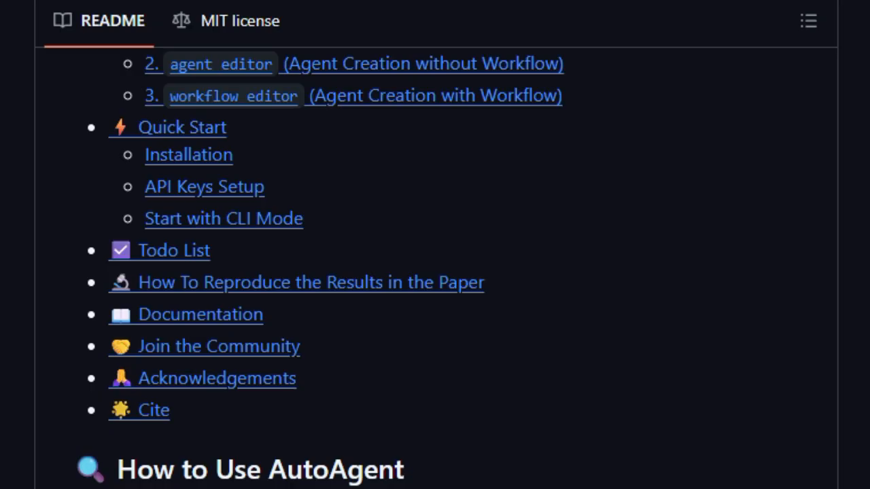
{"action": "scroll", "scroll_direction": "down", "scroll_amount": 3}
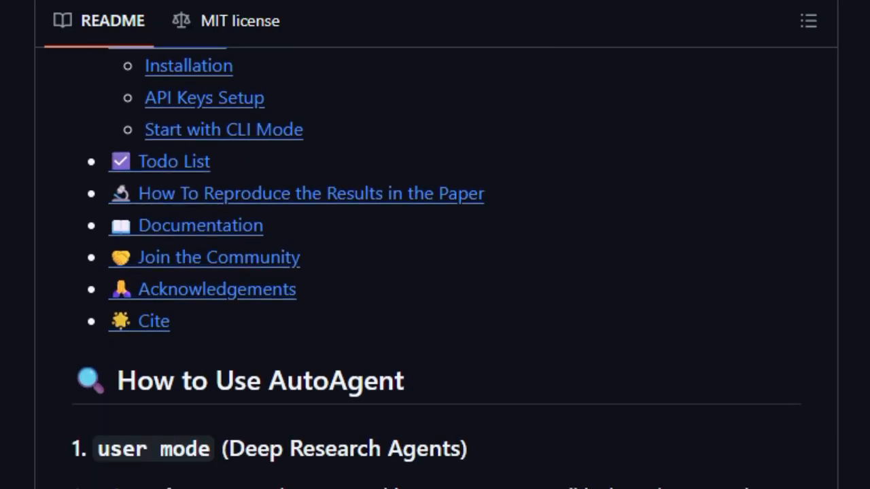
{"action": "scroll", "scroll_direction": "down", "scroll_amount": 3}
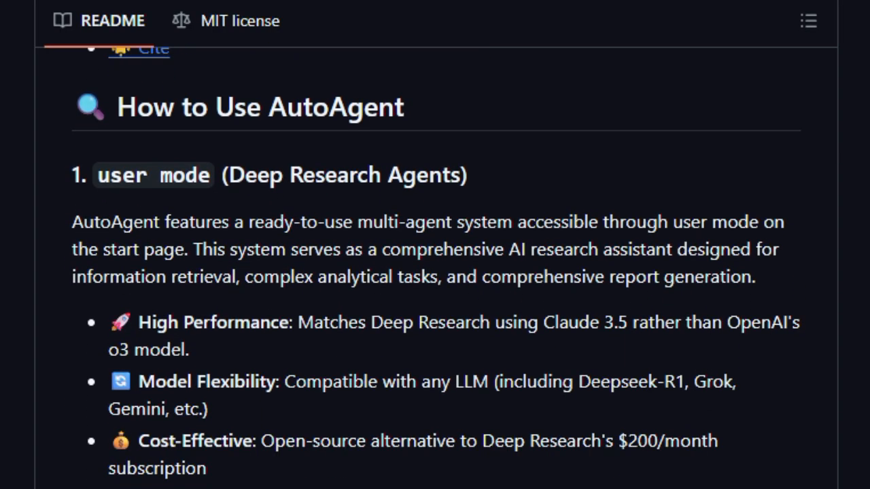
{"action": "scroll", "scroll_direction": "down", "scroll_amount": 3}
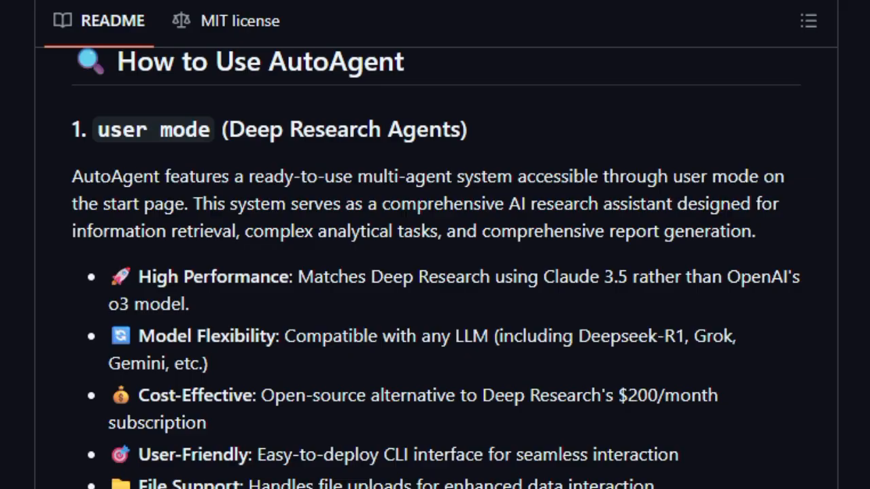
{"action": "scroll", "scroll_direction": "down", "scroll_amount": 3}
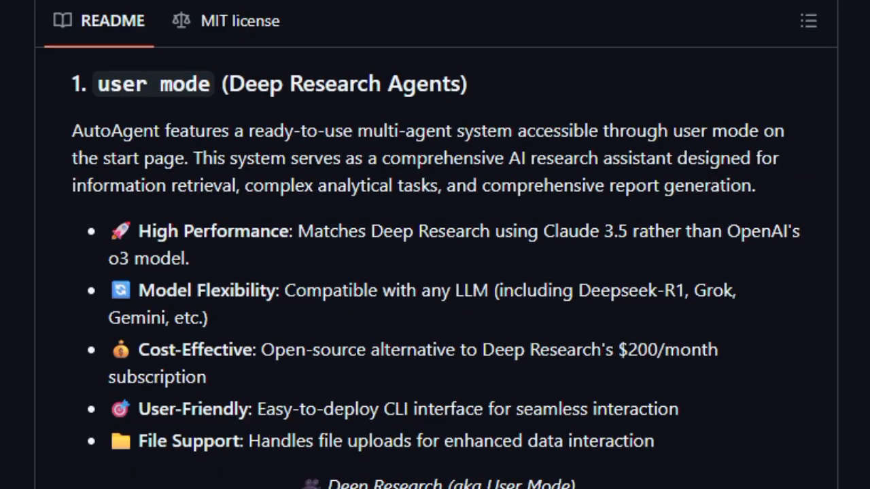
{"action": "scroll", "scroll_direction": "down", "scroll_amount": 3}
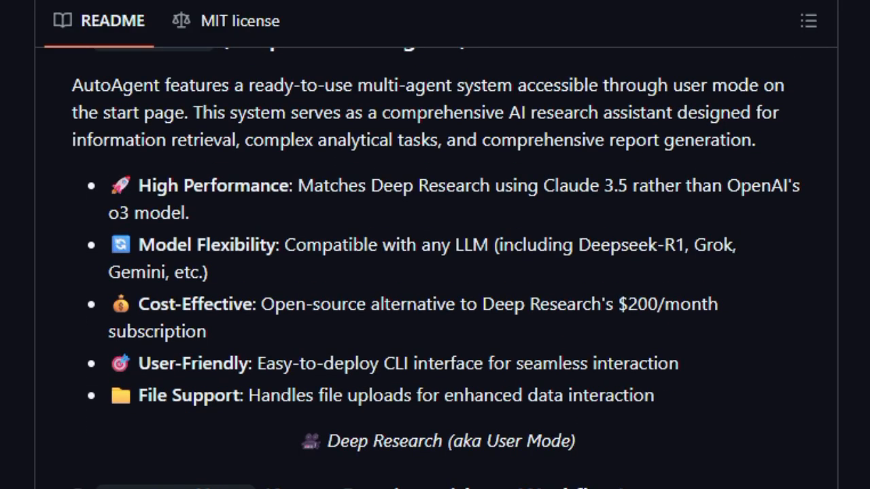
{"action": "scroll", "scroll_direction": "down", "scroll_amount": 3}
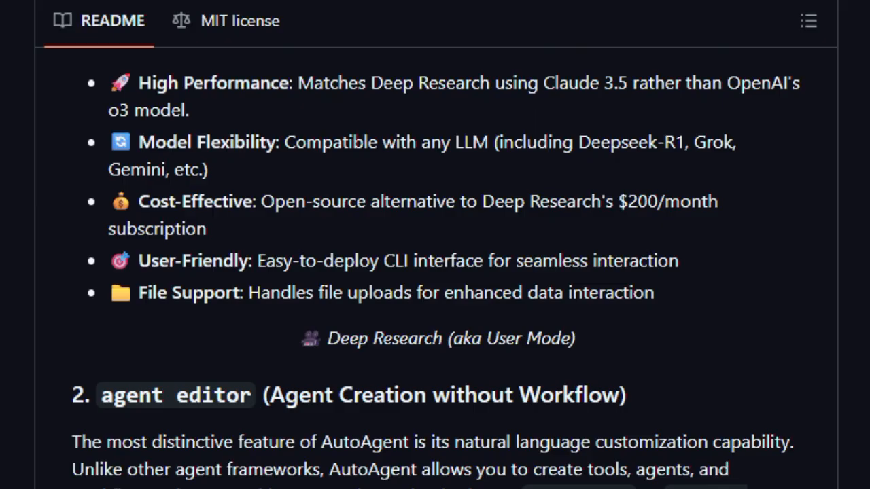
{"action": "scroll", "scroll_direction": "down", "scroll_amount": 3}
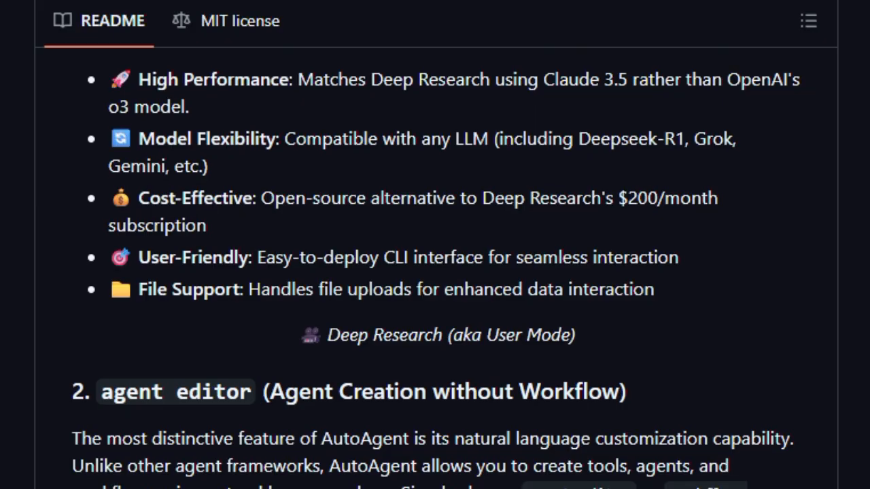
{"action": "scroll", "scroll_direction": "down", "scroll_amount": 3}
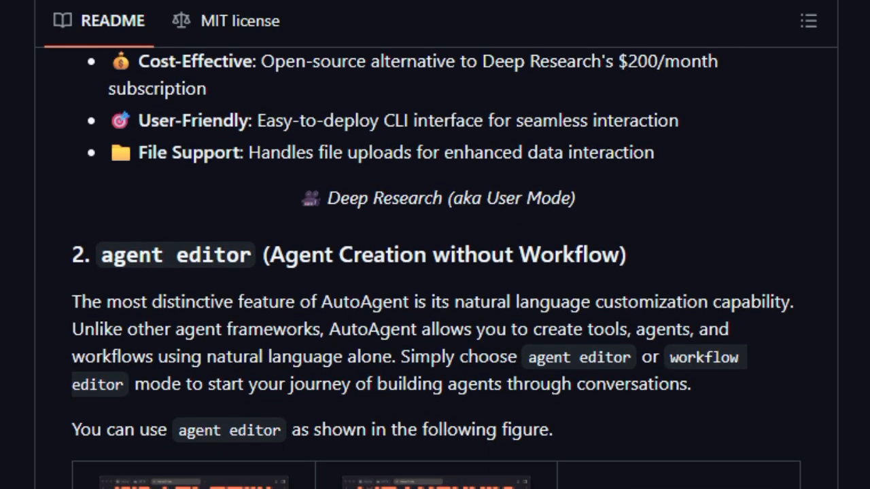
- Scroll the AutoAgent README past the agent and workflow editor screenshot grids to Quick Start
{"action": "scroll", "scroll_direction": "down", "scroll_amount": 3}
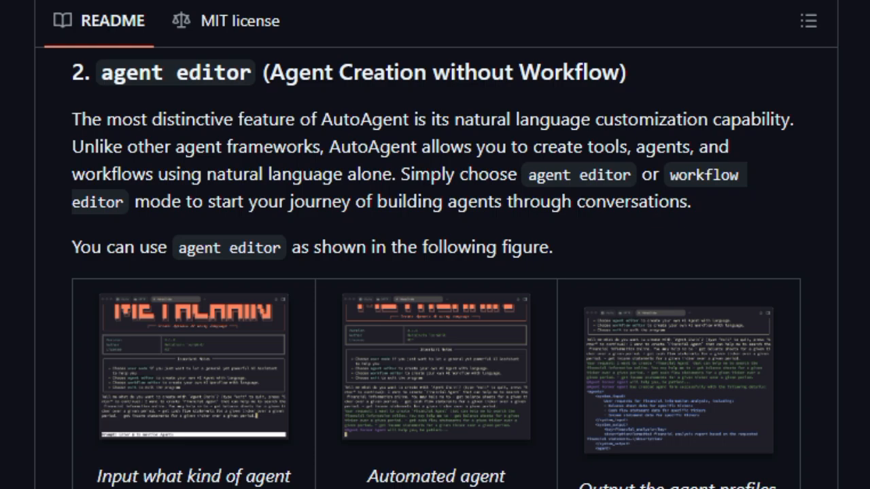
{"action": "scroll", "scroll_direction": "down", "scroll_amount": 3}
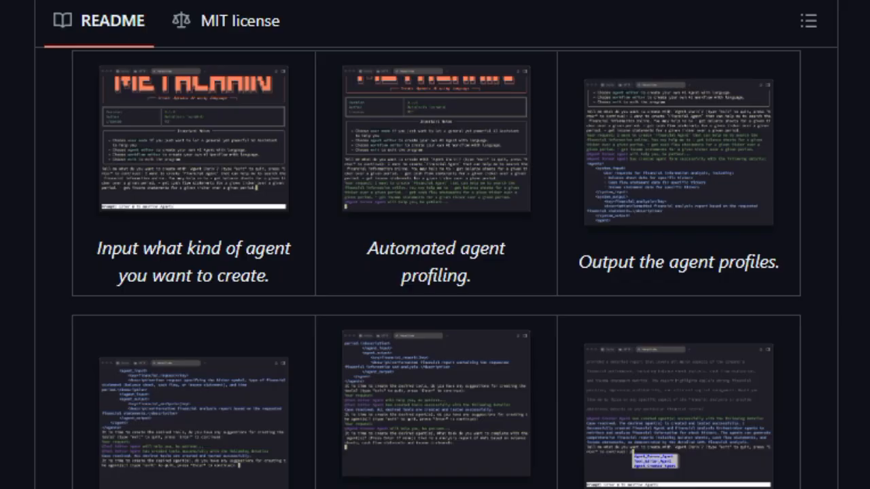
{"action": "scroll", "scroll_direction": "down", "scroll_amount": 3}
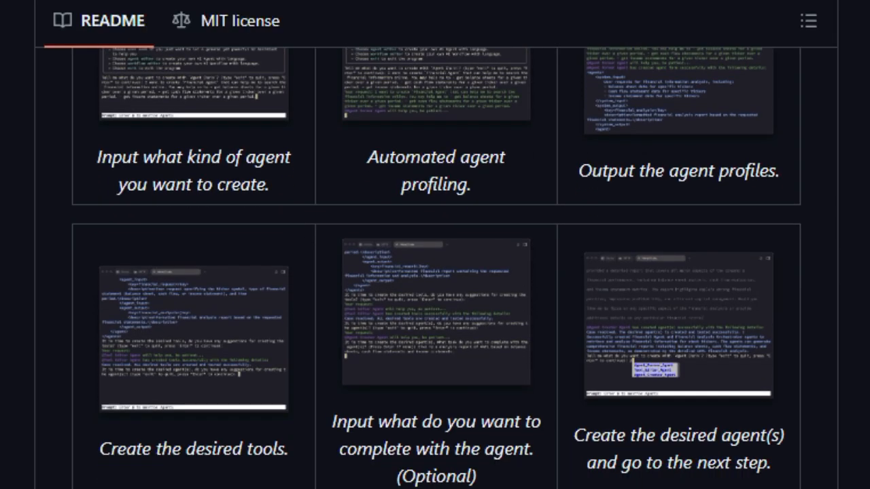
{"action": "scroll", "scroll_direction": "down", "scroll_amount": 3}
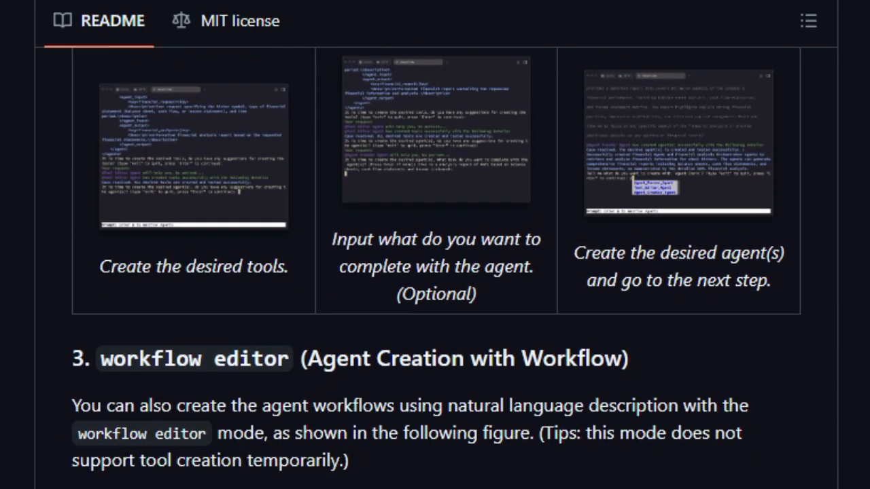
{"action": "scroll", "scroll_direction": "down", "scroll_amount": 3}
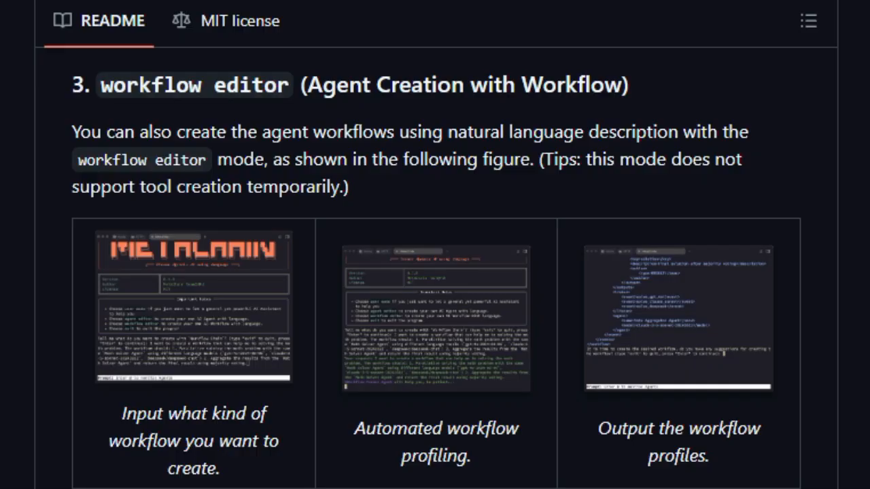
{"action": "scroll", "scroll_direction": "down", "scroll_amount": 3}
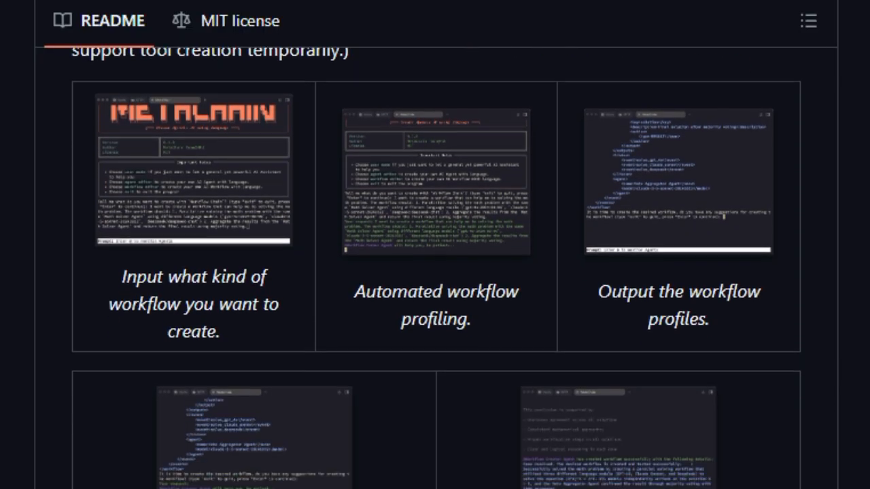
{"action": "scroll", "scroll_direction": "down", "scroll_amount": 3}
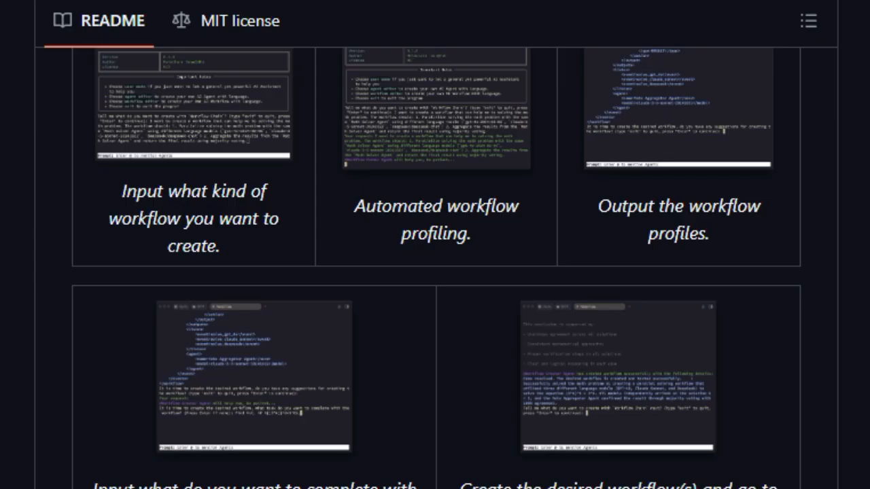
{"action": "scroll", "scroll_direction": "down", "scroll_amount": 3}
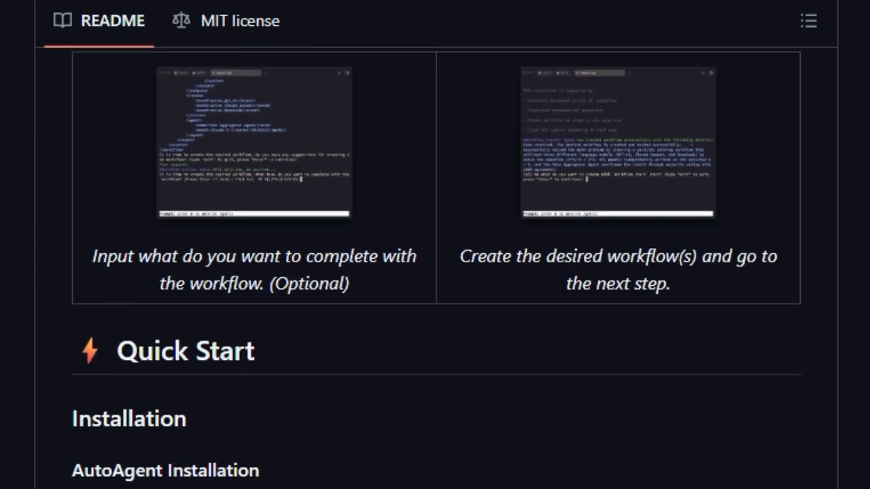
{"action": "scroll", "scroll_direction": "down", "scroll_amount": 3}
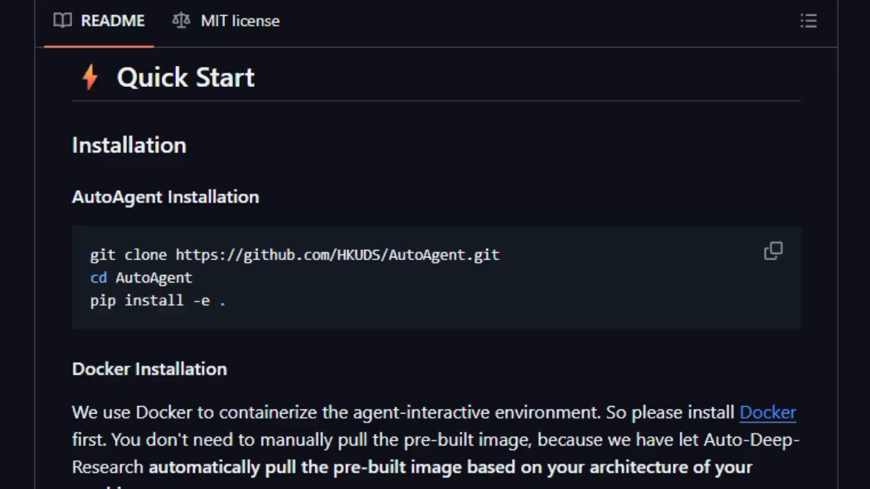
- Scroll past Docker Installation and API Keys Setup to the Start with CLI Mode options
{"action": "scroll", "scroll_direction": "down", "scroll_amount": 3}
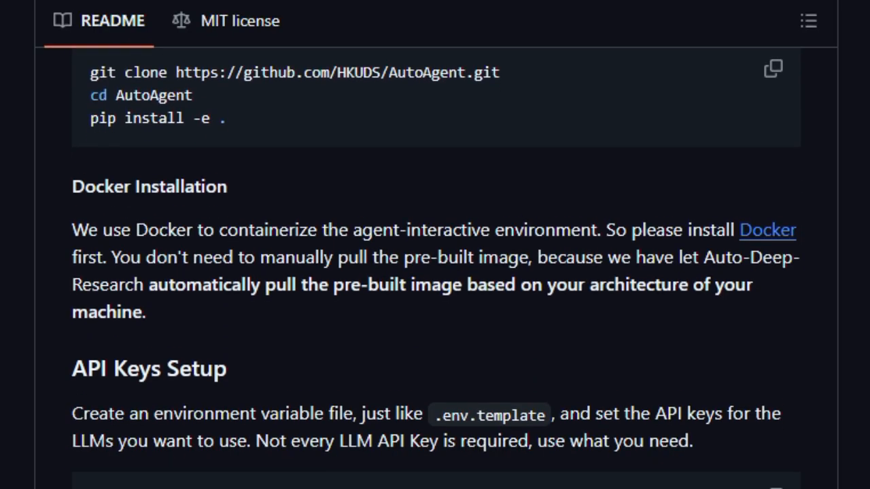
{"action": "scroll", "scroll_direction": "down", "scroll_amount": 3}
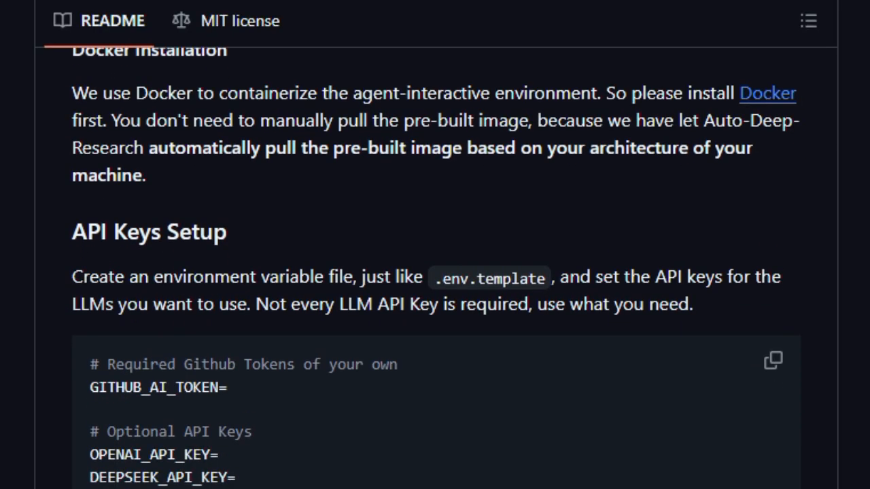
{"action": "scroll", "scroll_direction": "down", "scroll_amount": 3}
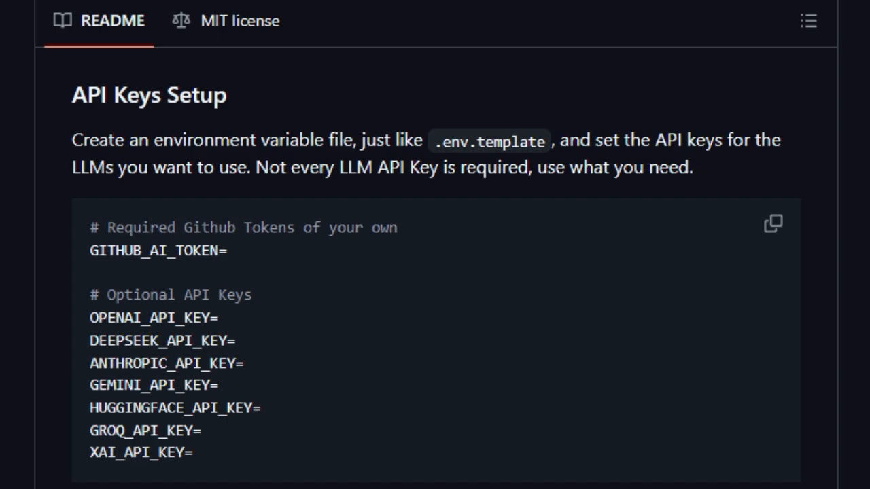
{"action": "scroll", "scroll_direction": "down", "scroll_amount": 3}
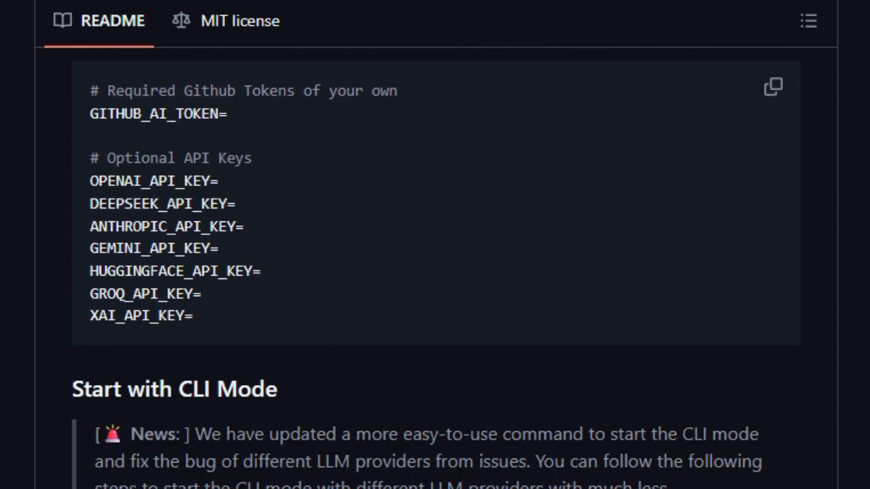
{"action": "scroll", "scroll_direction": "down", "scroll_amount": 3}
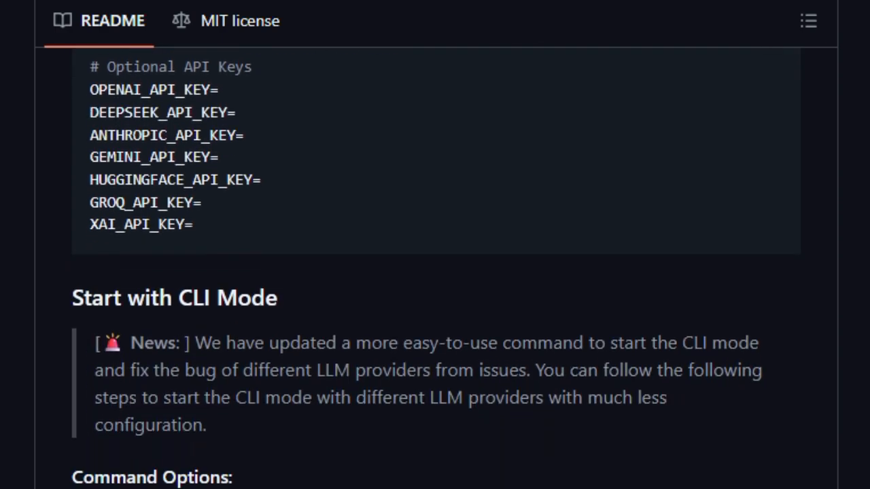
{"action": "scroll", "scroll_direction": "down", "scroll_amount": 3}
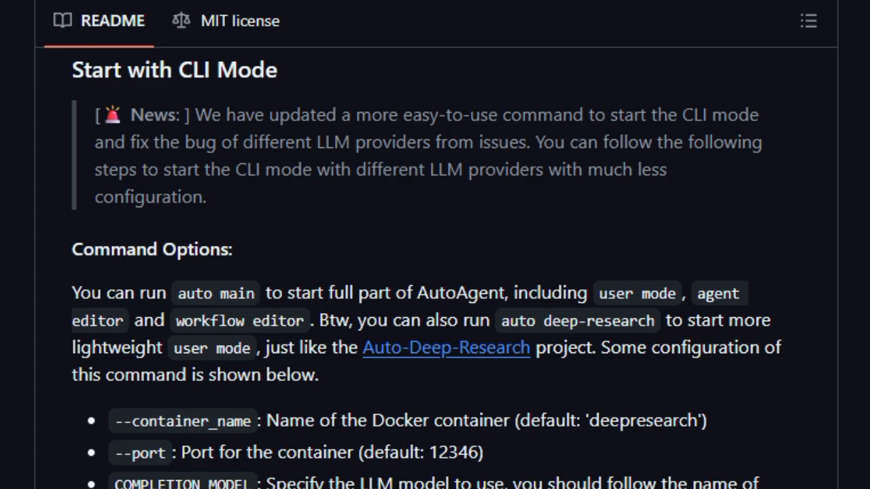
{"action": "scroll", "scroll_direction": "down", "scroll_amount": 3}
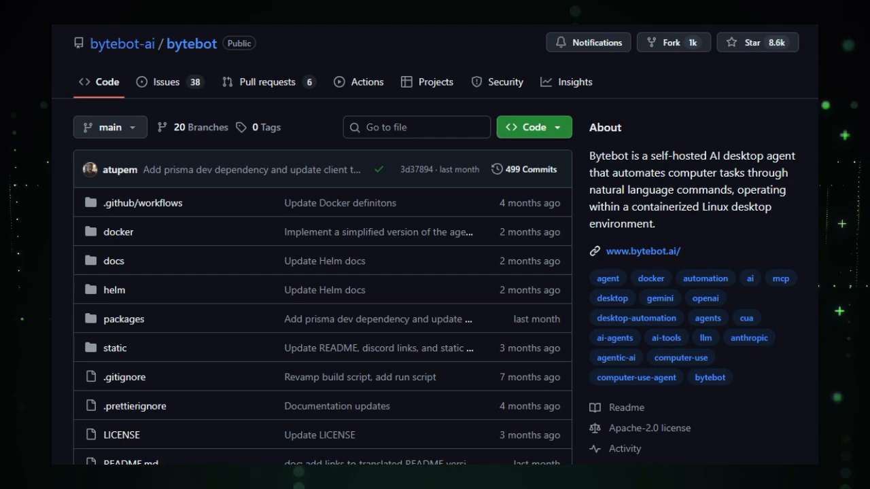
- Scroll the bytebot-ai/bytebot page down to the README's Bytebot logo banner
{"action": "scroll", "scroll_direction": "down", "scroll_amount": 3}
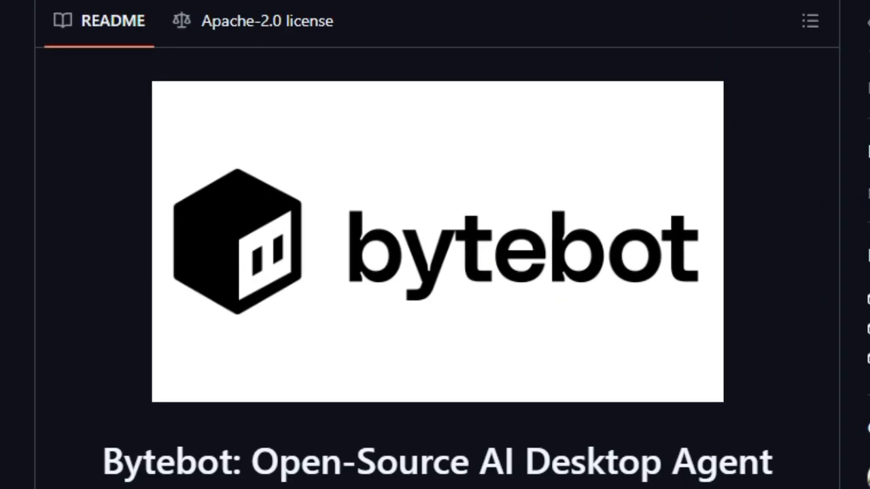
- Scroll the Bytebot README past its badges and language links to the bytebot_github_login demo video
{"action": "scroll", "scroll_direction": "down", "scroll_amount": 3}
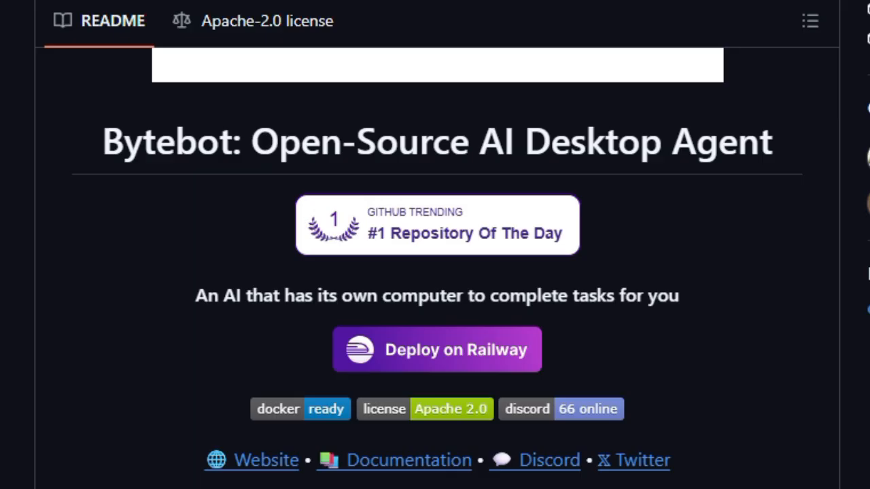
{"action": "scroll", "scroll_direction": "up", "scroll_amount": 3}
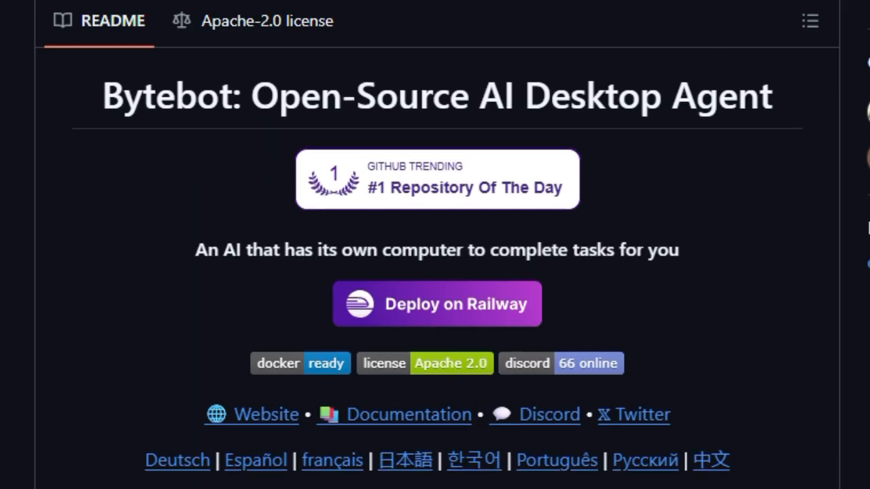
{"action": "scroll", "scroll_direction": "down", "scroll_amount": 3}
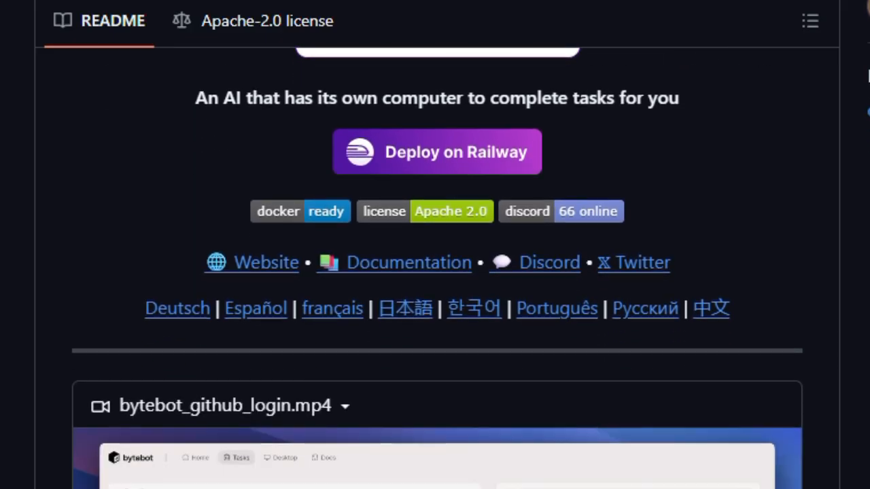
{"action": "scroll", "scroll_direction": "down", "scroll_amount": 3}
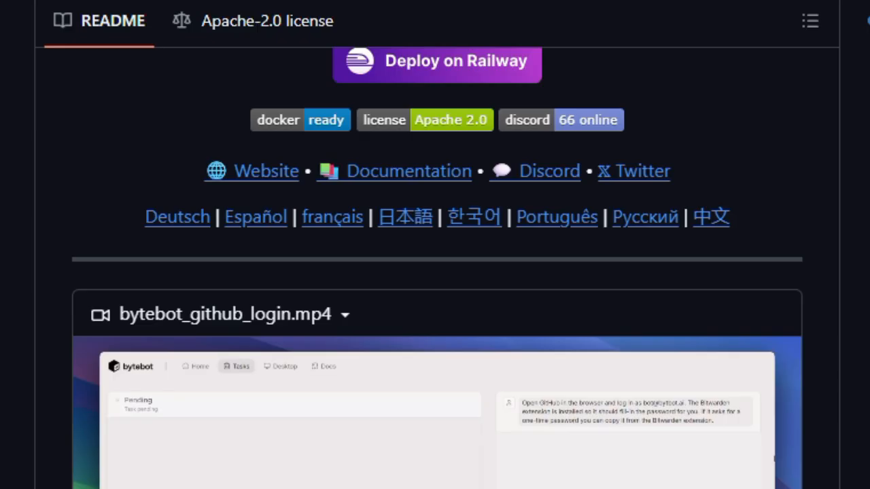
{"action": "scroll", "scroll_direction": "down", "scroll_amount": 3}
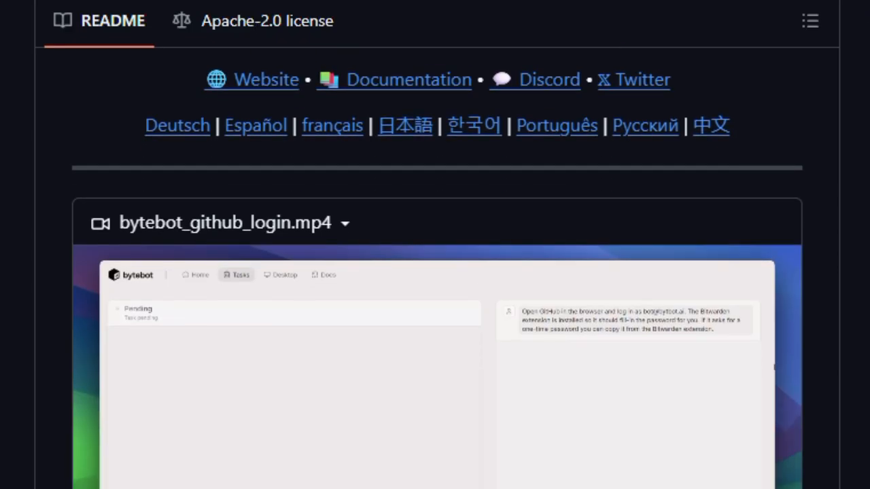
{"action": "scroll", "scroll_direction": "down", "scroll_amount": 3}
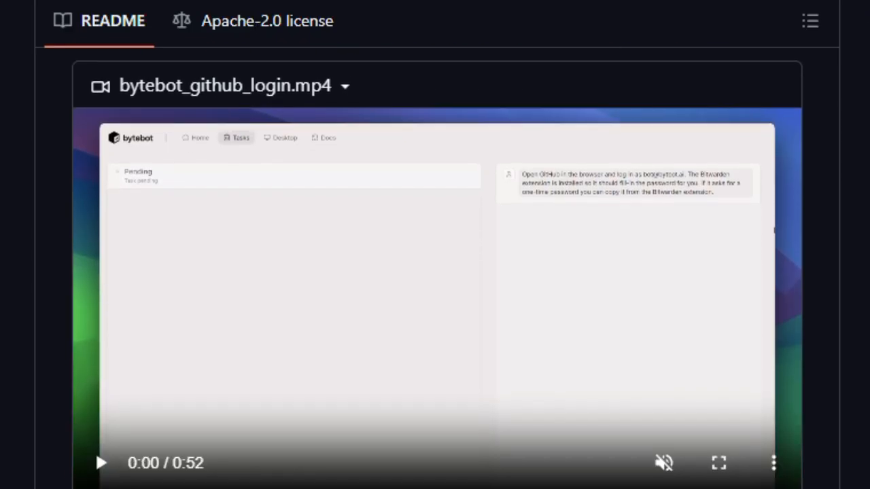
{"action": "scroll", "scroll_direction": "down", "scroll_amount": 3}
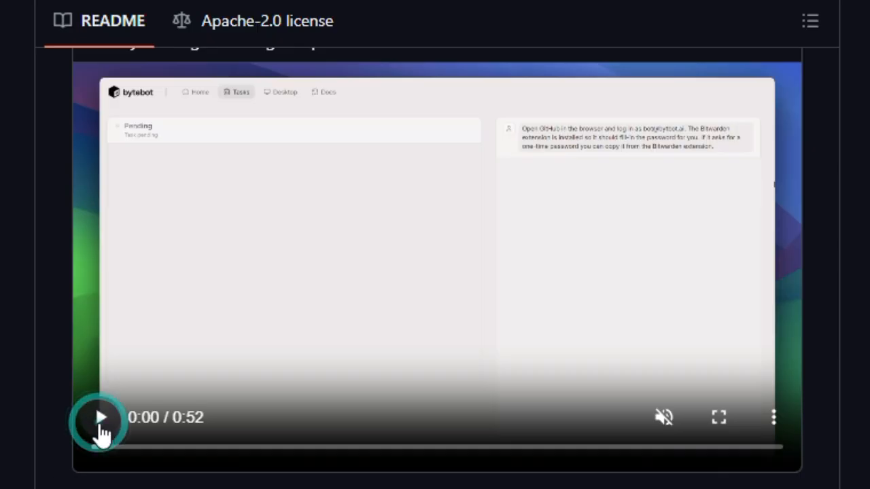
- Play the bytebot_github_login demo video, then scroll down to the bytebot_uc_2.mp4 clip
{"action": "left_click", "coordinate": [100, 417]}
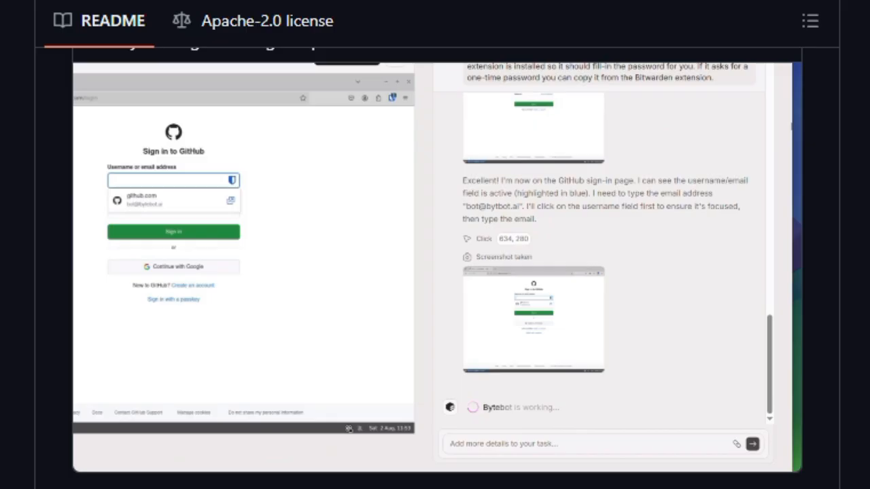
{"action": "scroll", "scroll_direction": "down", "scroll_amount": 3}
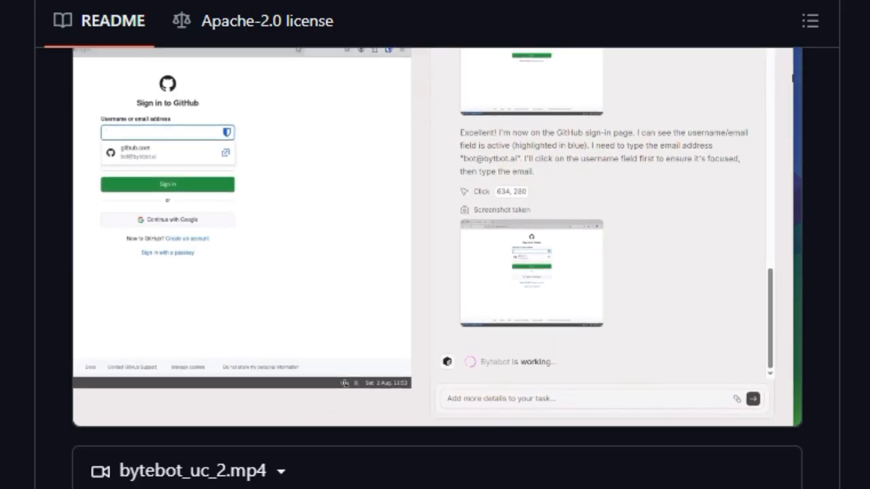
{"action": "scroll", "scroll_direction": "down", "scroll_amount": 3}
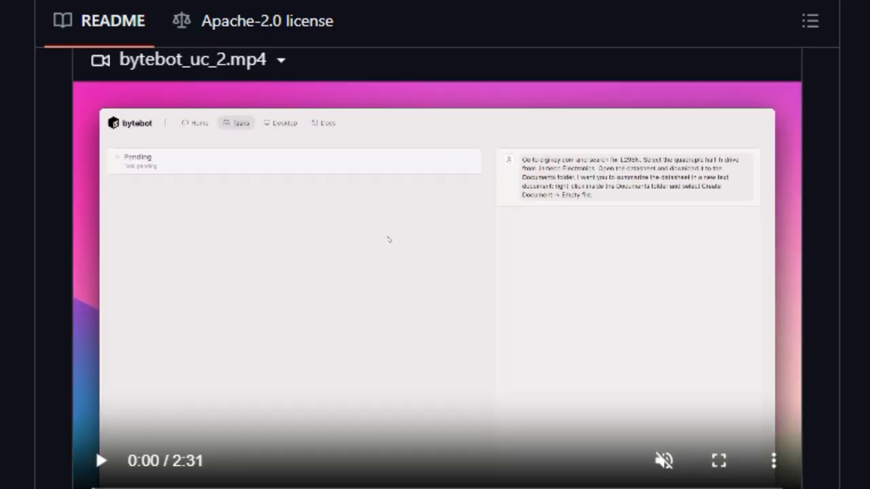
- Play the bytebot_uc_2 demo video, then scroll on to 'What is a Desktop Agent?'
{"action": "scroll", "scroll_direction": "down", "scroll_amount": 3}
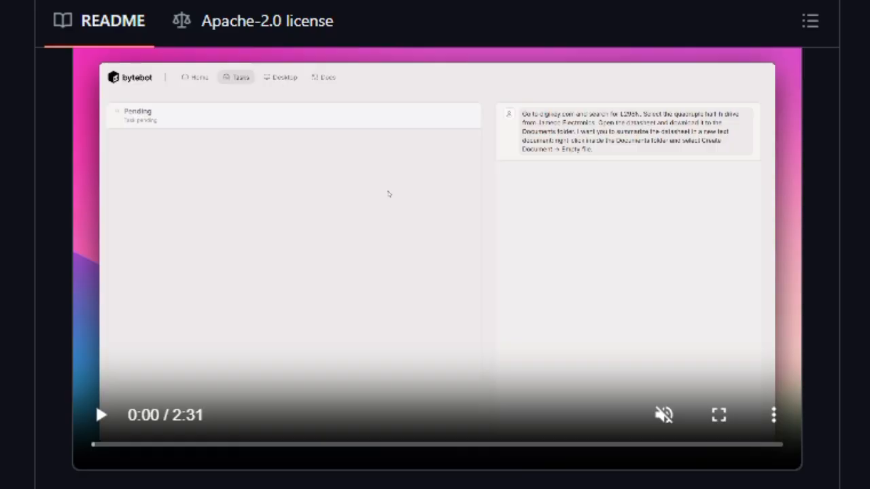
{"action": "left_click", "coordinate": [100, 415]}
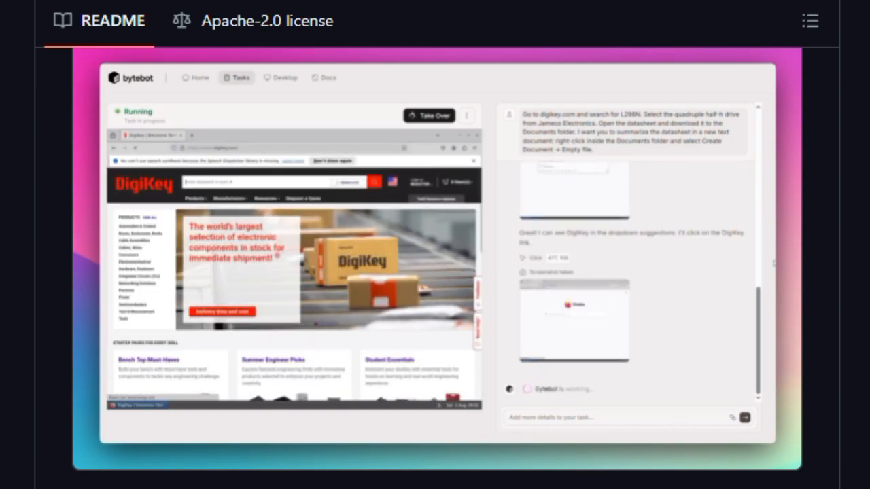
{"action": "scroll", "scroll_direction": "down", "scroll_amount": 3}
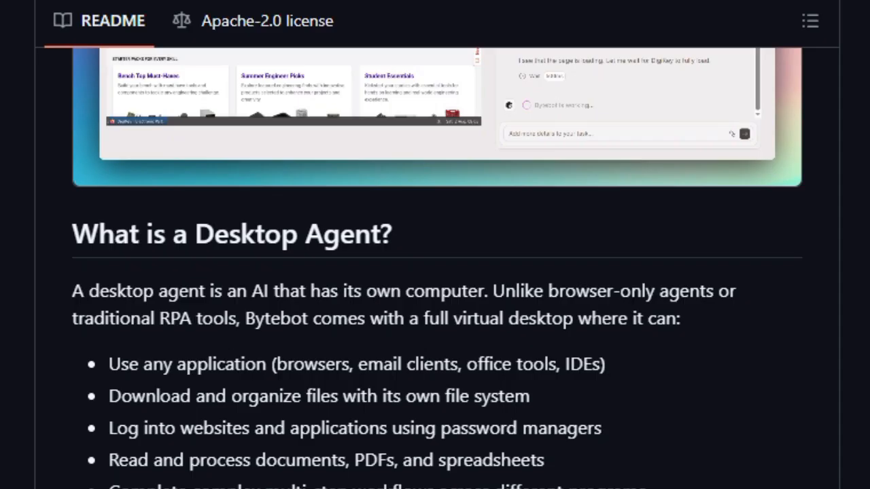
- Scroll through Why Give AI Its Own Computer?, Process Documents and Use Real Applications to Quick Start
{"action": "scroll", "scroll_direction": "down", "scroll_amount": 3}
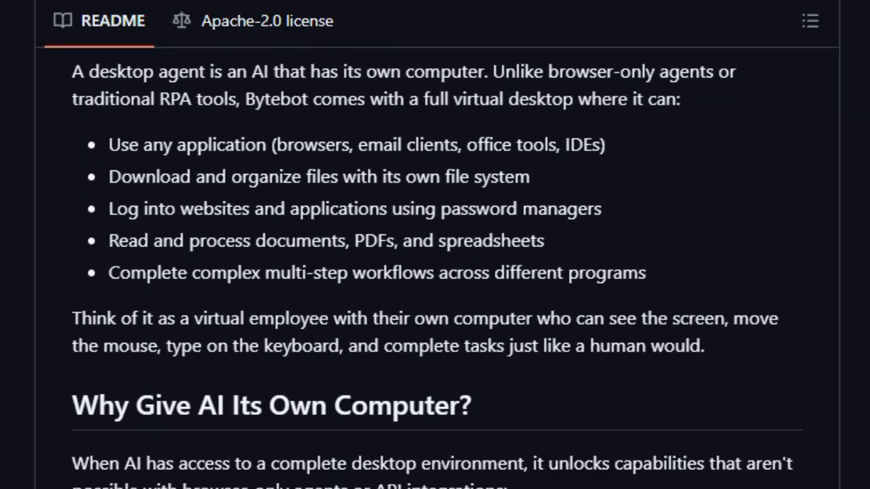
{"action": "scroll", "scroll_direction": "down", "scroll_amount": 3}
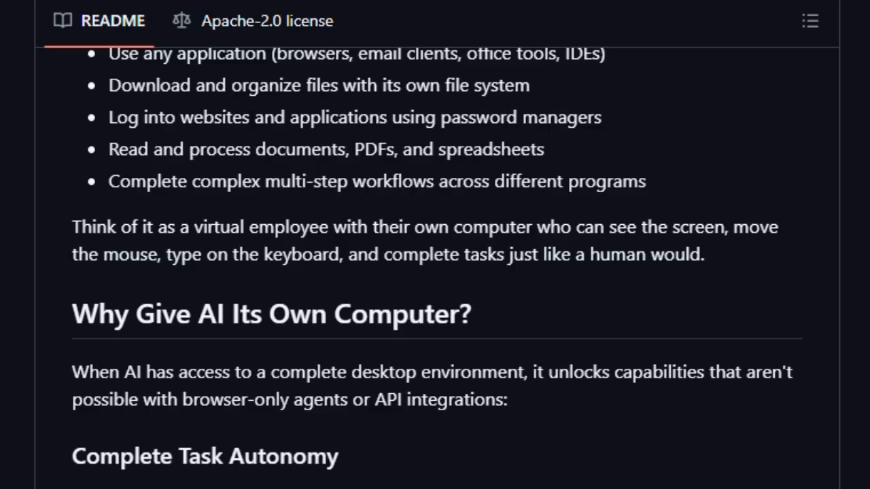
{"action": "scroll", "scroll_direction": "down", "scroll_amount": 3}
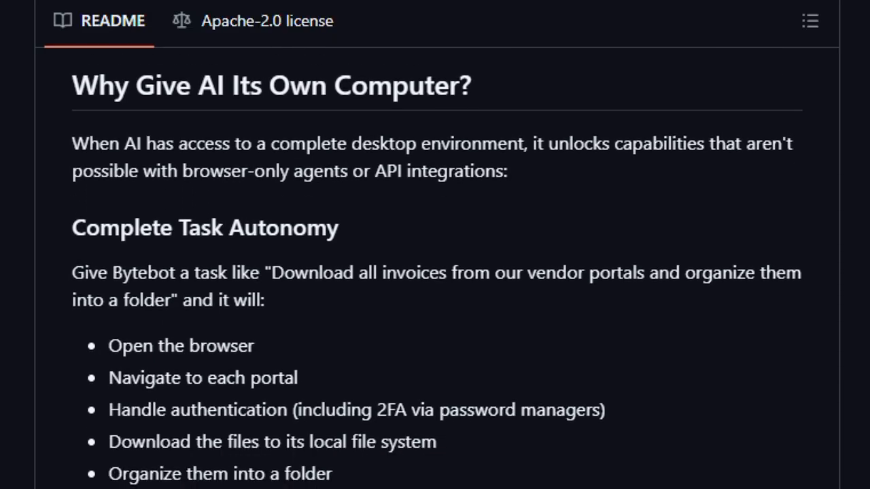
{"action": "scroll", "scroll_direction": "down", "scroll_amount": 3}
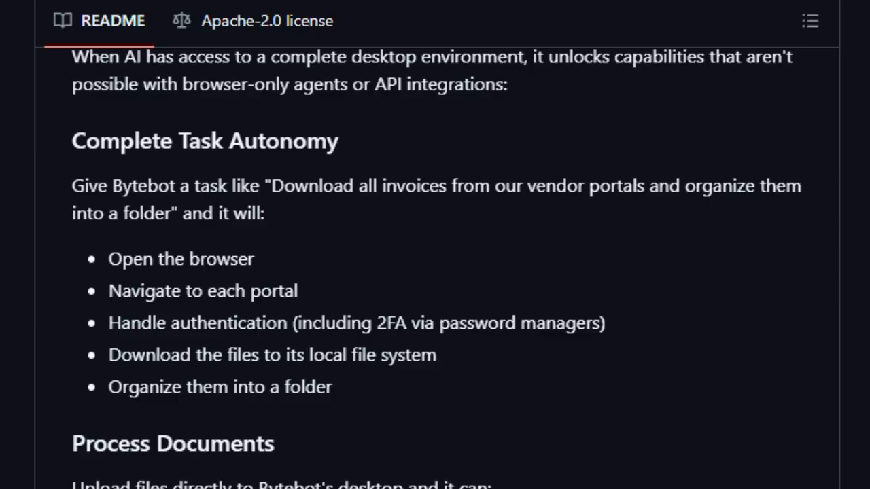
{"action": "scroll", "scroll_direction": "down", "scroll_amount": 3}
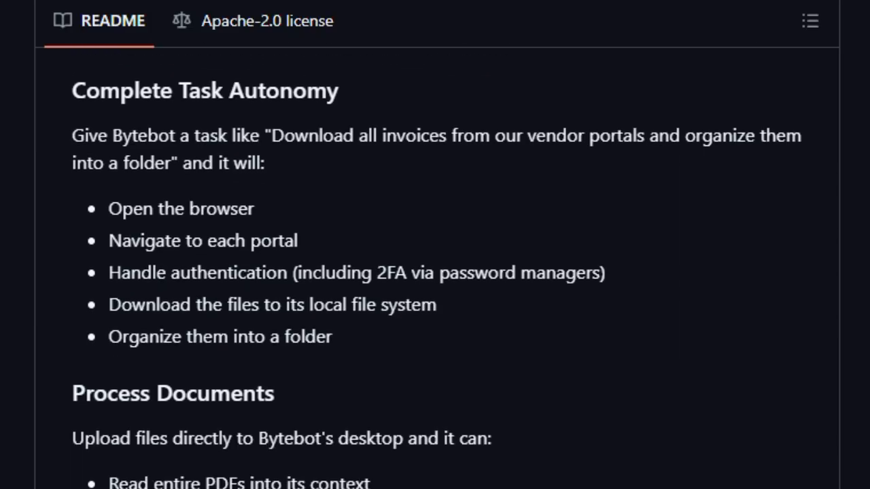
{"action": "scroll", "scroll_direction": "down", "scroll_amount": 3}
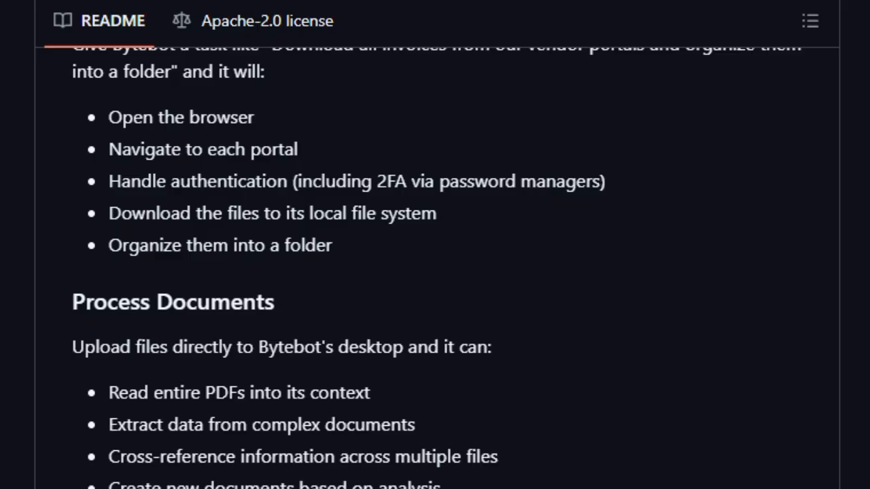
{"action": "scroll", "scroll_direction": "down", "scroll_amount": 3}
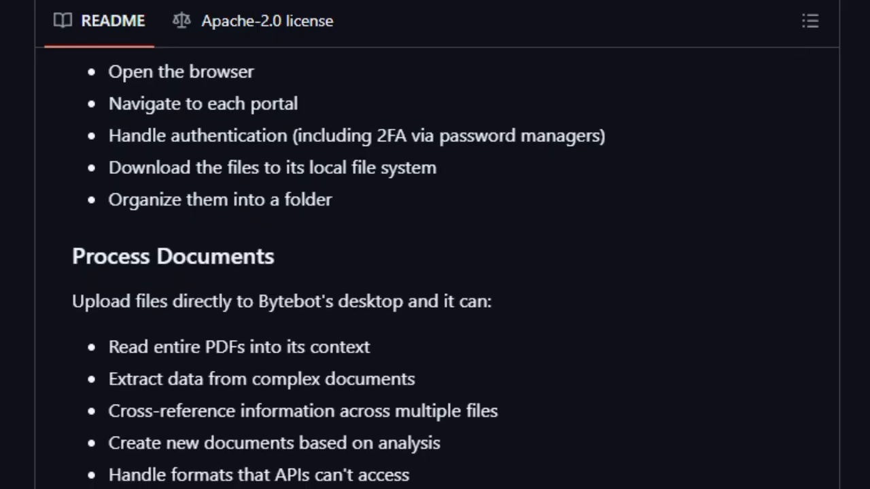
{"action": "scroll", "scroll_direction": "down", "scroll_amount": 3}
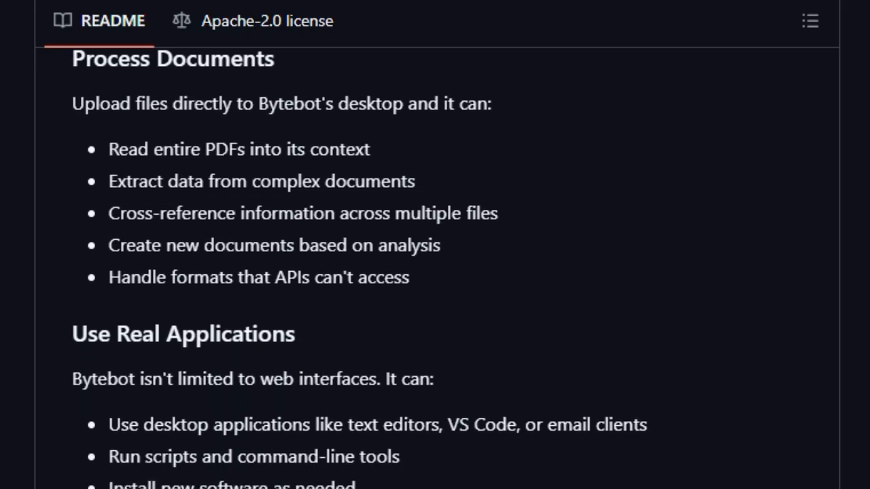
{"action": "scroll", "scroll_direction": "down", "scroll_amount": 3}
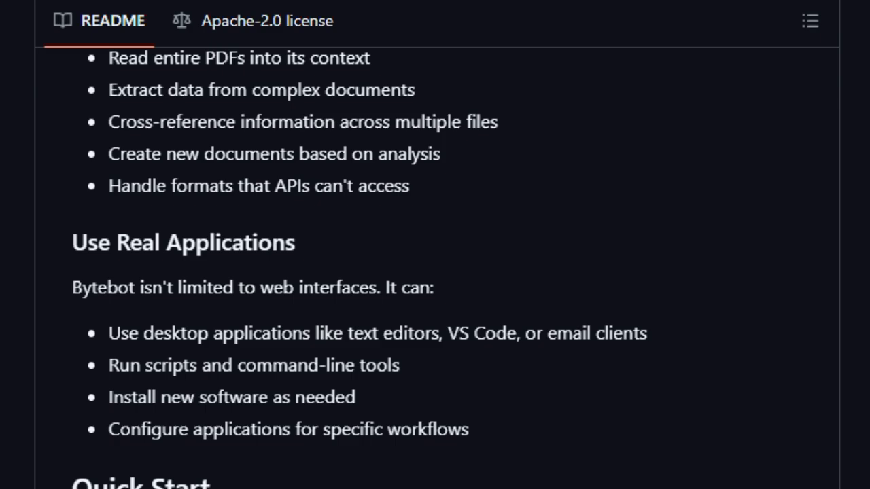
{"action": "scroll", "scroll_direction": "down", "scroll_amount": 3}
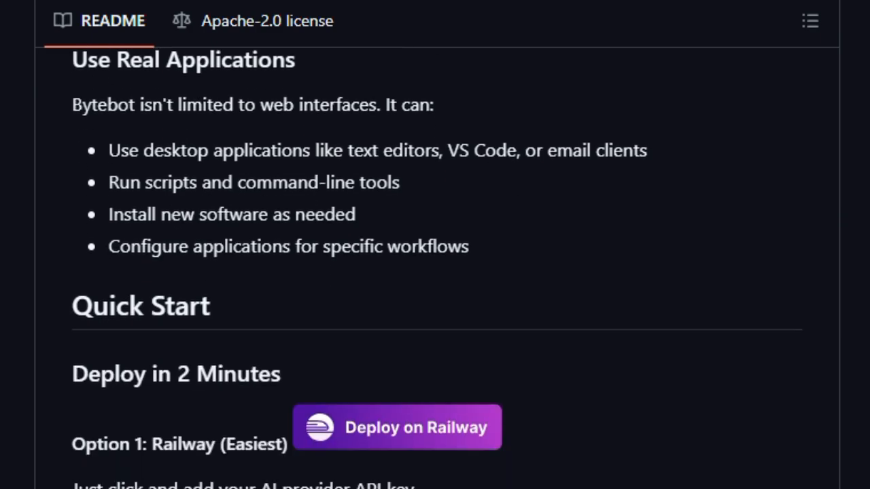
- Scroll past the Deploy on Railway button and Docker Compose commands to How It Works
{"action": "scroll", "scroll_direction": "down", "scroll_amount": 3}
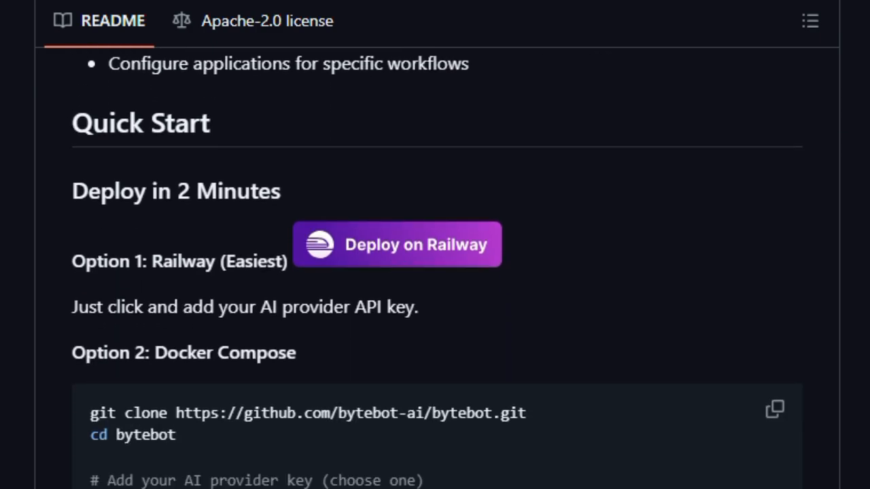
{"action": "scroll", "scroll_direction": "down", "scroll_amount": 3}
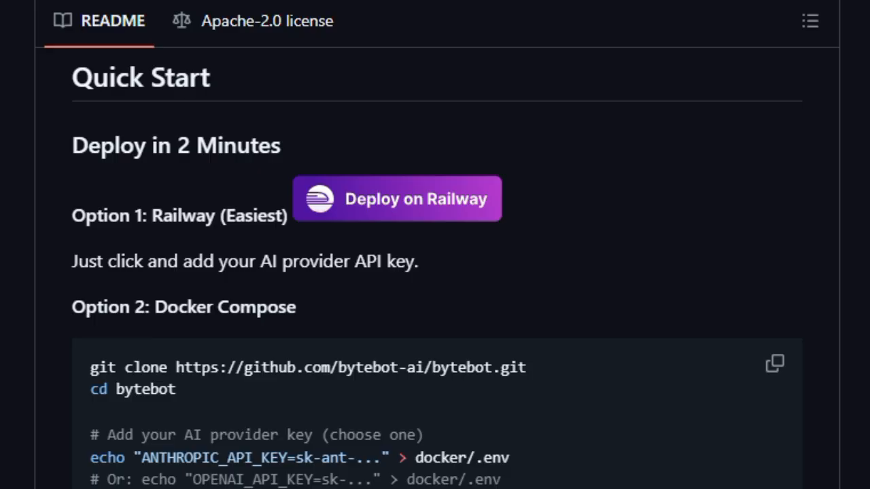
{"action": "scroll", "scroll_direction": "down", "scroll_amount": 3}
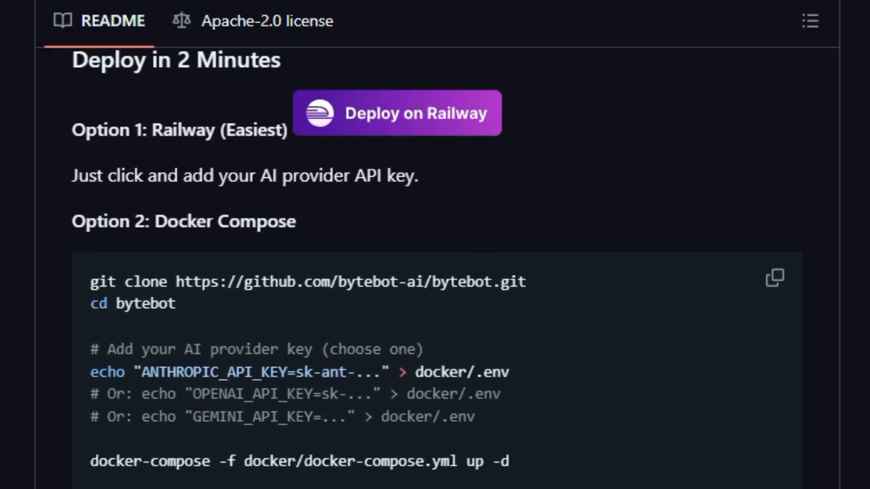
{"action": "scroll", "scroll_direction": "down", "scroll_amount": 3}
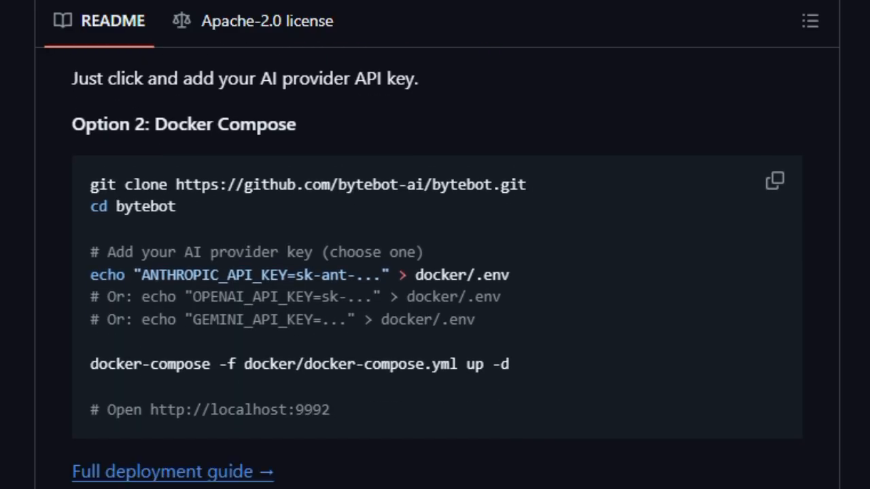
{"action": "scroll", "scroll_direction": "down", "scroll_amount": 3}
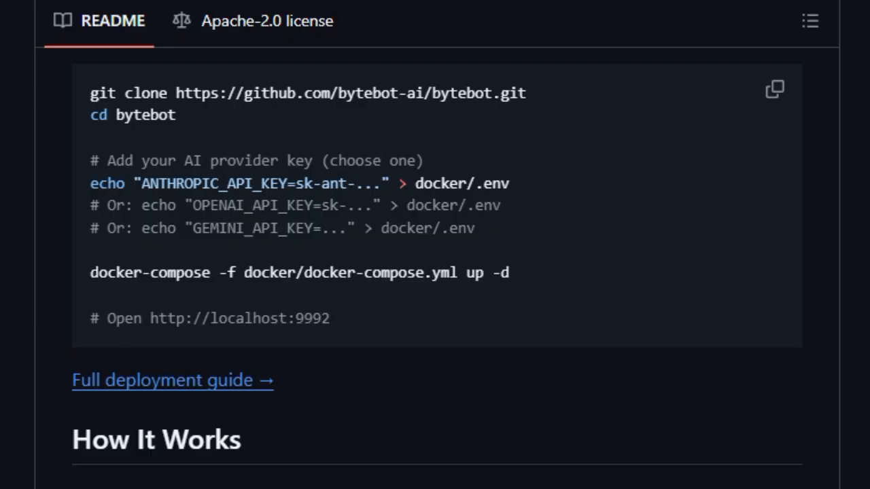
{"action": "scroll", "scroll_direction": "down", "scroll_amount": 3}
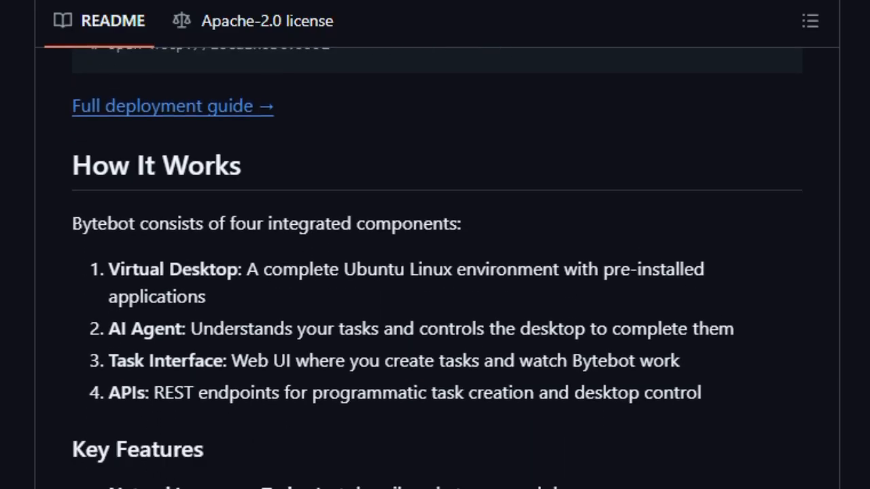
{"action": "scroll", "scroll_direction": "down", "scroll_amount": 3}
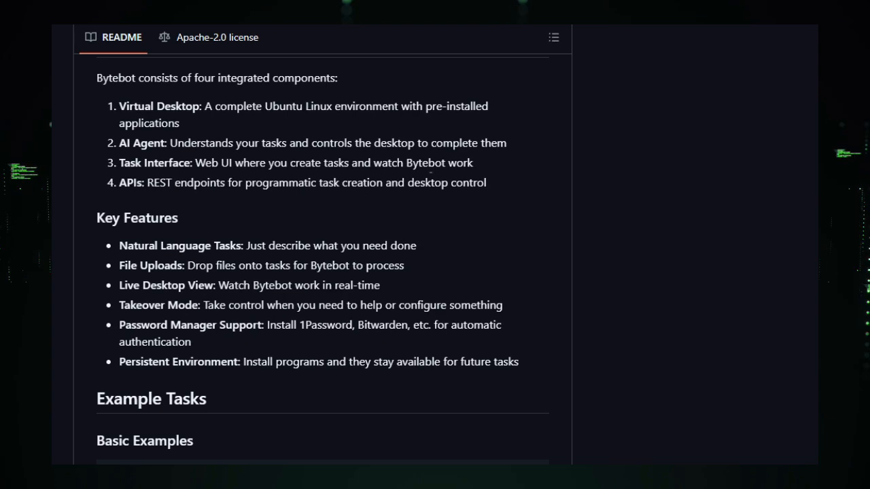
- Scroll through Key Features to the Example Tasks code blocks, reaching Programmatic Control
{"action": "scroll", "scroll_direction": "down", "scroll_amount": 3}
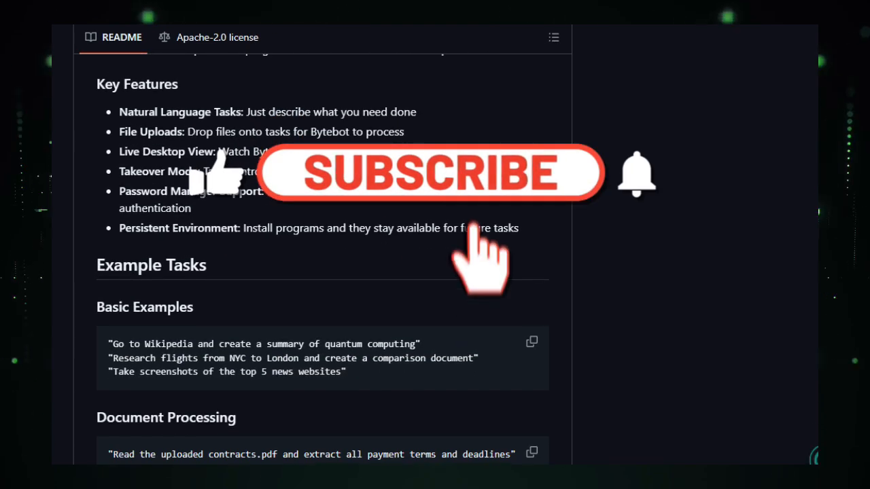
{"action": "scroll", "scroll_direction": "down", "scroll_amount": 3}
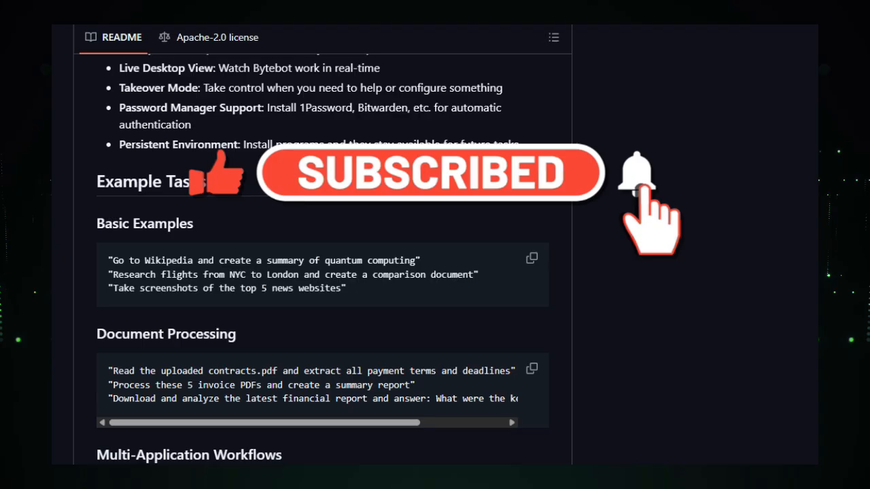
{"action": "scroll", "scroll_direction": "down", "scroll_amount": 3}
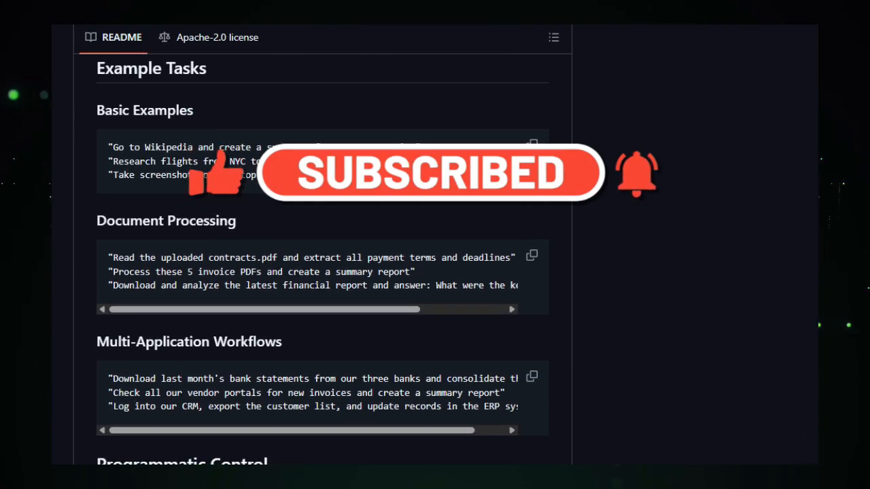
{"action": "scroll", "scroll_direction": "down", "scroll_amount": 3}
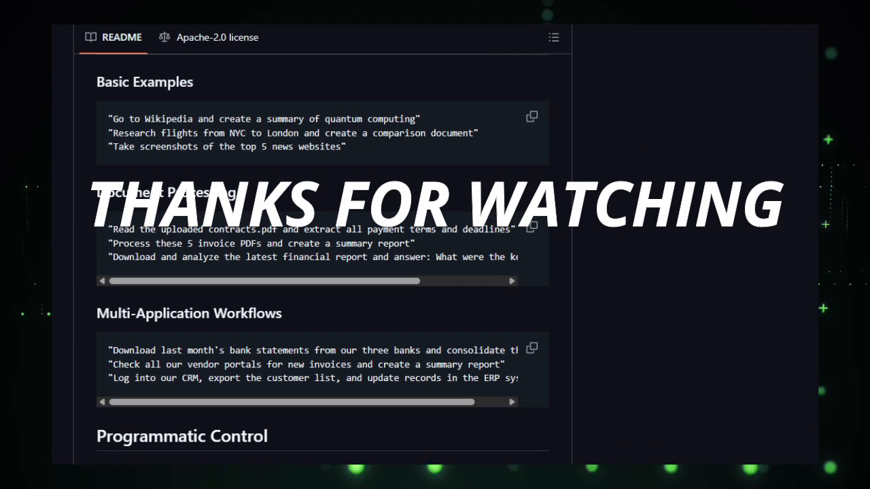